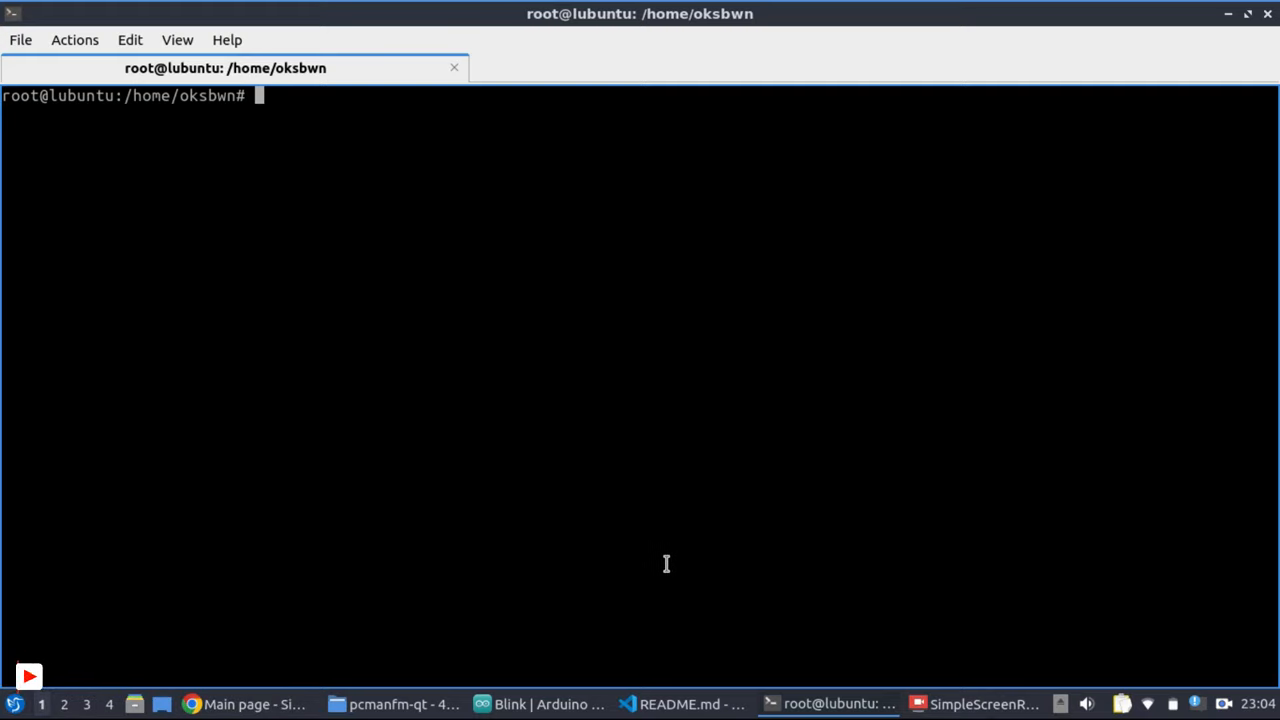
# Install the IRremote library in Arduino IDE and load its ReceiveDump example sketch
pyautogui.click(536, 704)
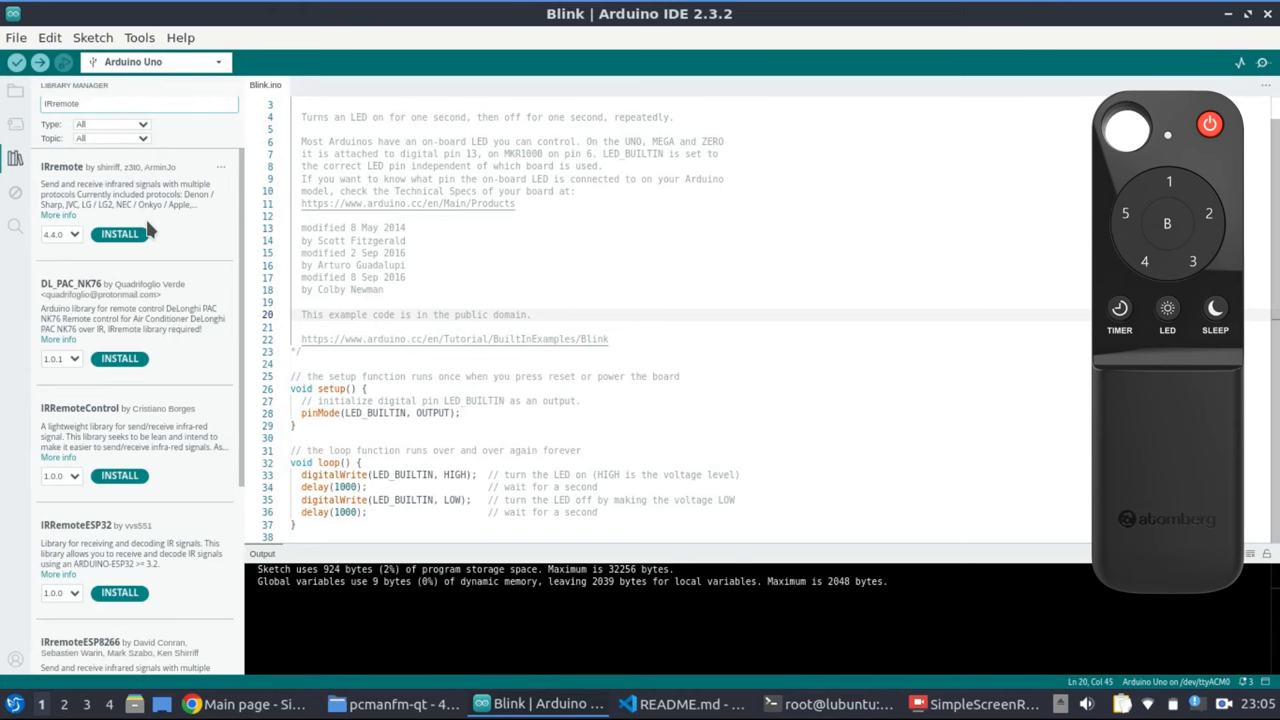
pyautogui.click(120, 234)
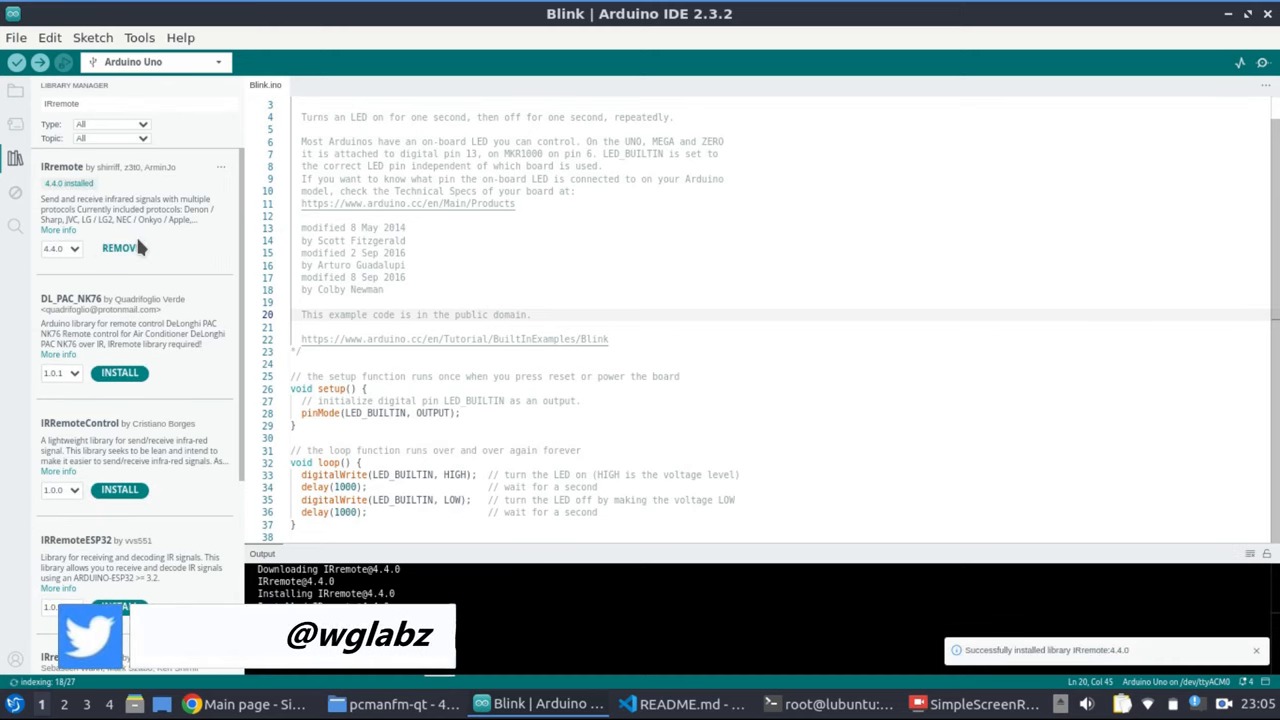
pyautogui.click(16, 36)
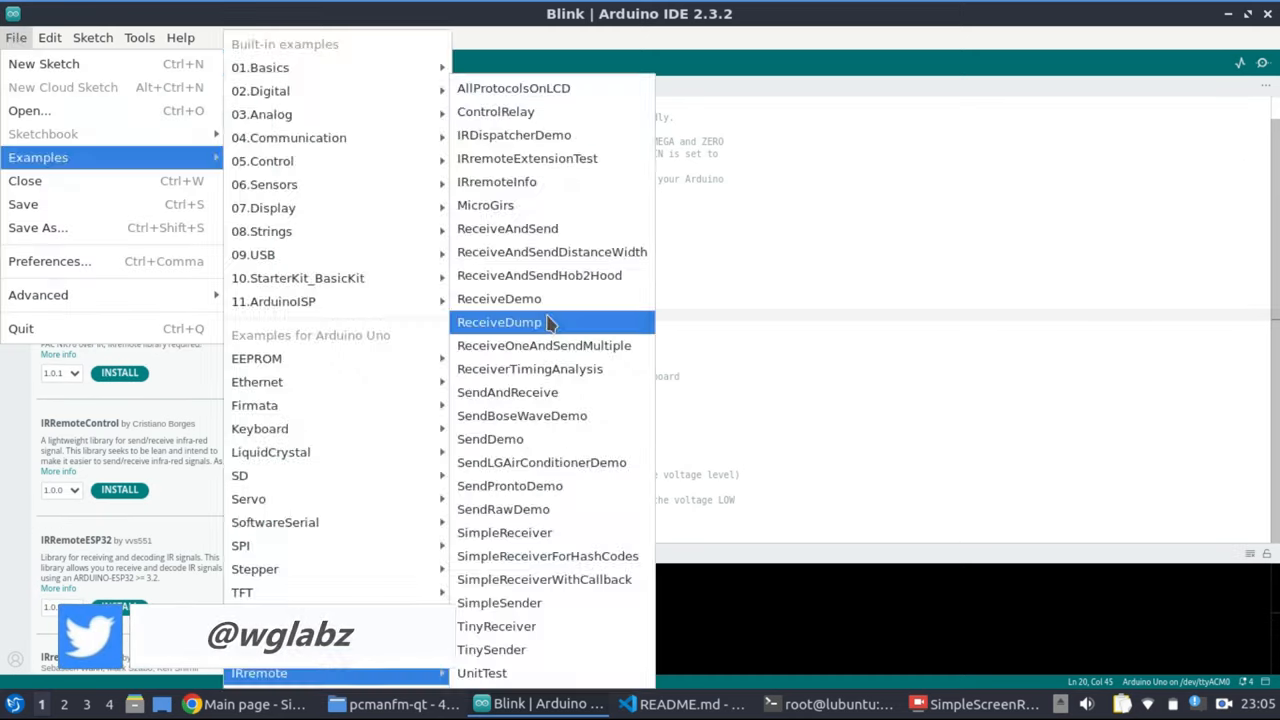
pyautogui.click(498, 322)
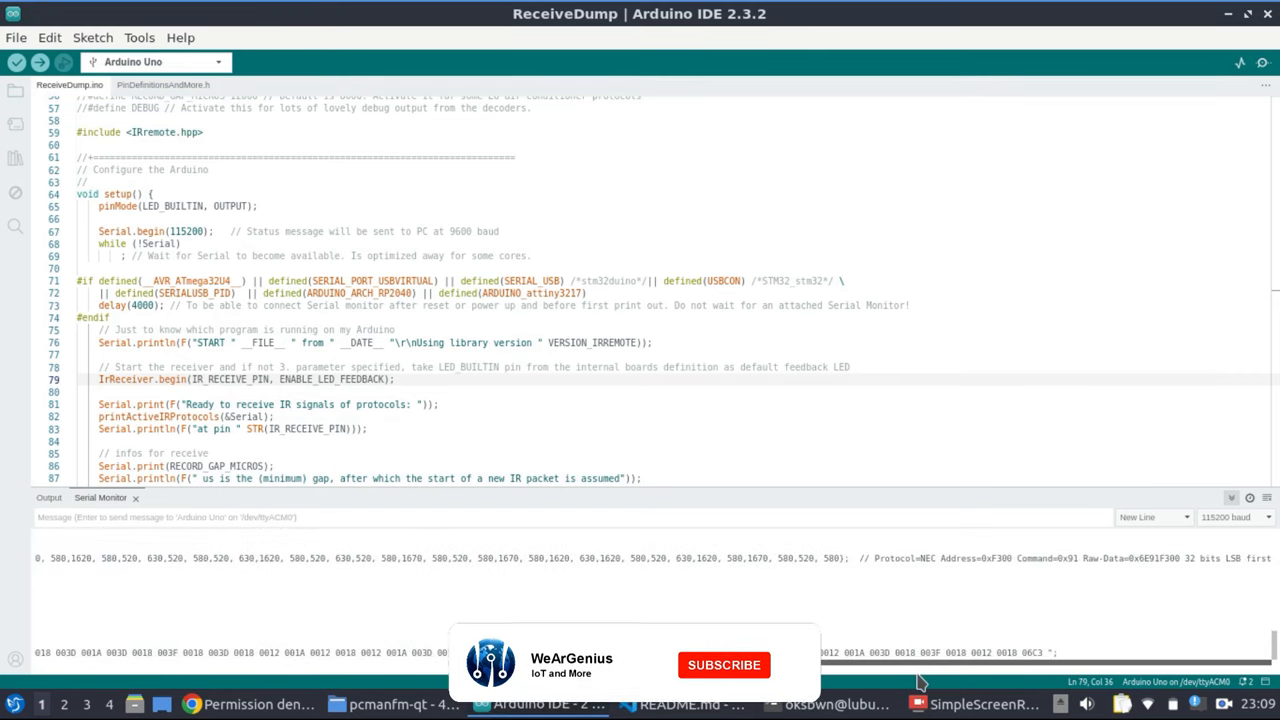
# Scroll through the OpenHAB-BLDC-Fan-using-IR README listing the captured IR codes per remote button
pyautogui.click(192, 704)
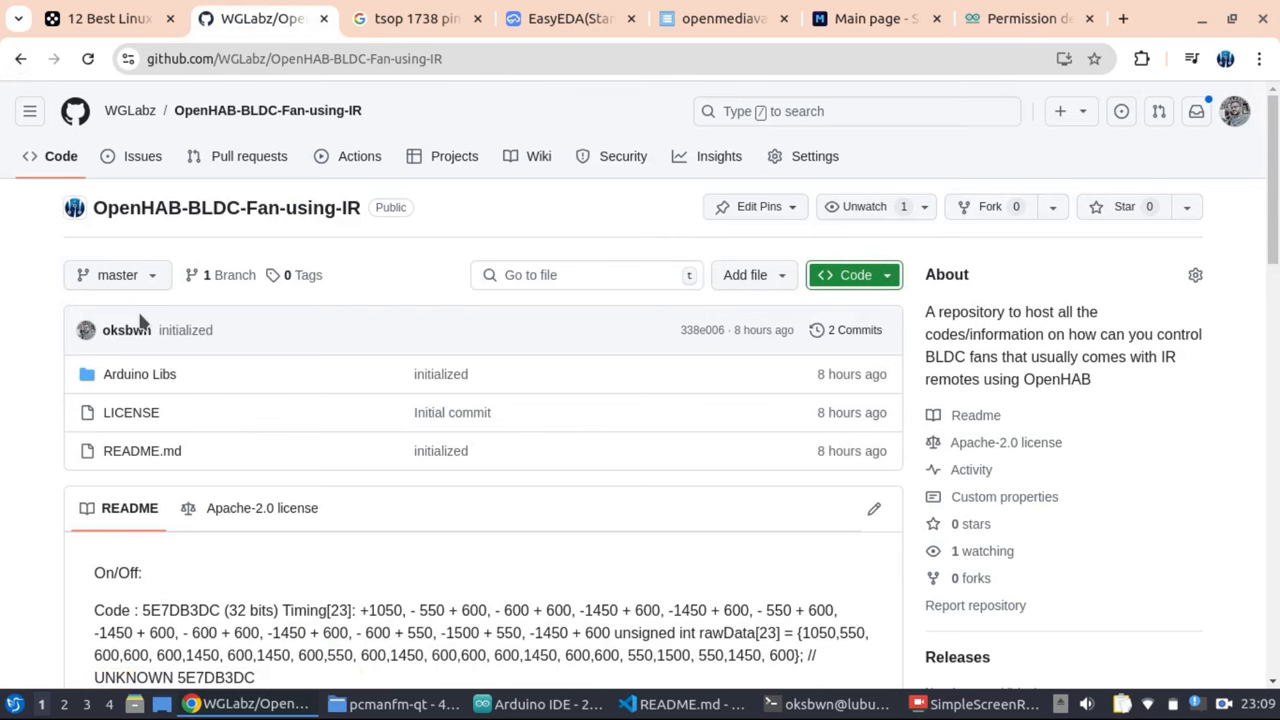
pyautogui.scroll(-3)
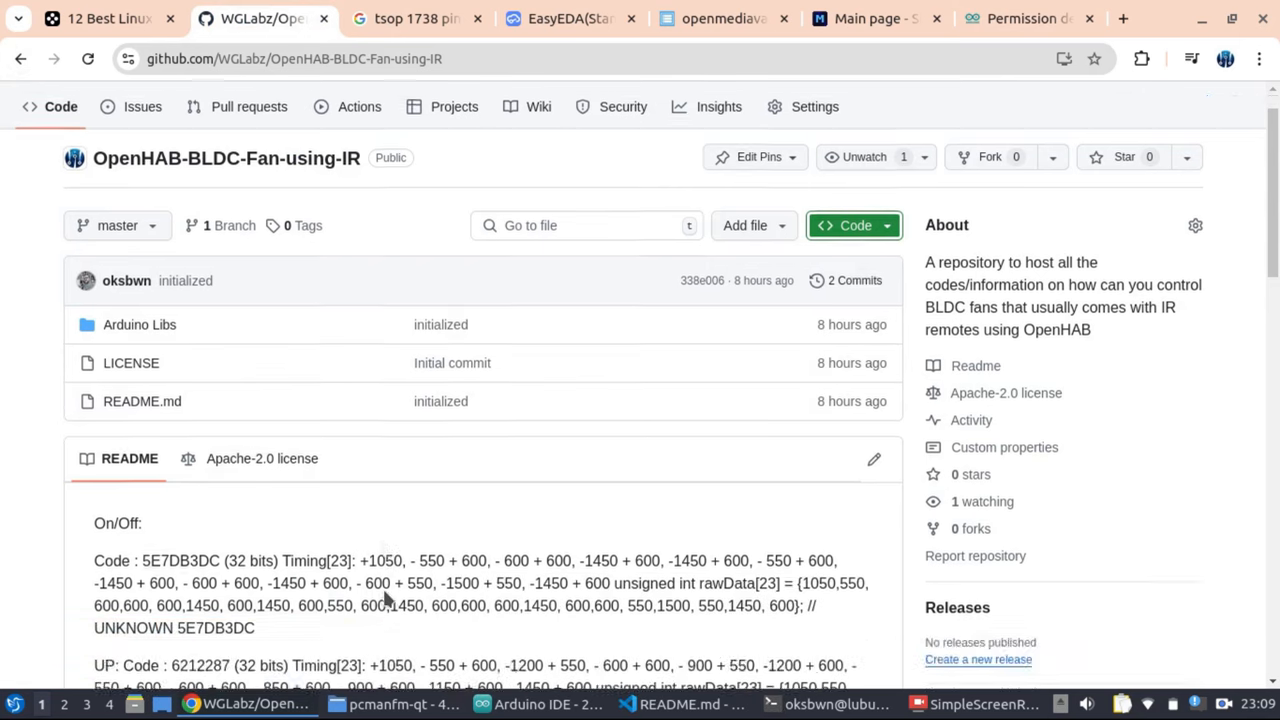
pyautogui.scroll(-3)
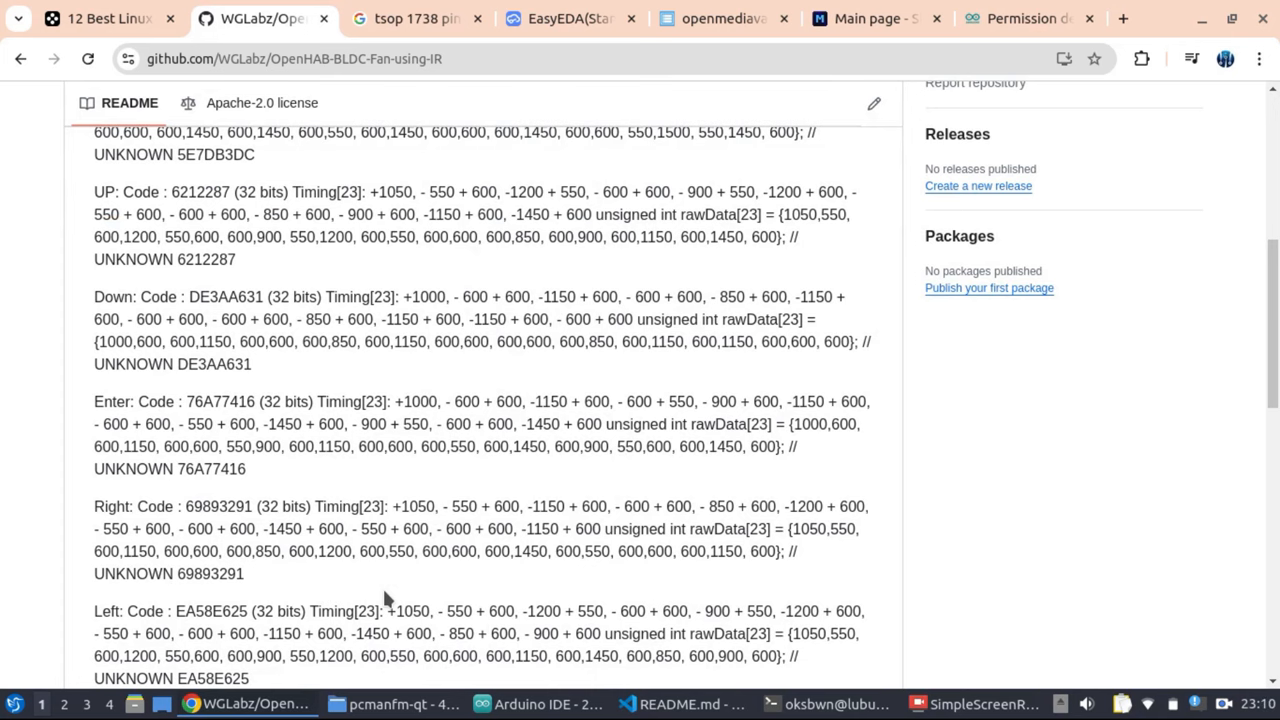
pyautogui.scroll(-3)
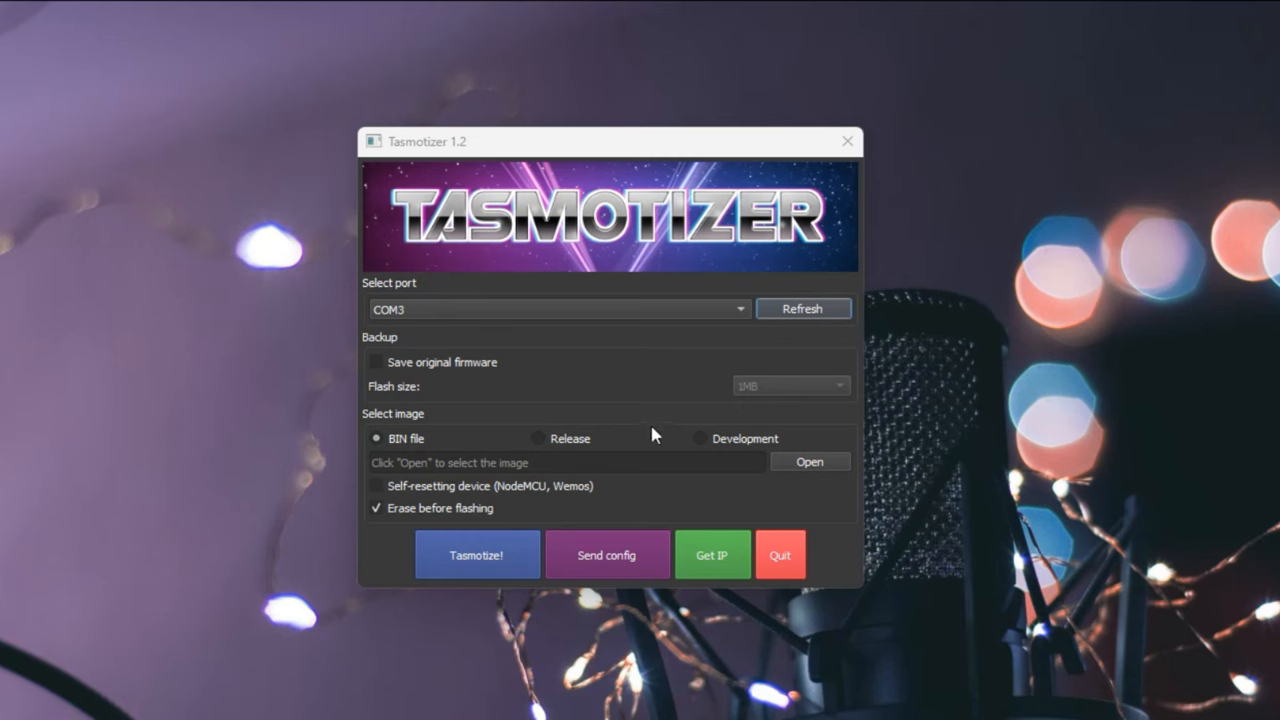
# Flash tasmota-ir.bin release 14.3.0 to the module on COM3 with erase-before-flash enabled
pyautogui.click(556, 308)
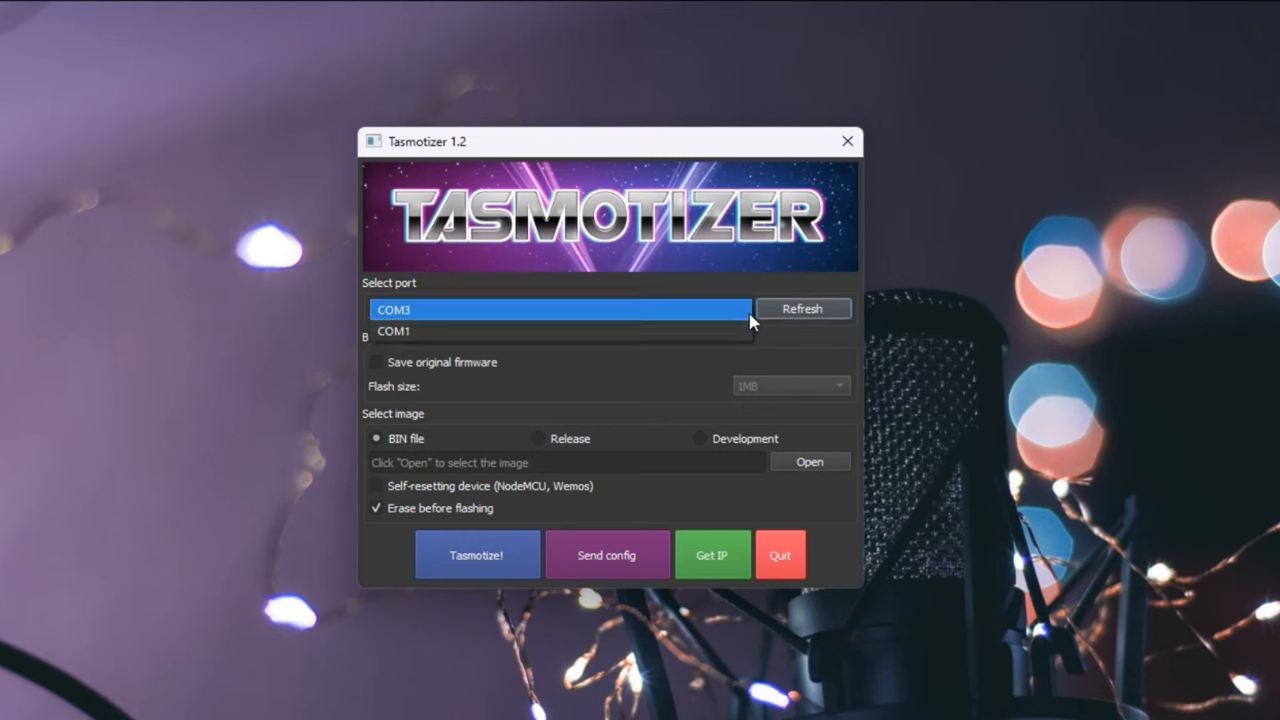
pyautogui.click(558, 308)
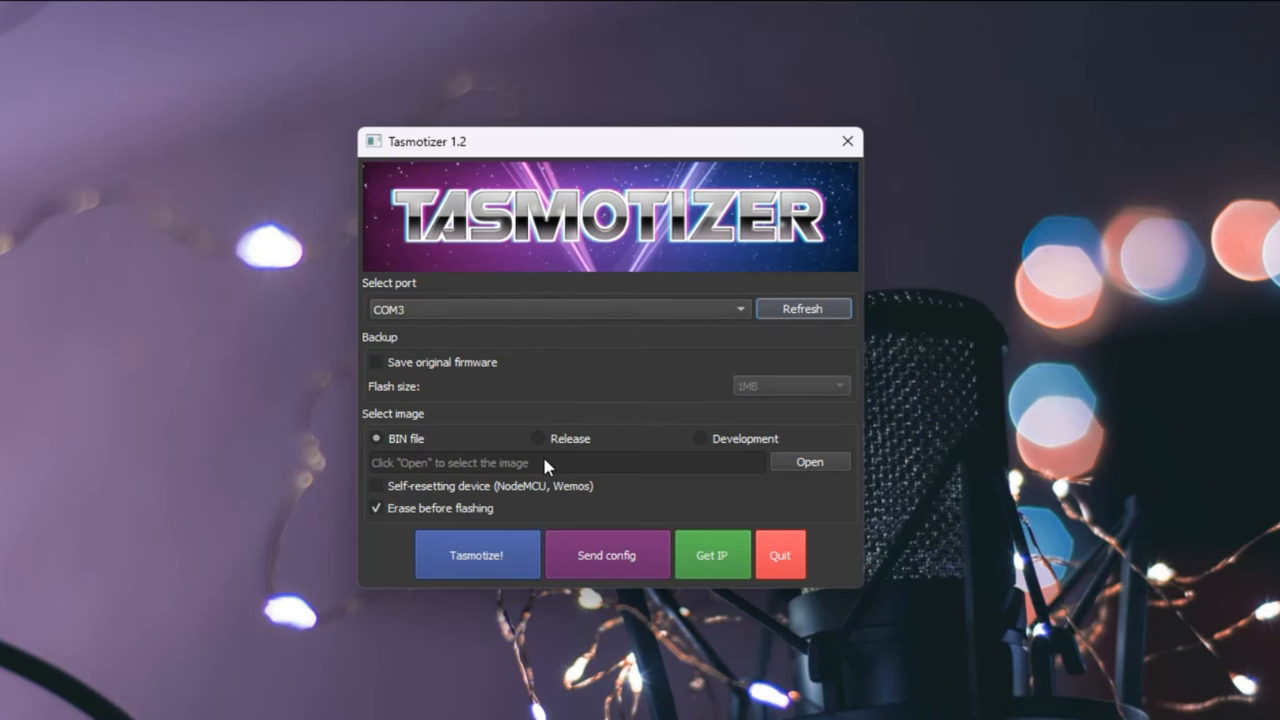
pyautogui.moveTo(540, 448)
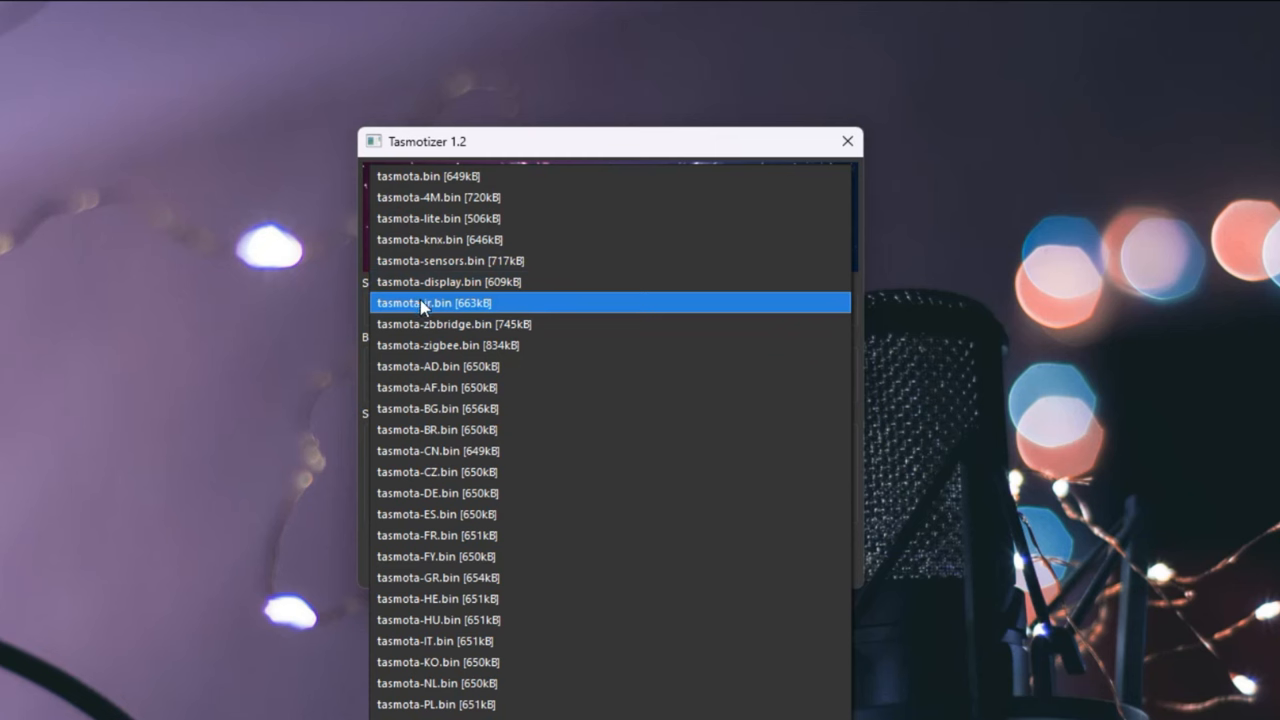
pyautogui.click(434, 302)
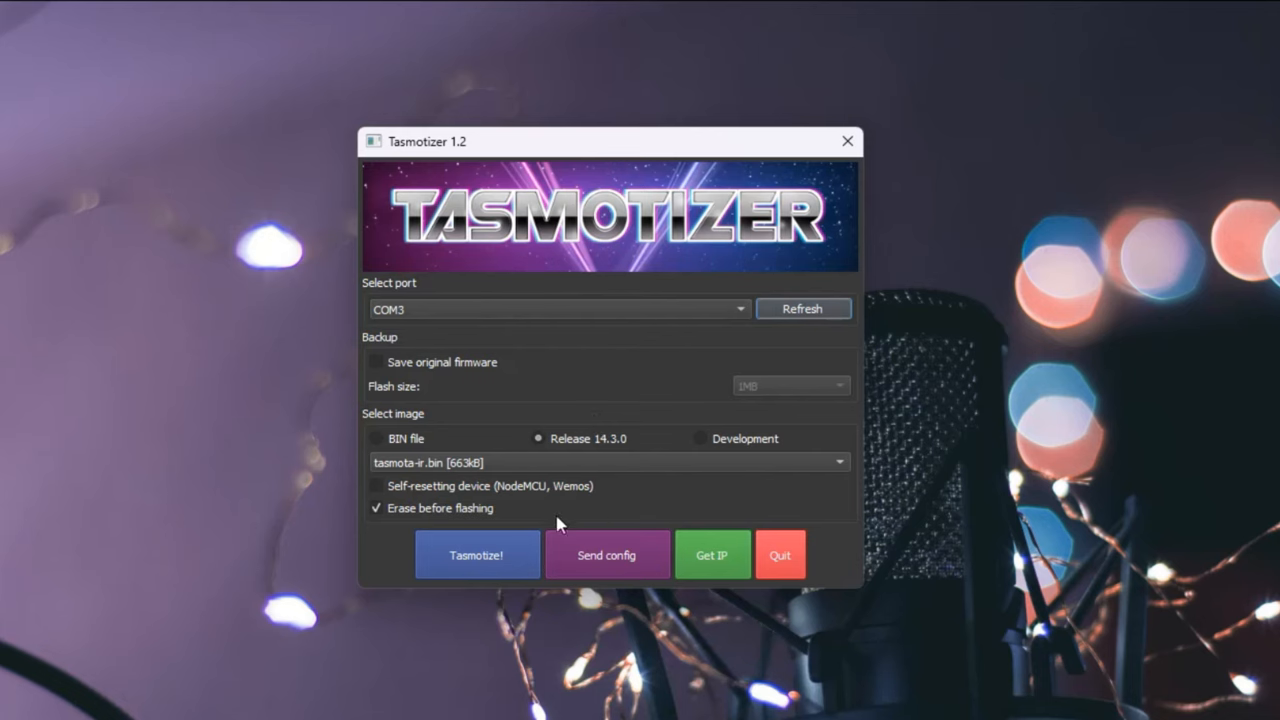
pyautogui.click(476, 554)
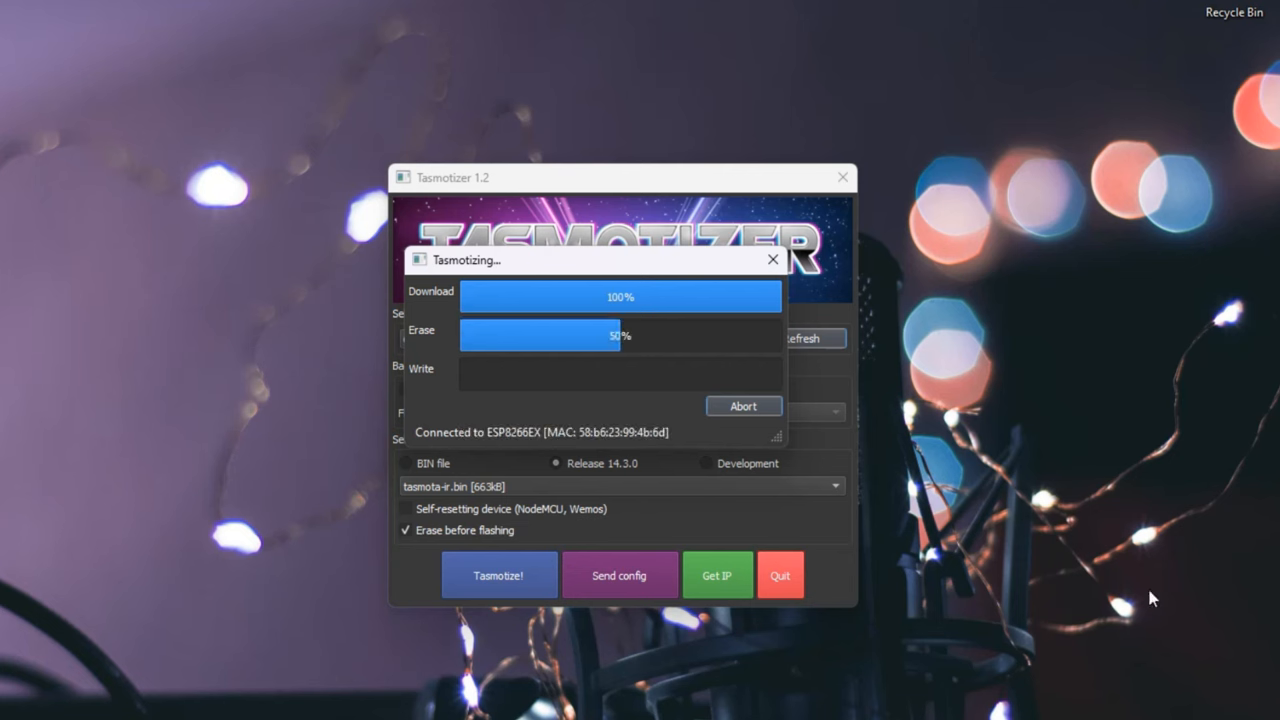
pyautogui.moveTo(976, 556)
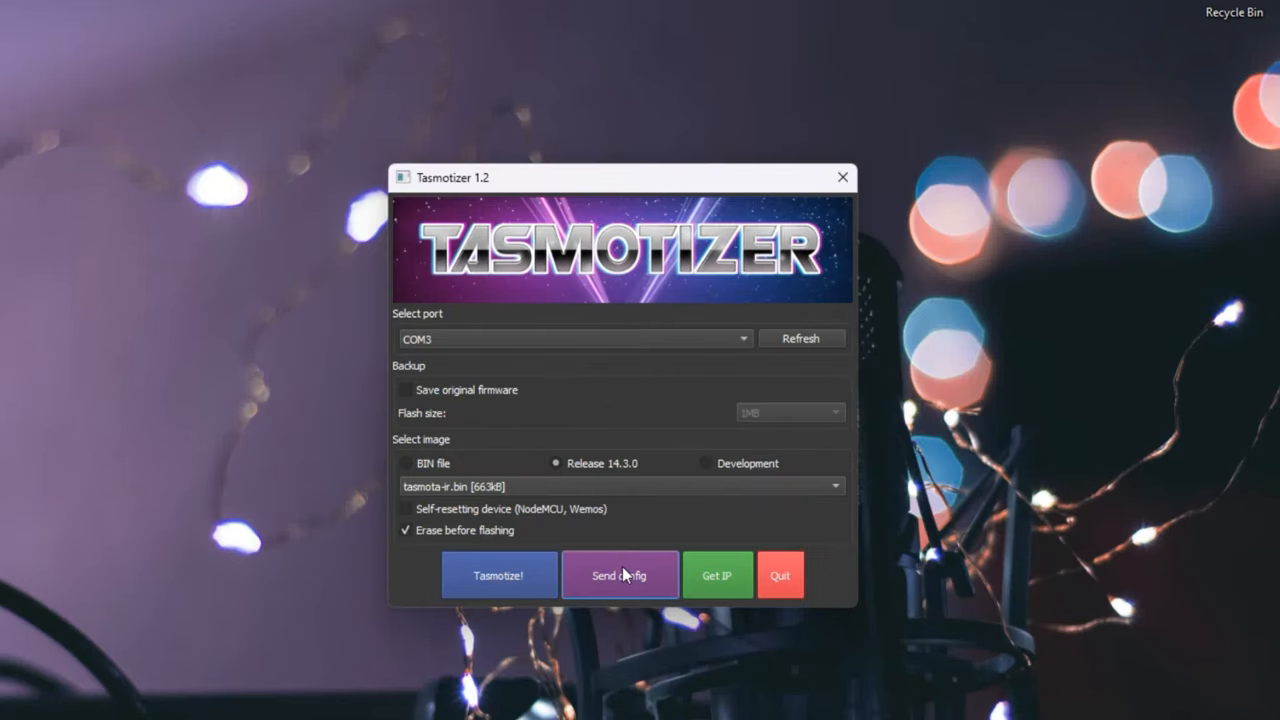
# Send the home Wi‑Fi SSID and password to the flashed module via Send config
pyautogui.click(620, 574)
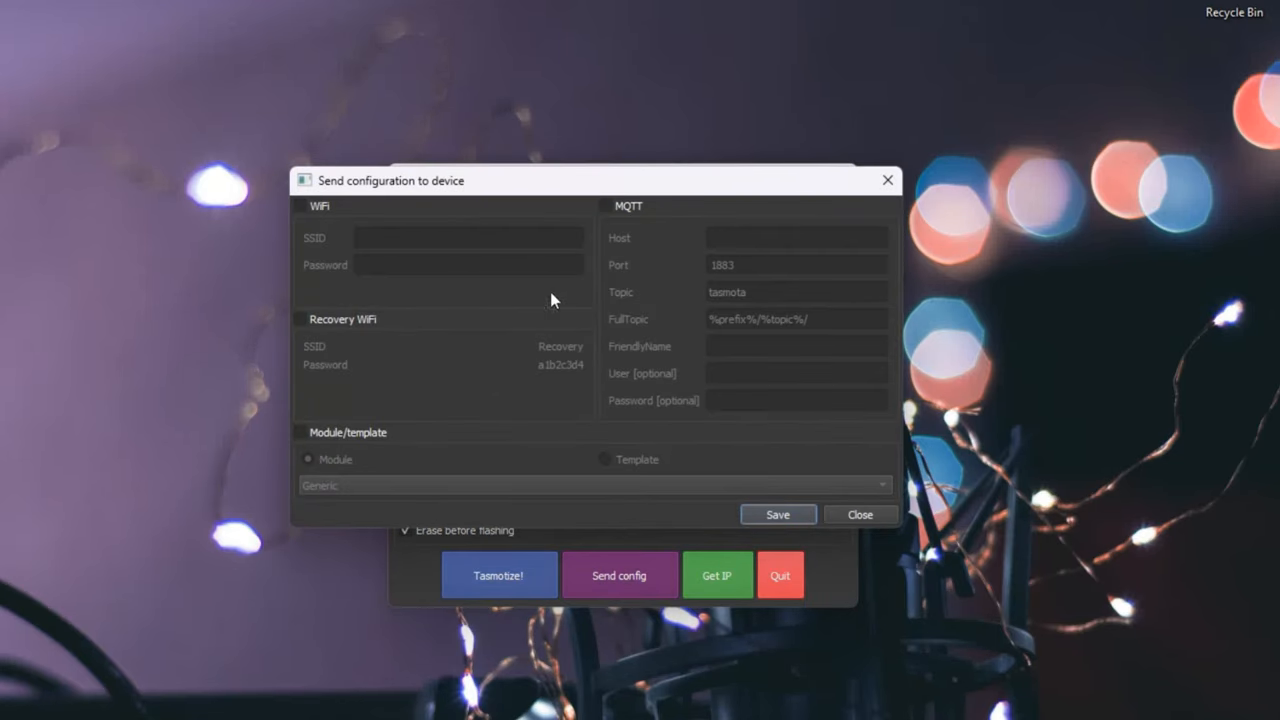
pyautogui.click(300, 204)
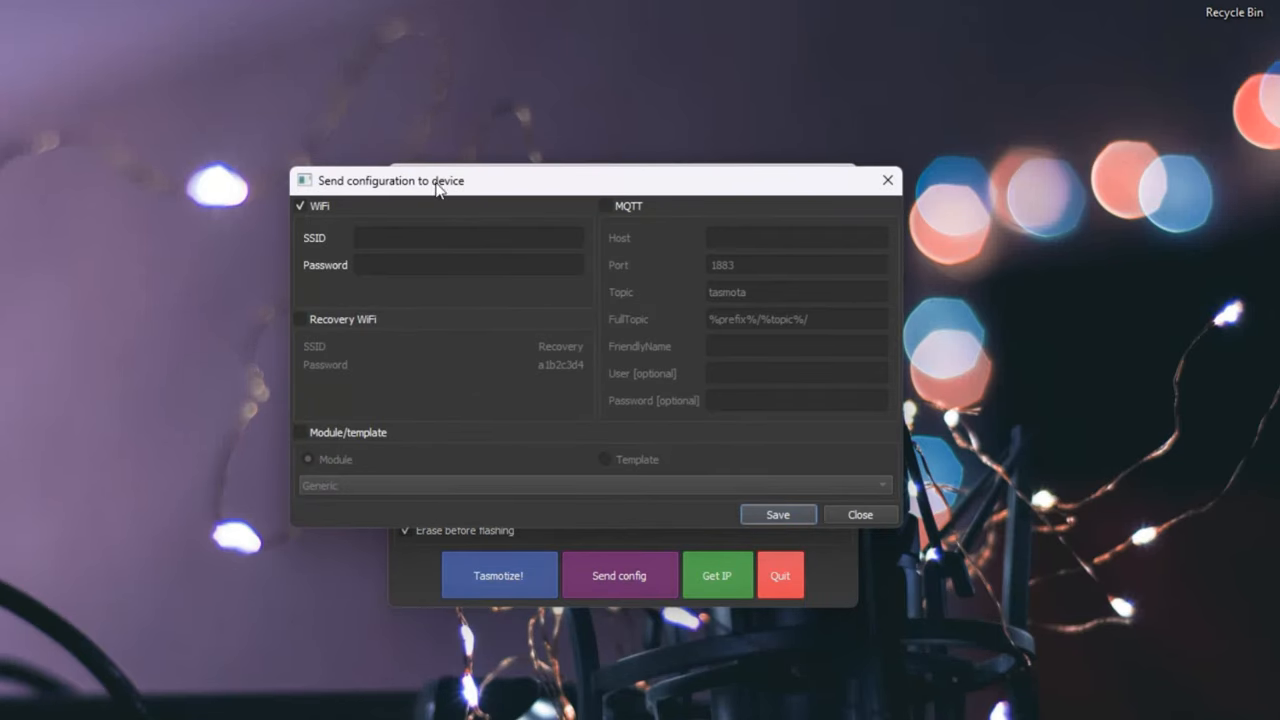
pyautogui.write('home_wg')
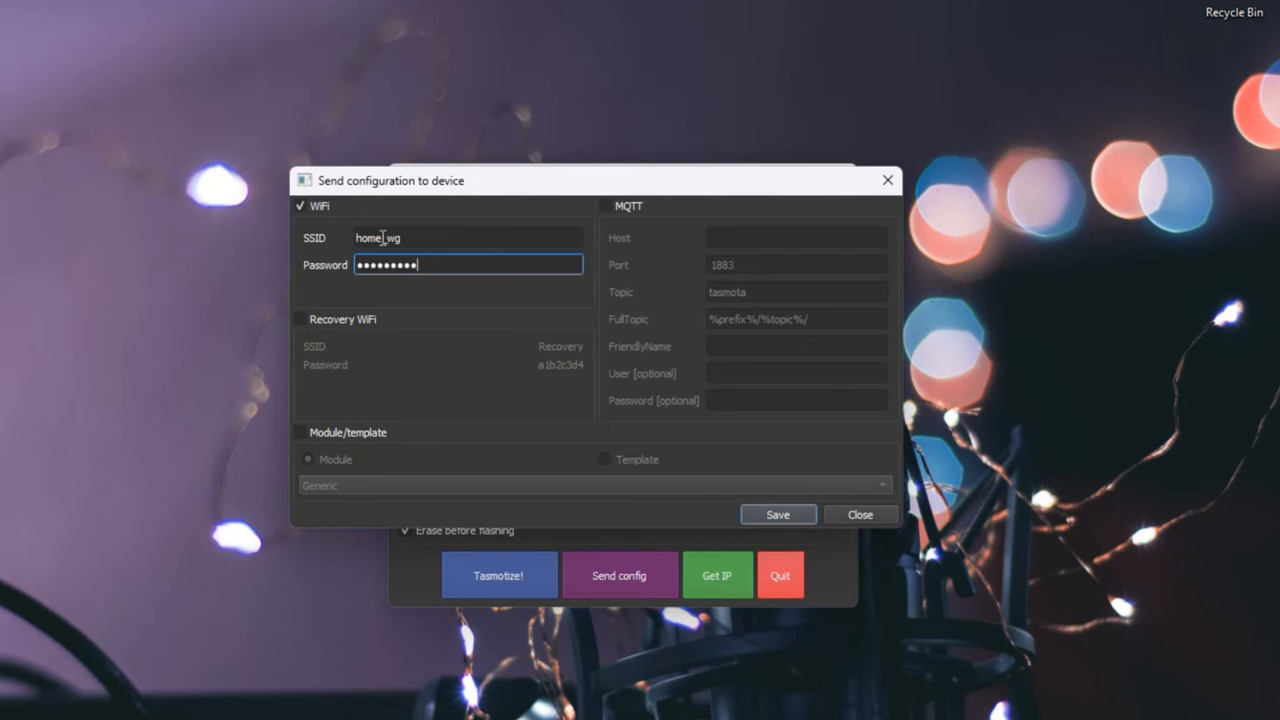
pyautogui.click(776, 514)
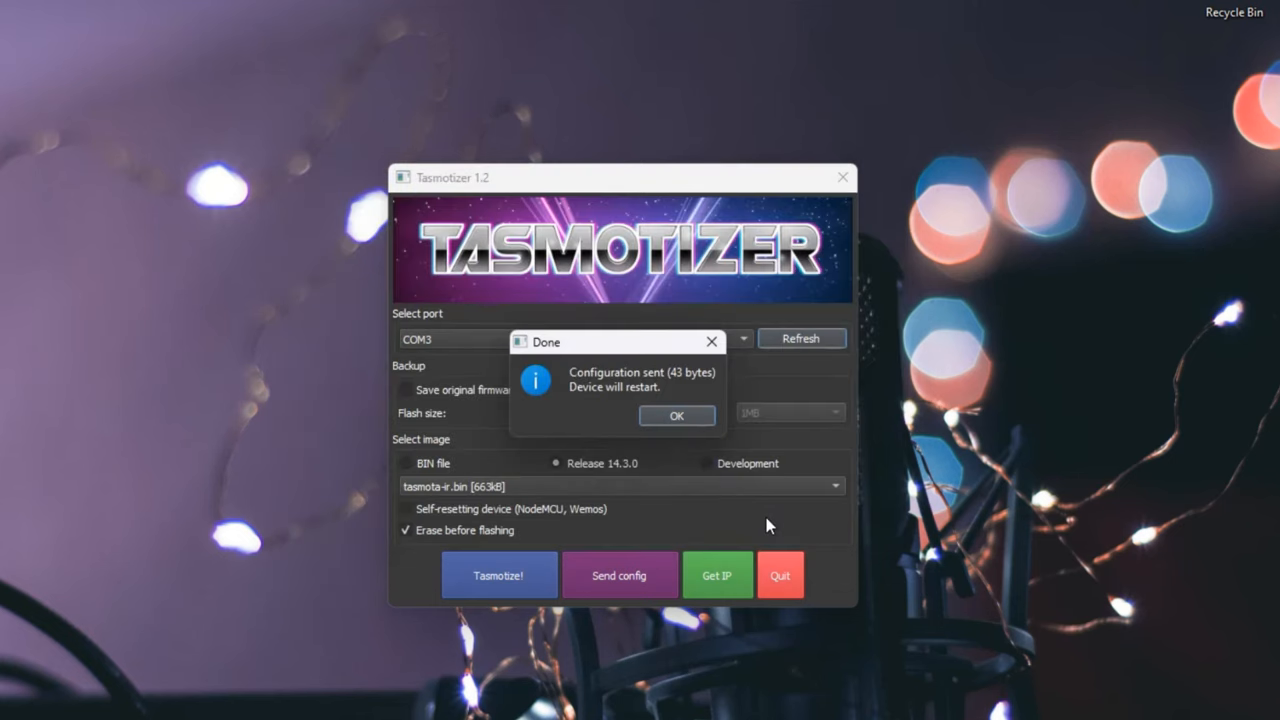
pyautogui.moveTo(644, 476)
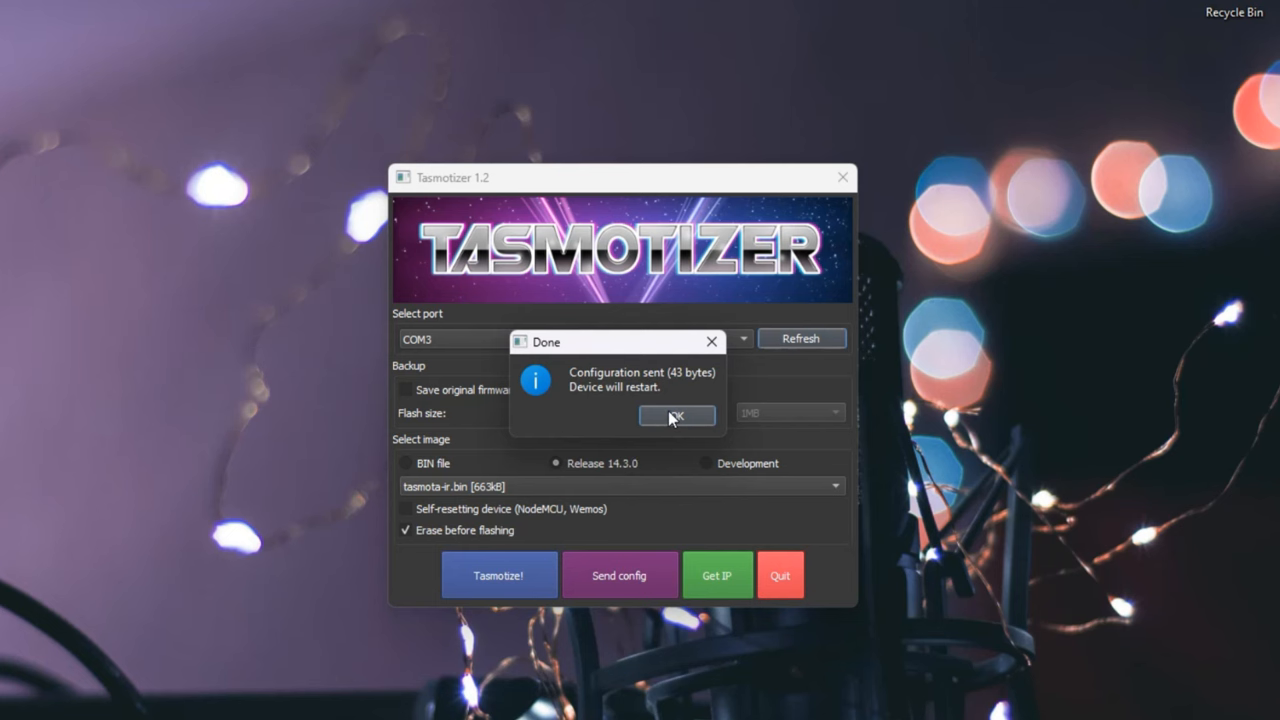
# Acknowledge the Done dialog and query the device's IP address with Get IP
pyautogui.click(676, 414)
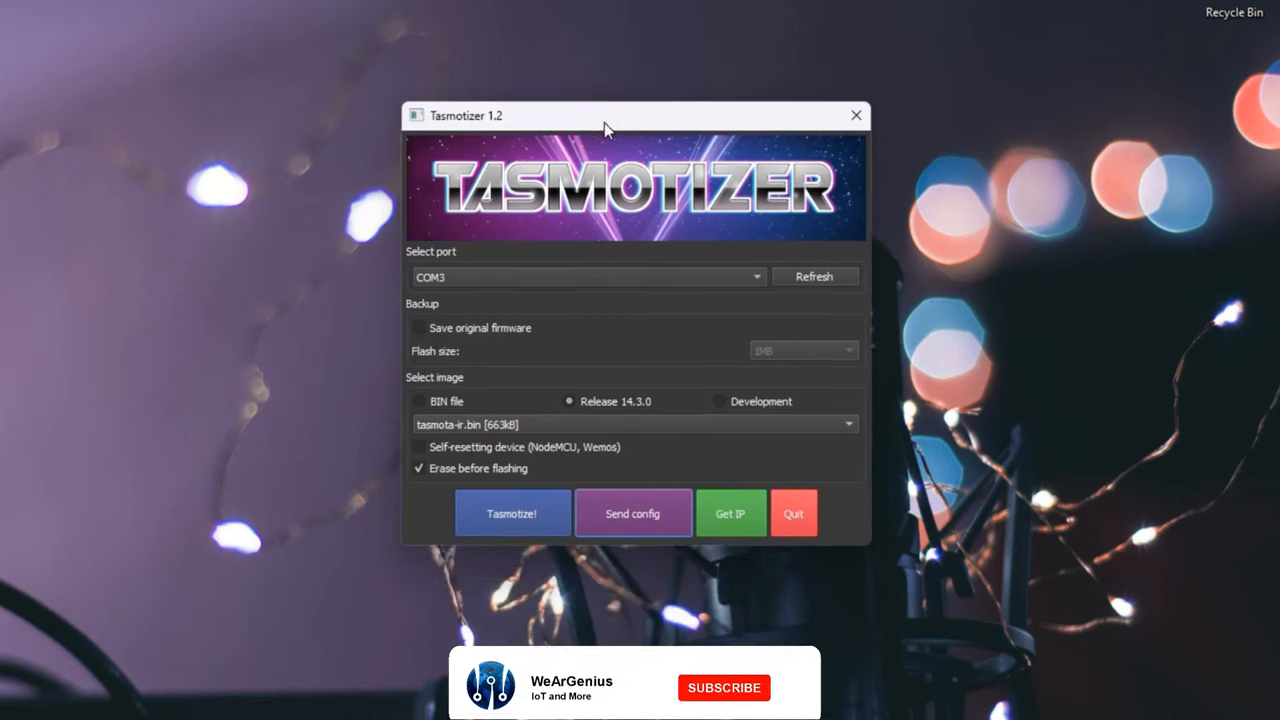
pyautogui.click(730, 512)
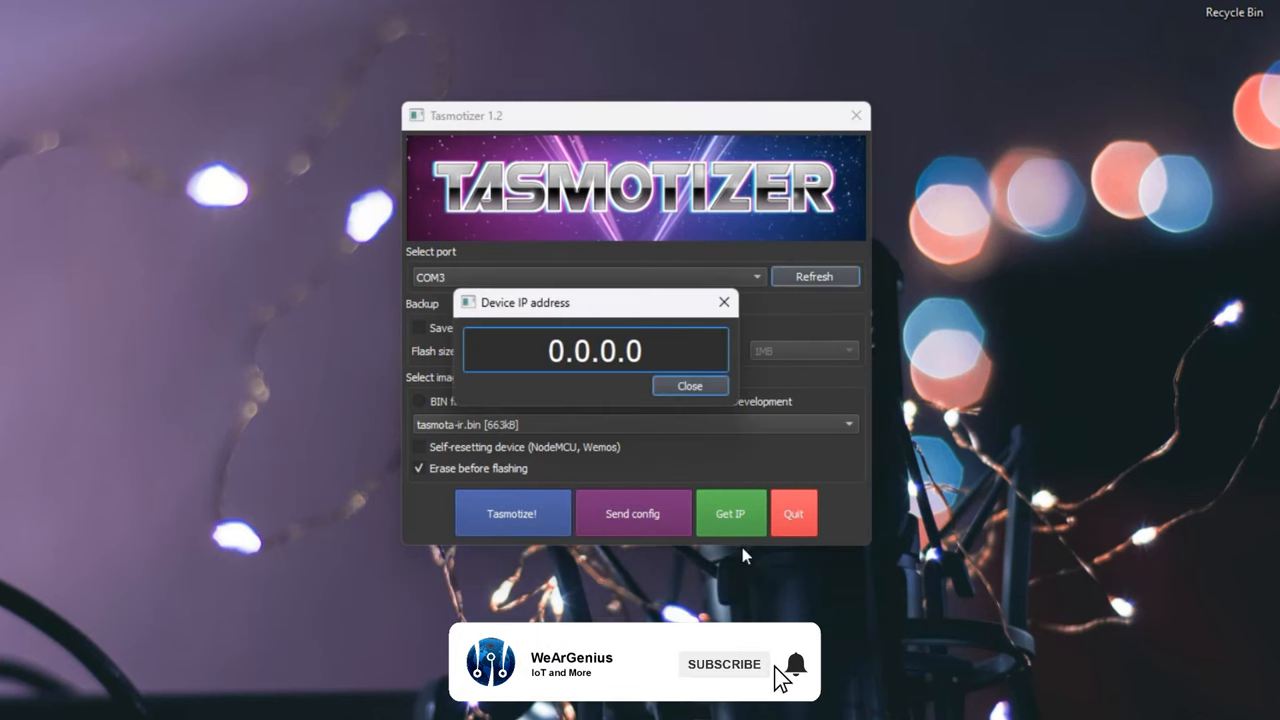
pyautogui.click(688, 384)
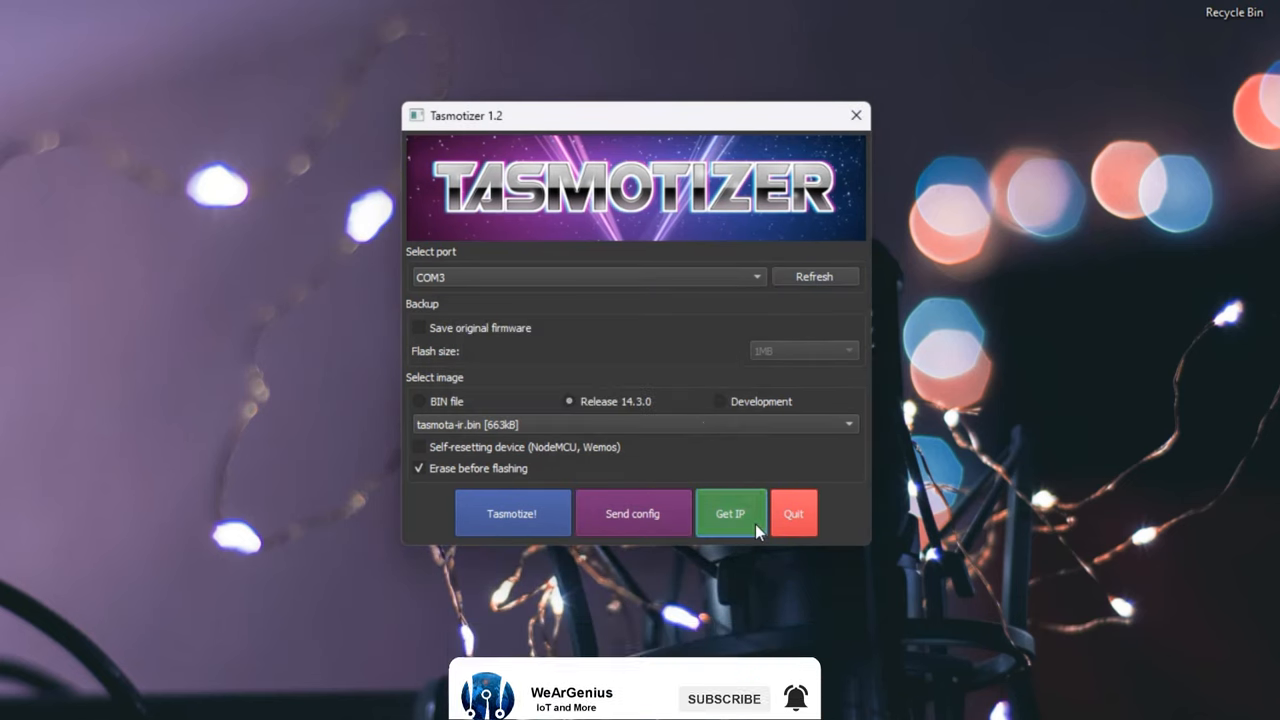
pyautogui.click(730, 512)
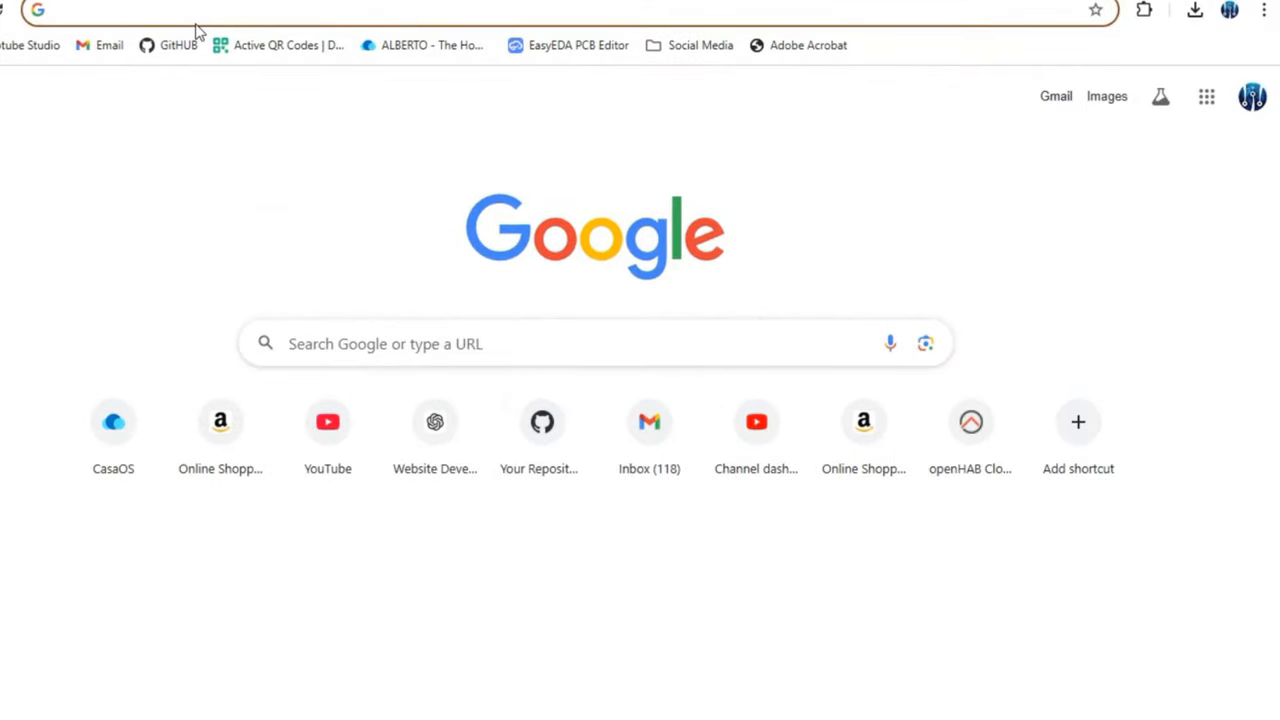
# Browse to 192.168.0.193 and save the module type as Generic (0) so the device restarts
pyautogui.write('192.168.0.193')
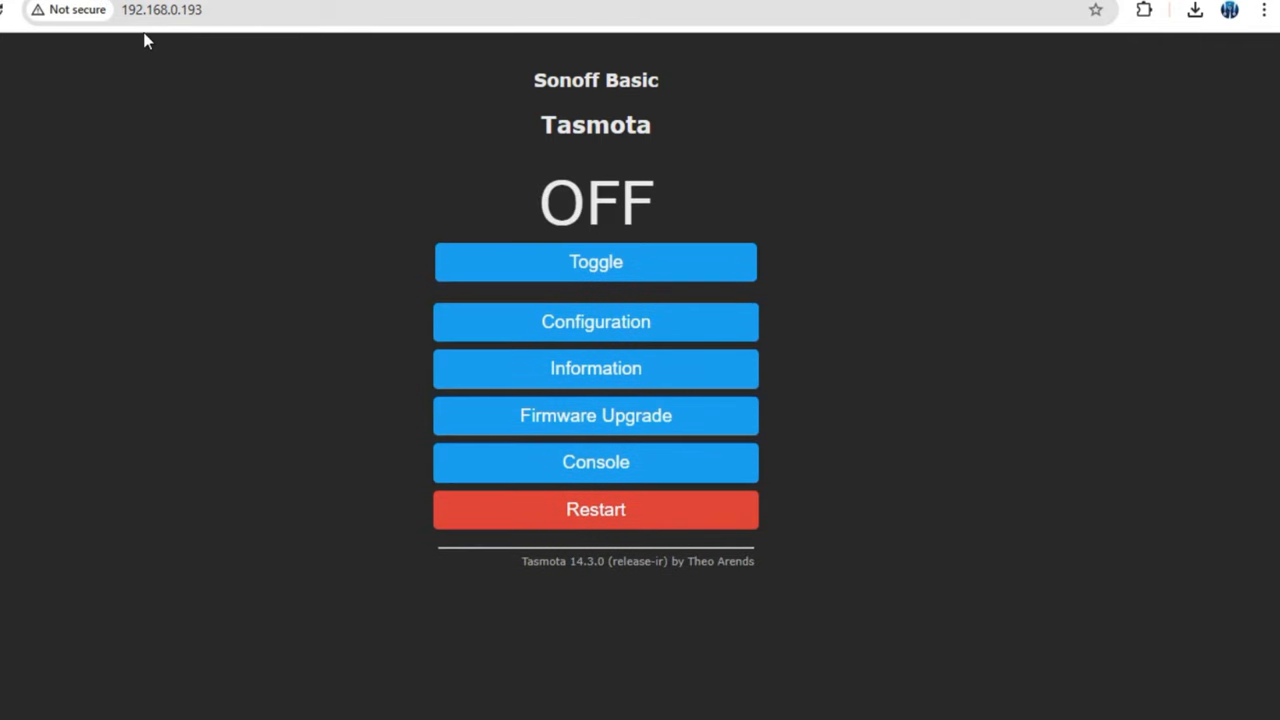
pyautogui.moveTo(630, 348)
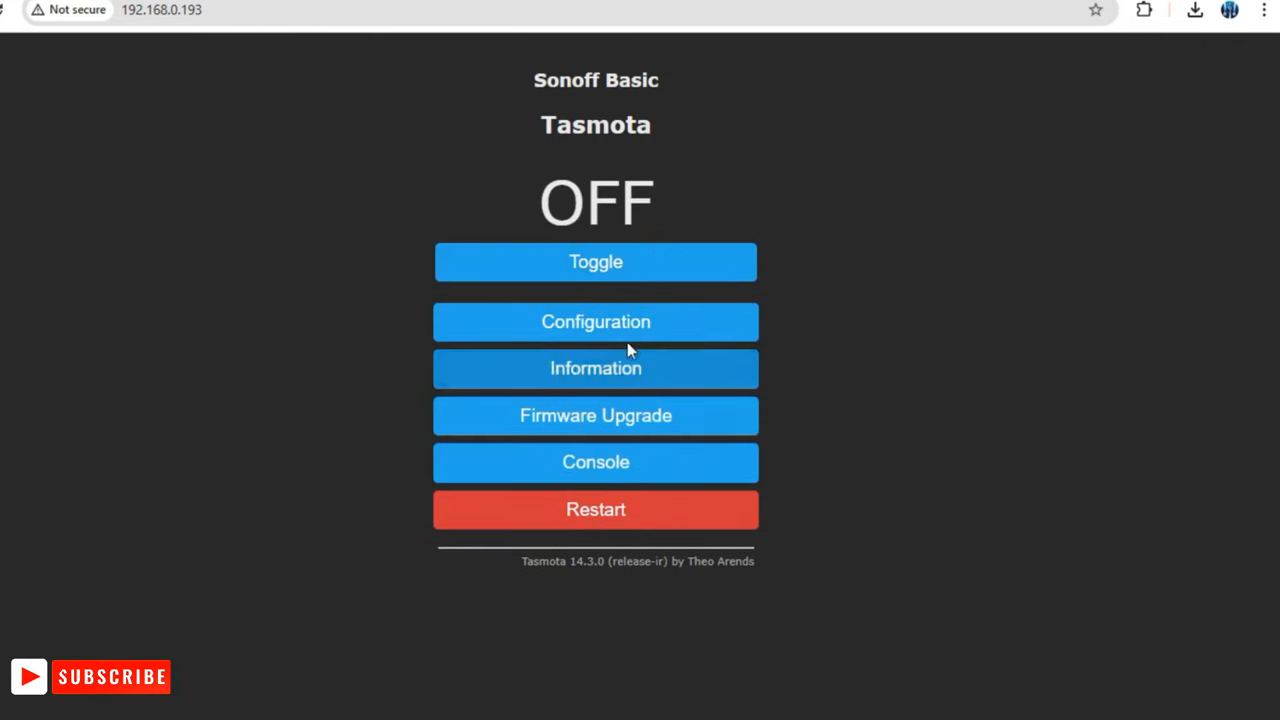
pyautogui.moveTo(630, 540)
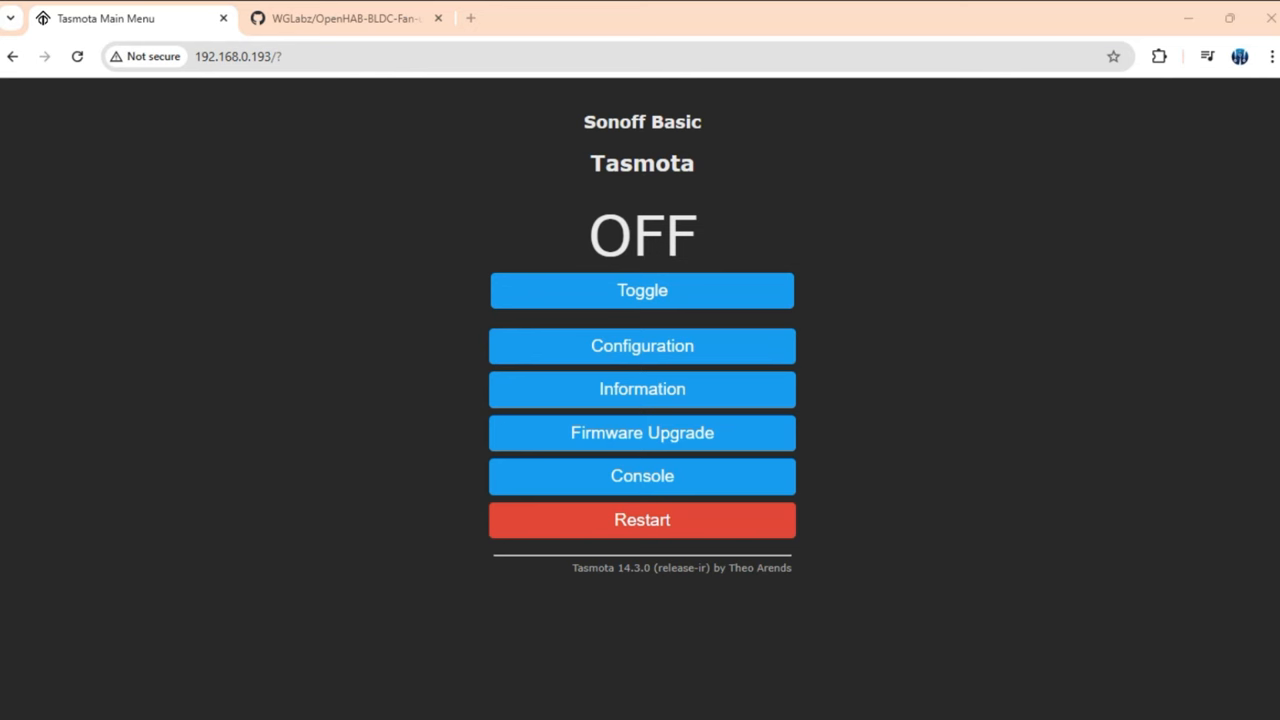
pyautogui.moveTo(444, 276)
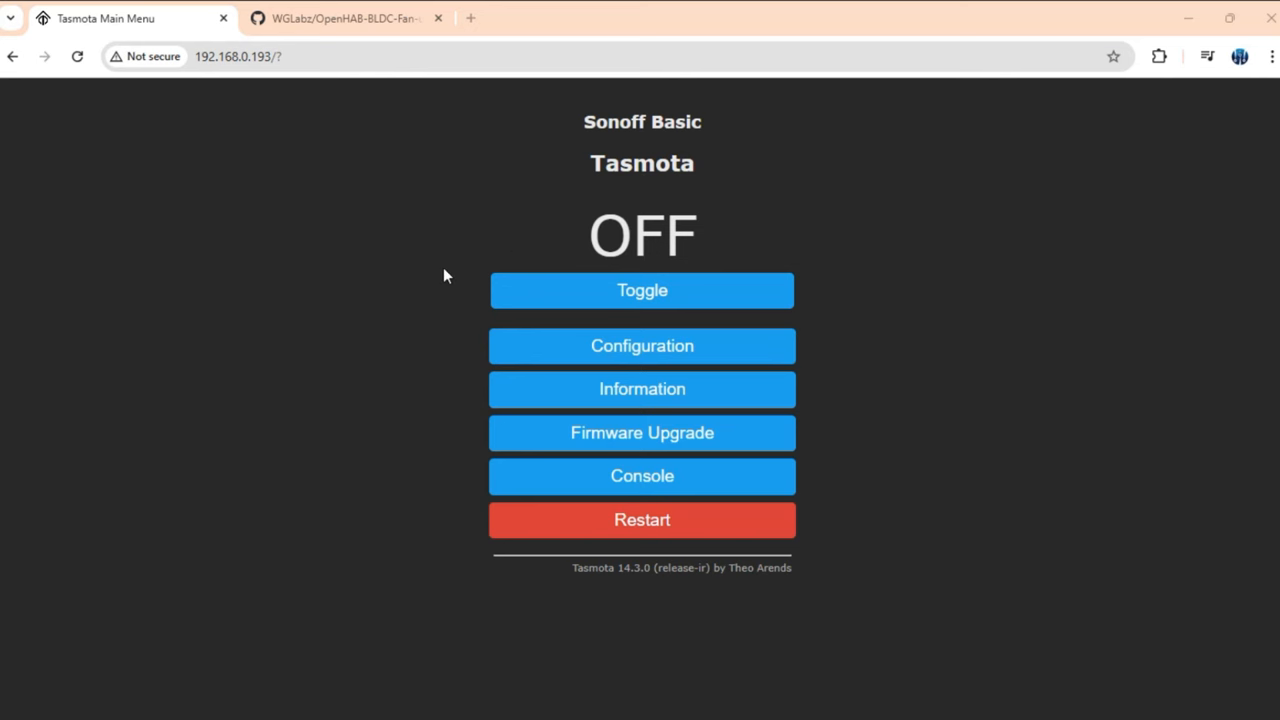
pyautogui.click(640, 344)
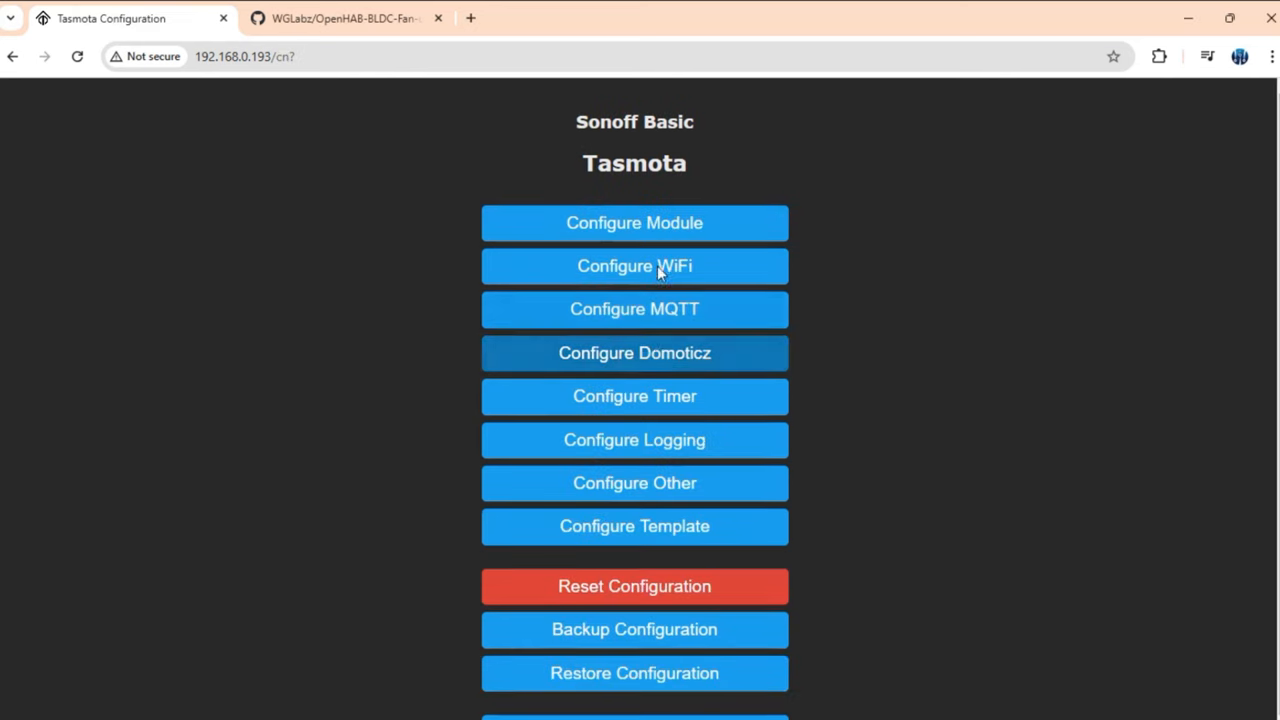
pyautogui.click(634, 222)
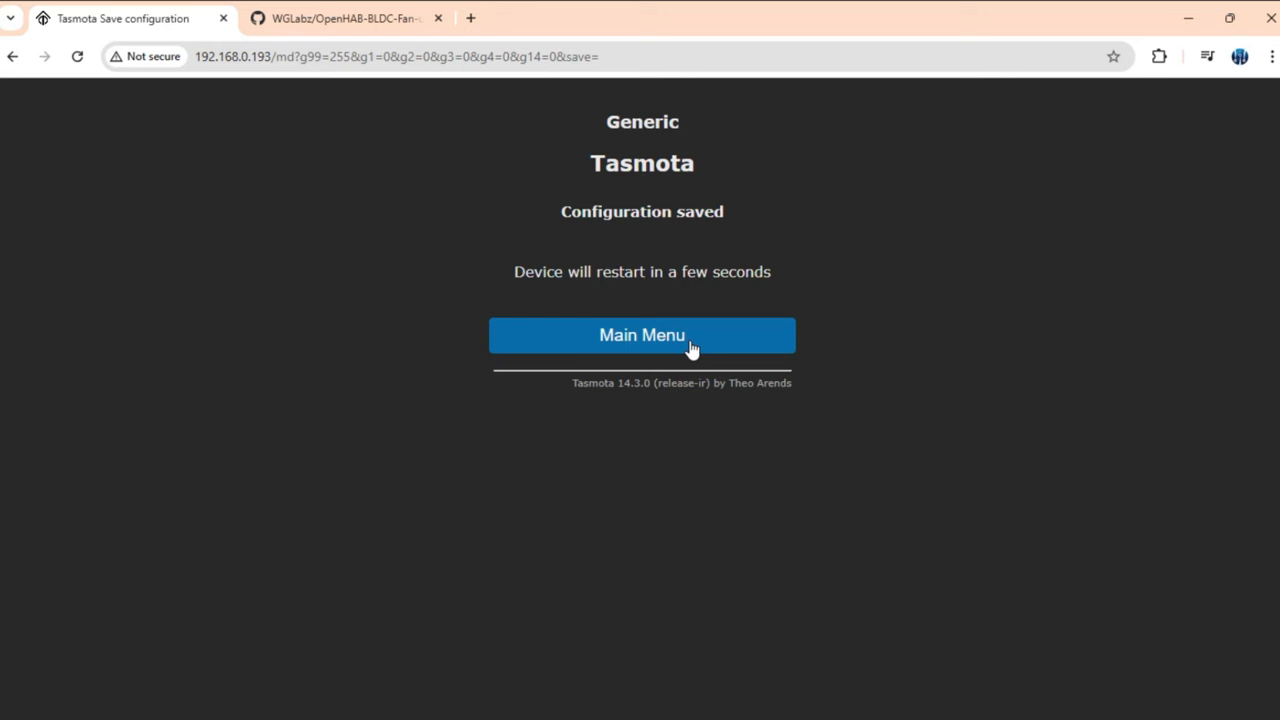
pyautogui.click(640, 334)
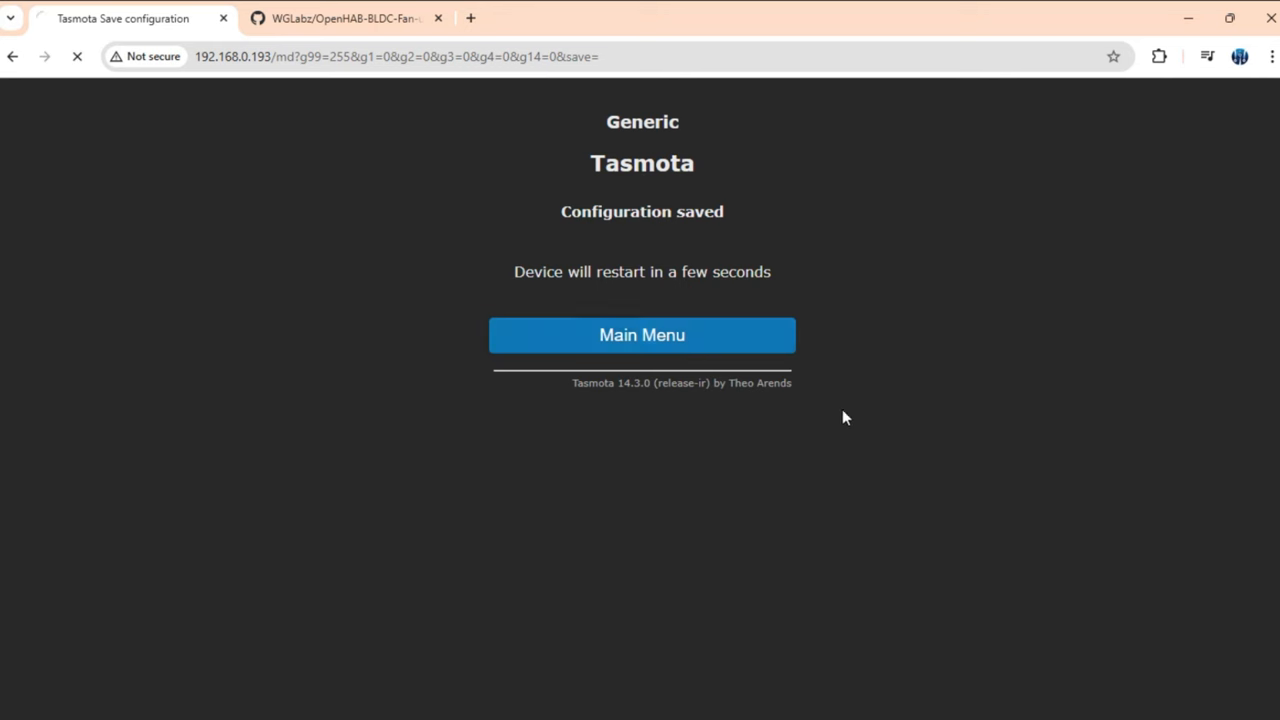
# Assign GPIO5 as IRsend 1 and GPIO4 as Led 1 in Configure Module and save
pyautogui.click(640, 336)
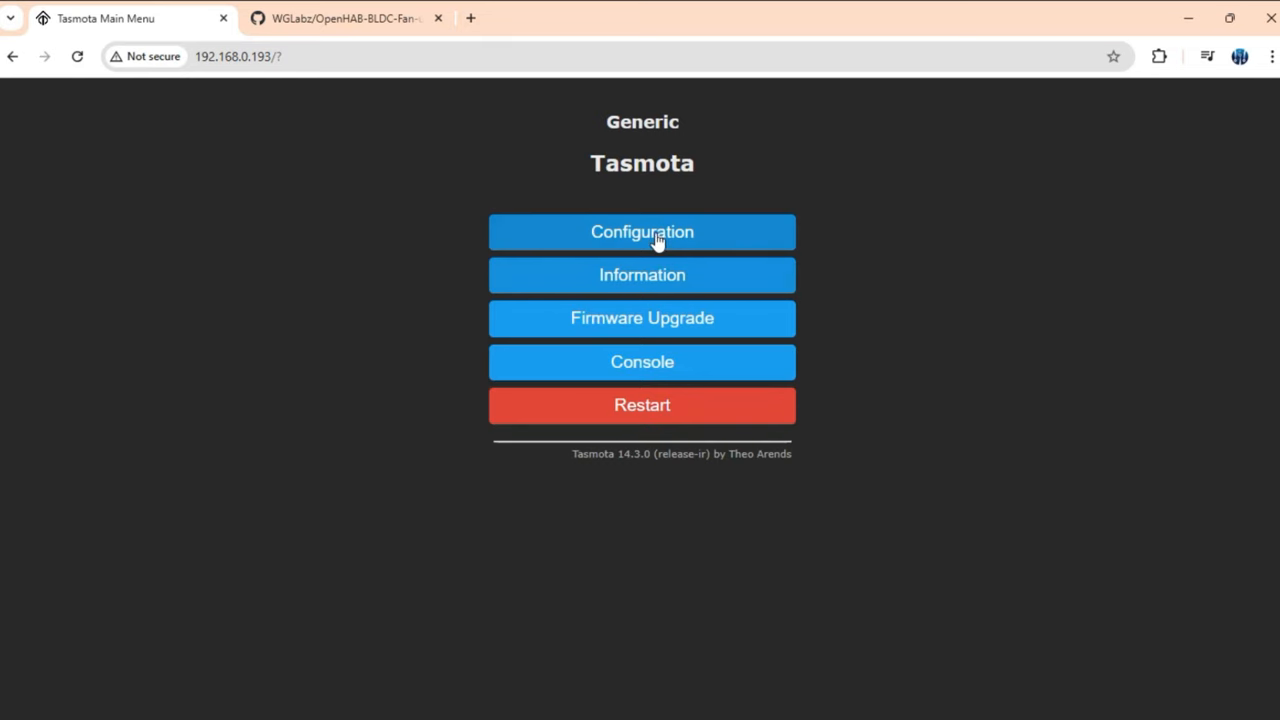
pyautogui.click(640, 232)
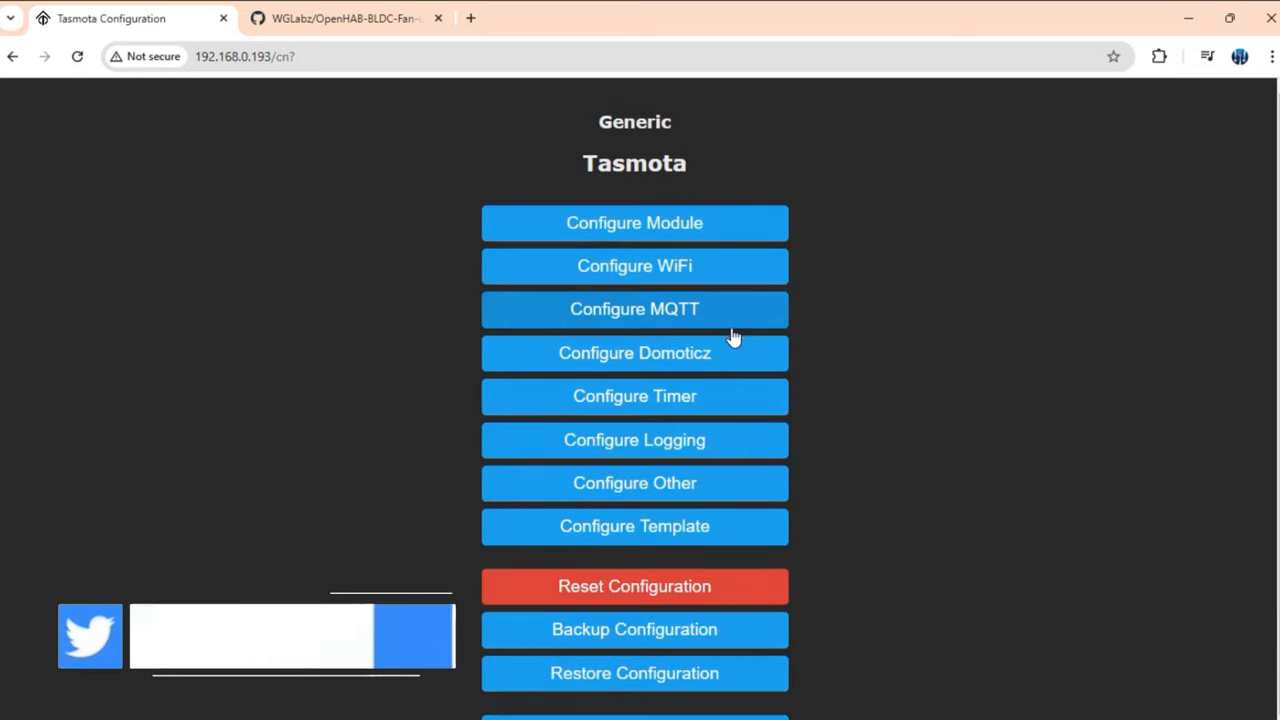
pyautogui.click(634, 222)
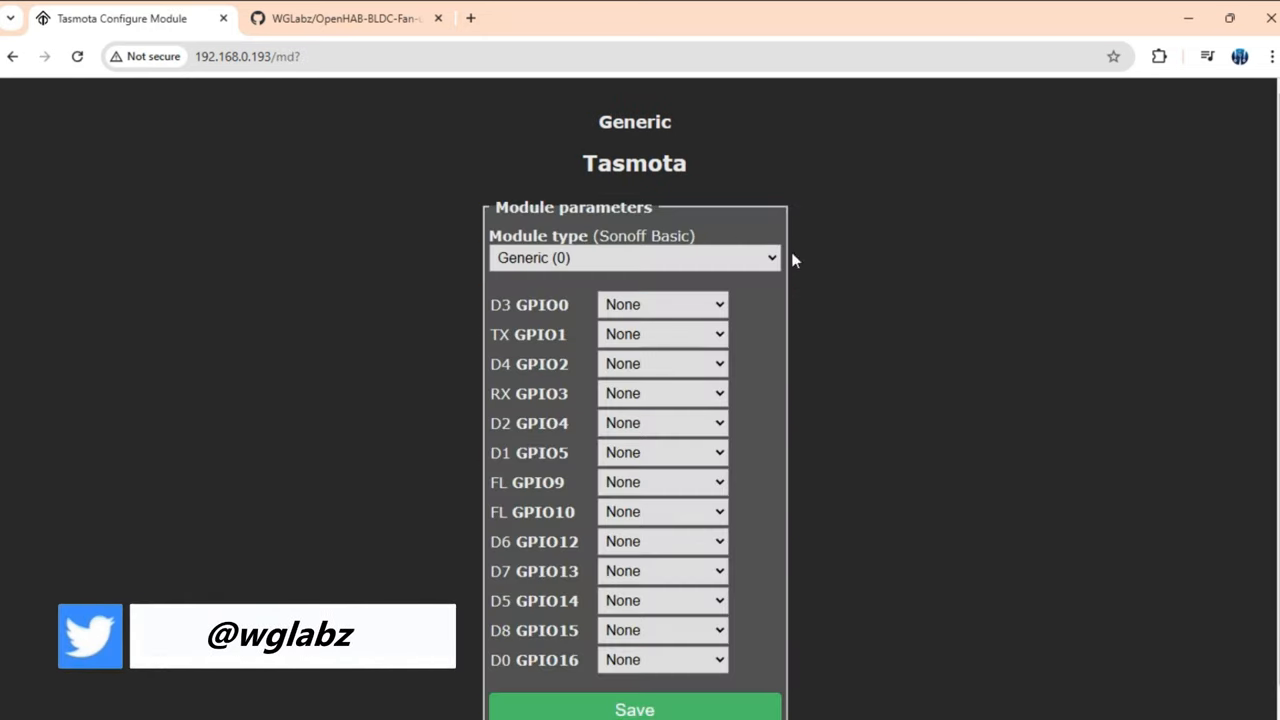
pyautogui.scroll(-3)
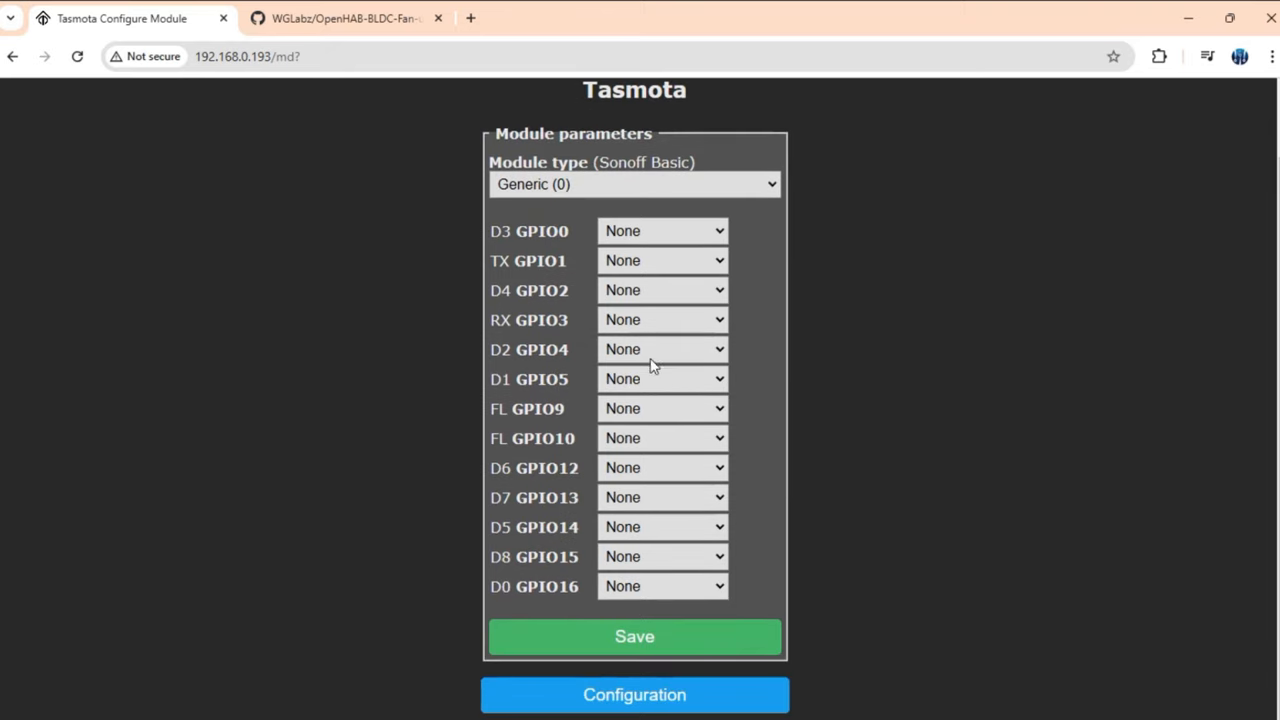
pyautogui.click(664, 378)
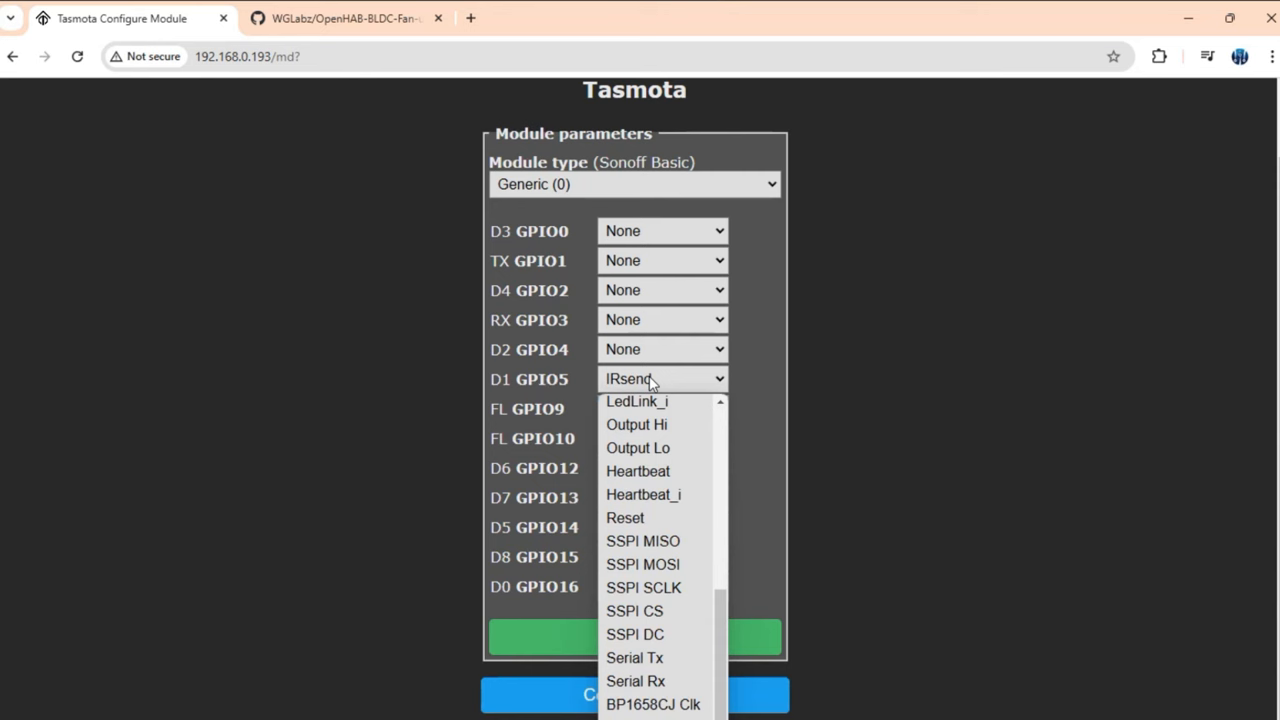
pyautogui.click(662, 378)
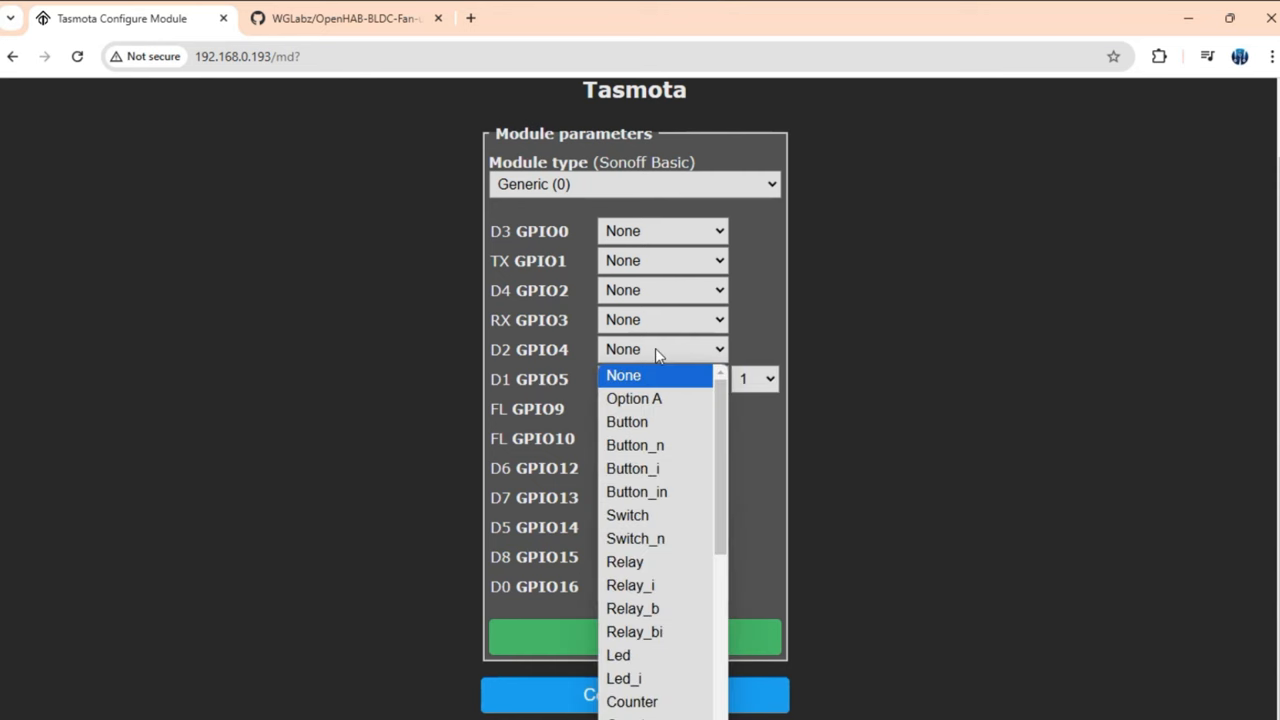
pyautogui.click(618, 656)
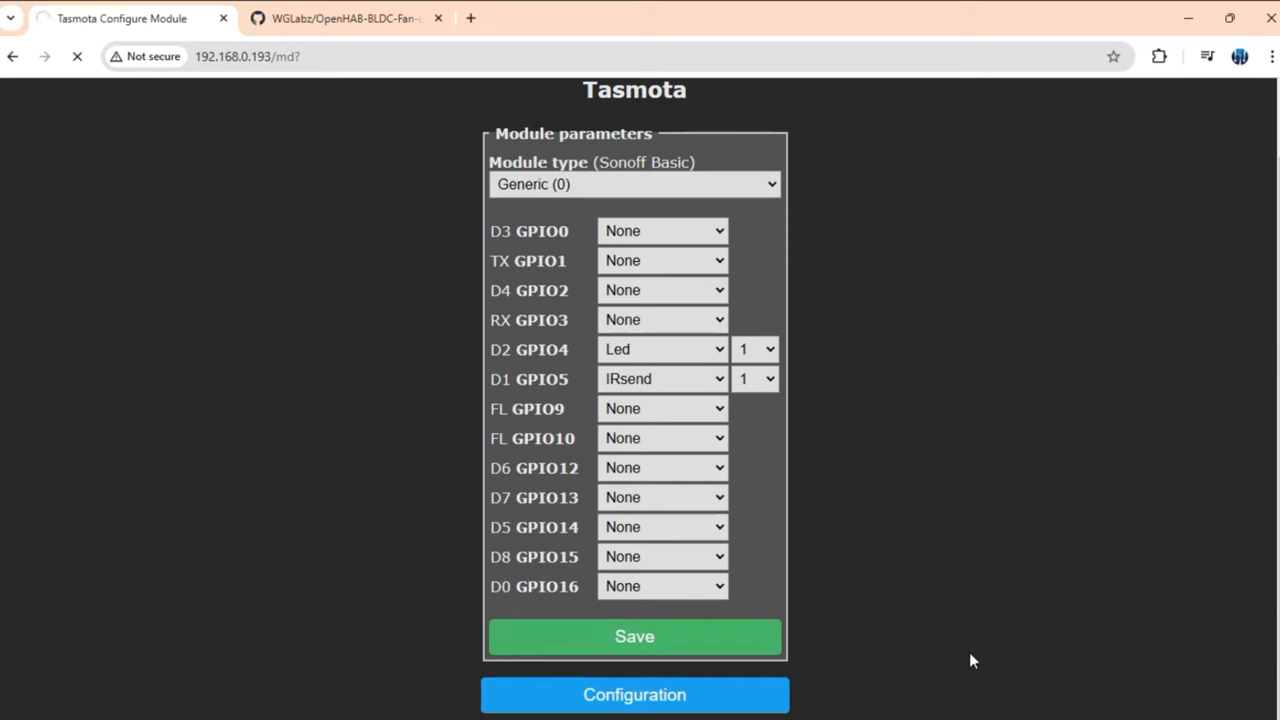
pyautogui.click(634, 636)
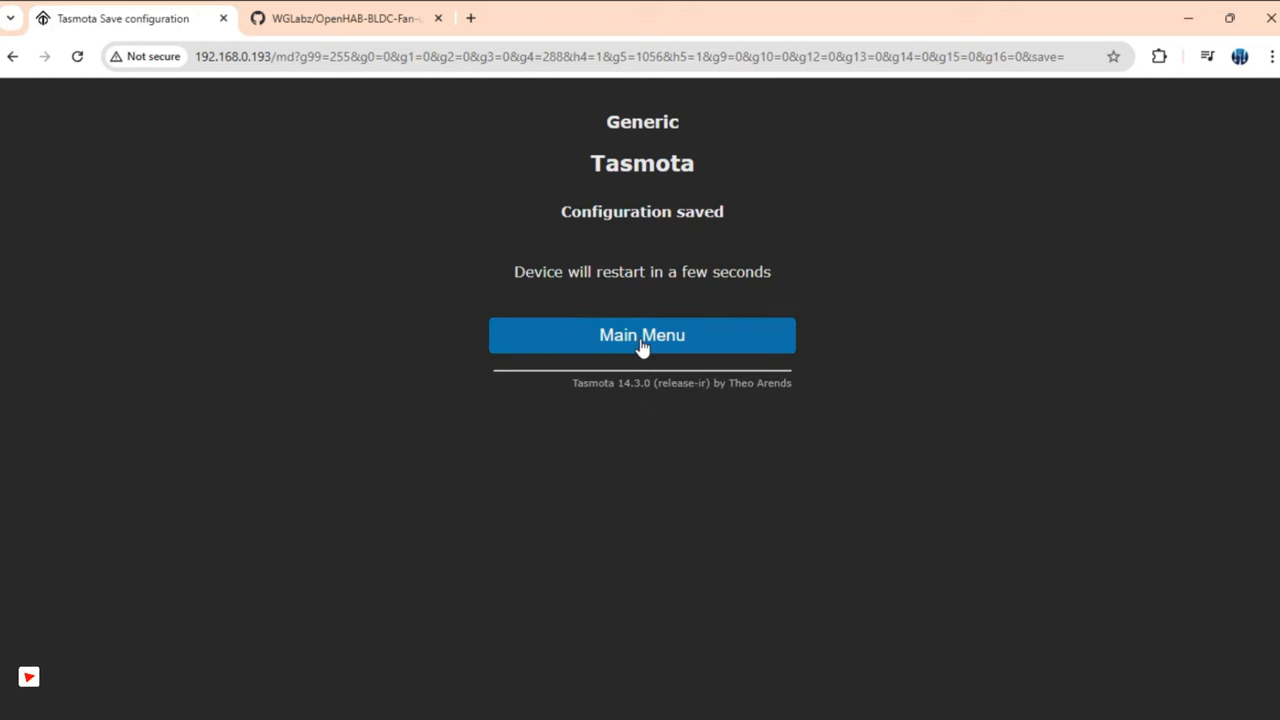
# Return to the main menu after restart and bring up the command console
pyautogui.click(640, 336)
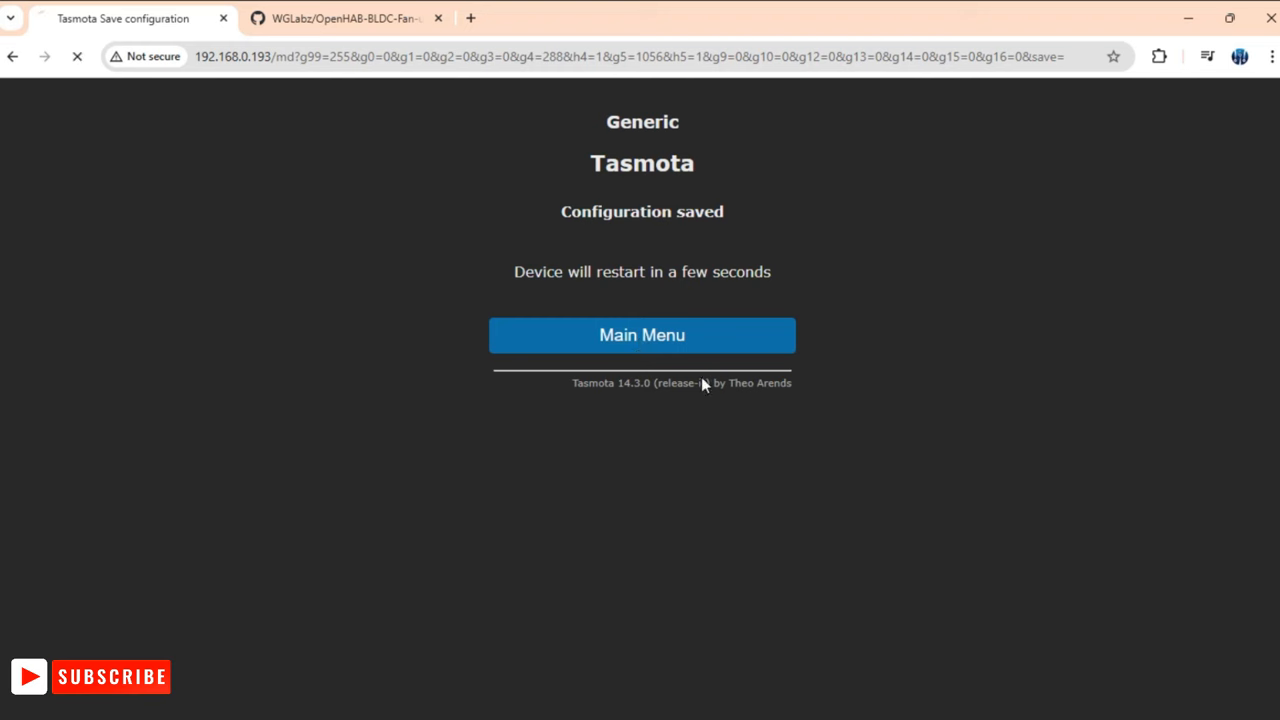
pyautogui.click(640, 336)
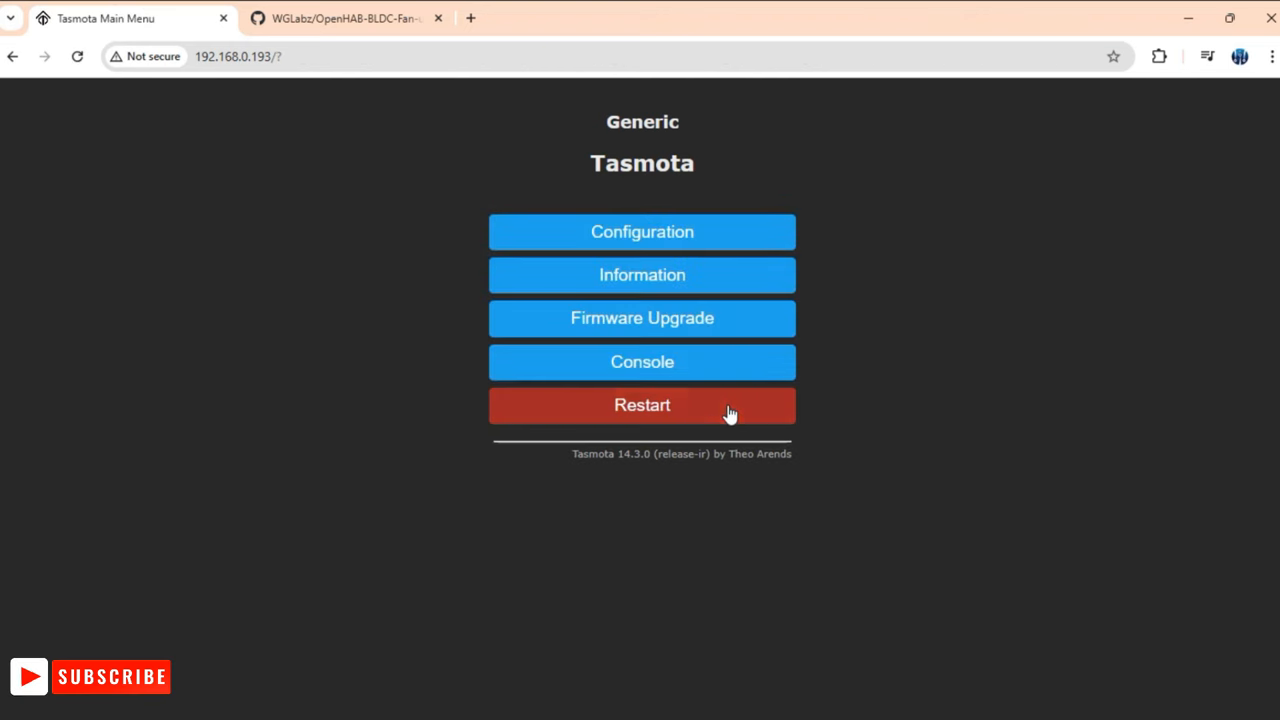
pyautogui.click(642, 362)
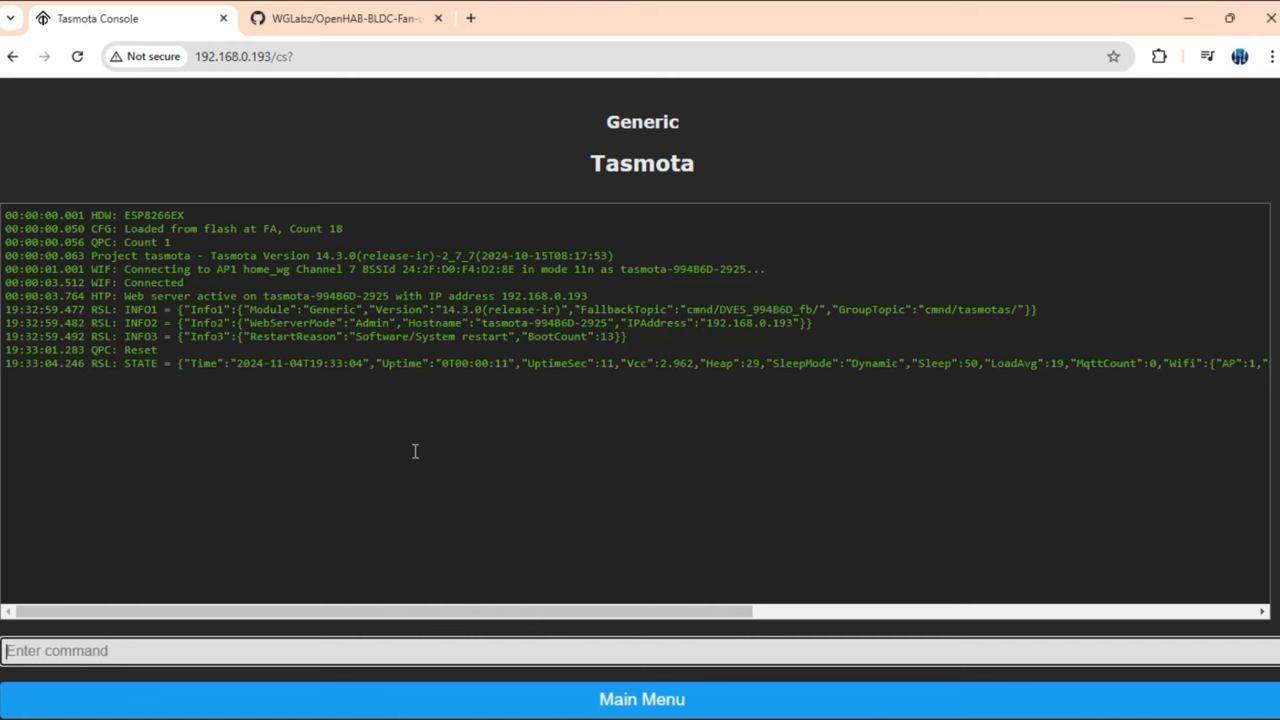
pyautogui.moveTo(448, 172)
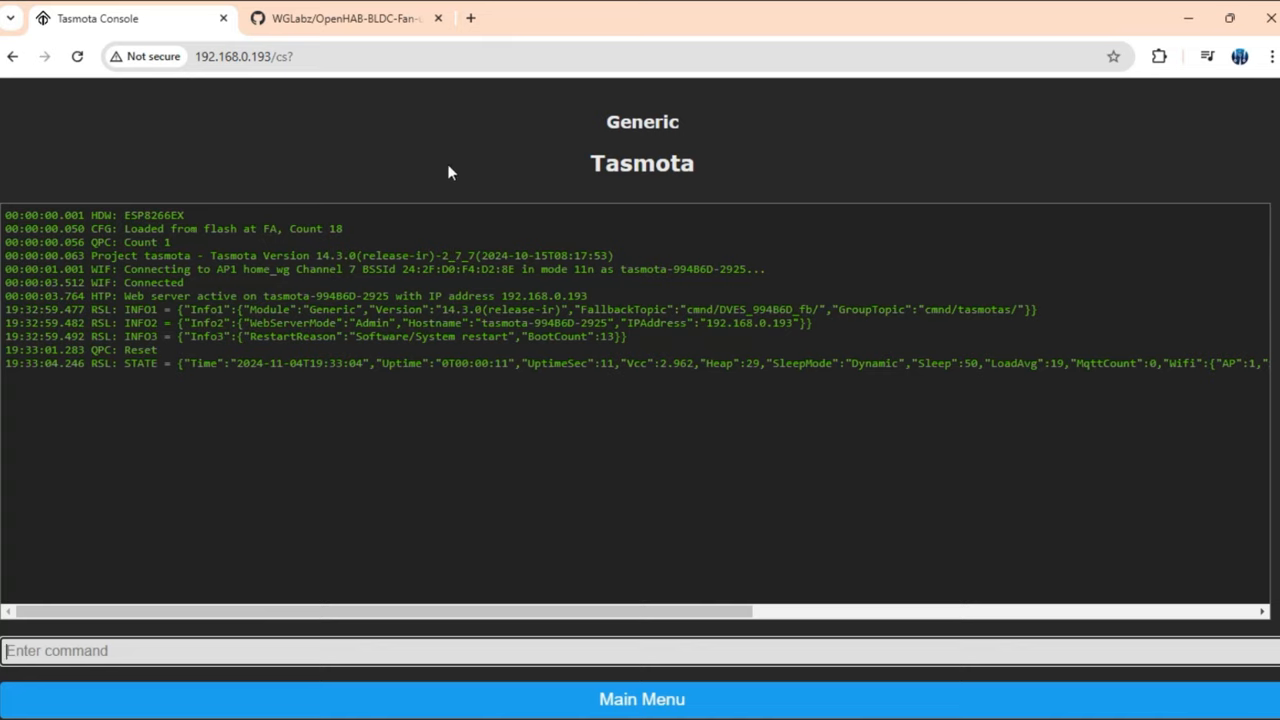
# Copy the Rule1 LED rule line from the GitHub README and run it in the console
pyautogui.click(344, 18)
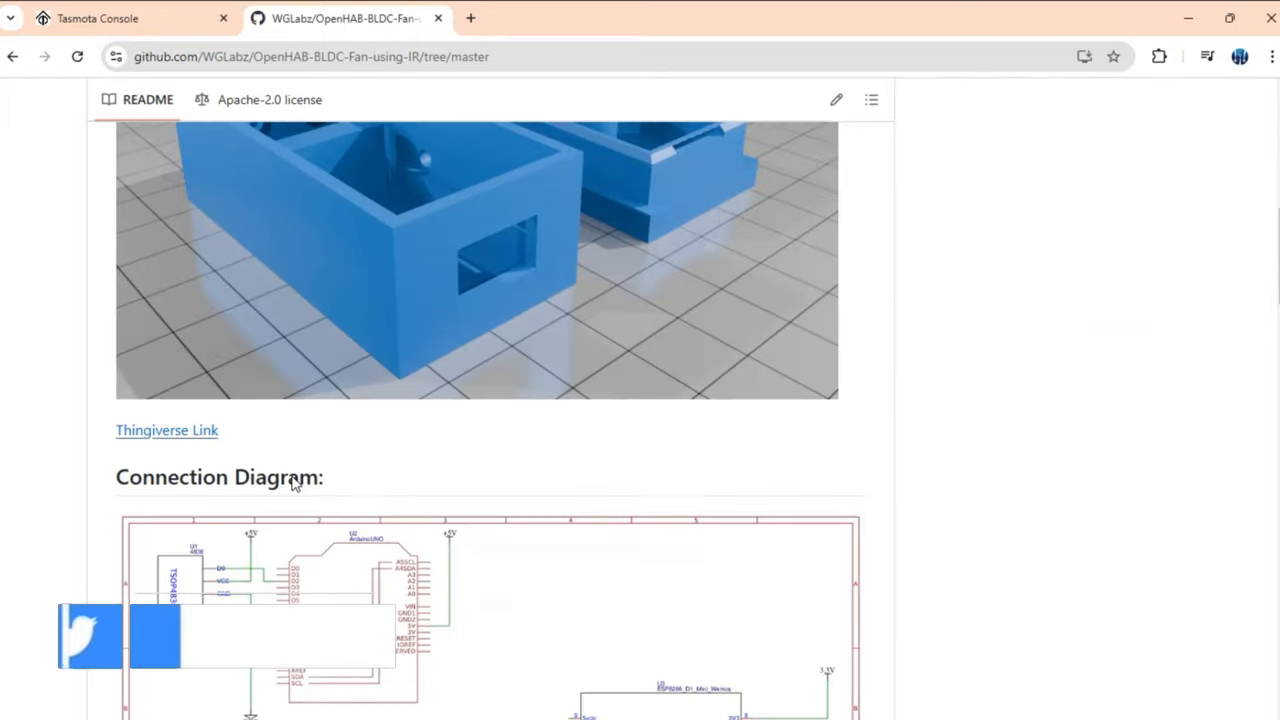
pyautogui.scroll(-3)
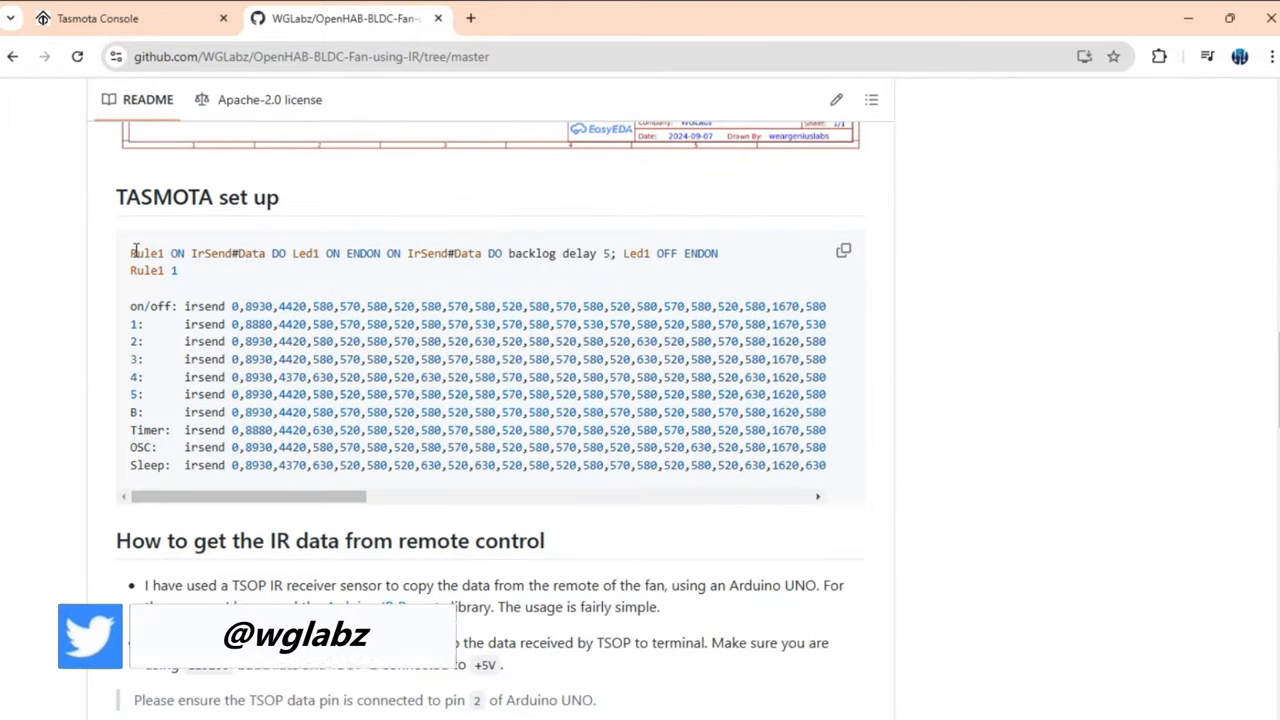
pyautogui.moveTo(132, 252); pyautogui.dragTo(718, 252)
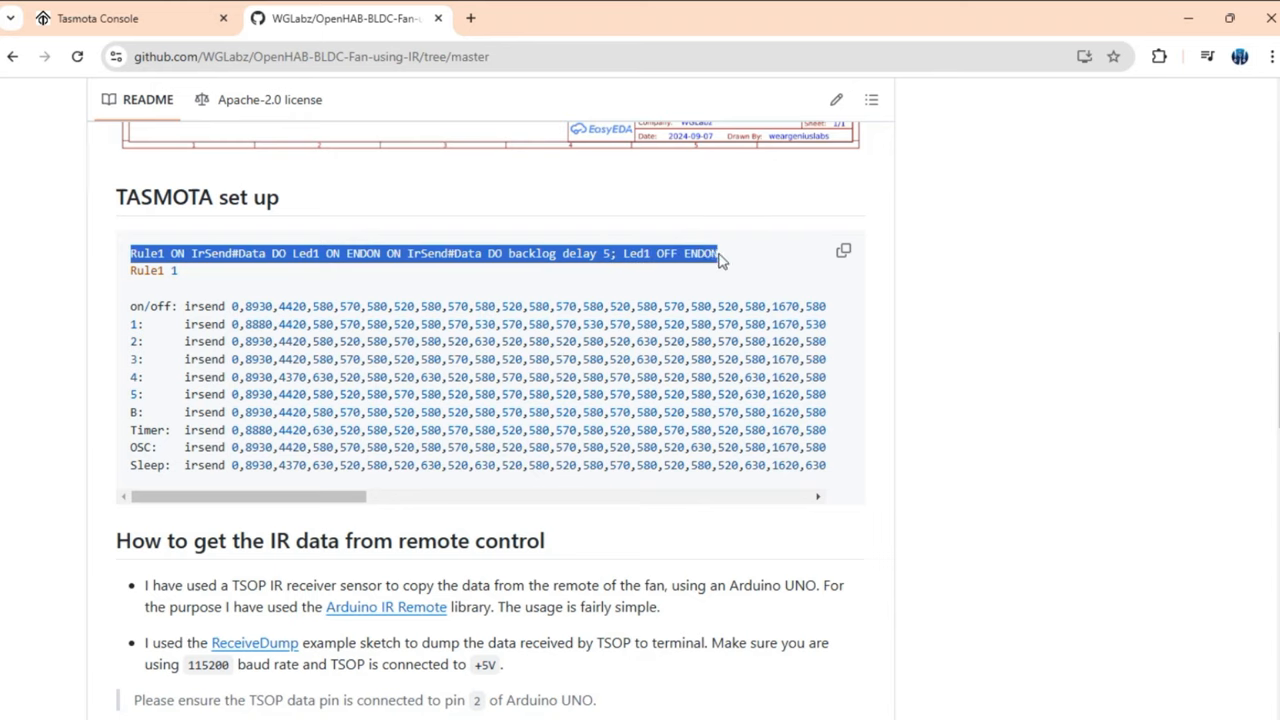
pyautogui.click(96, 18)
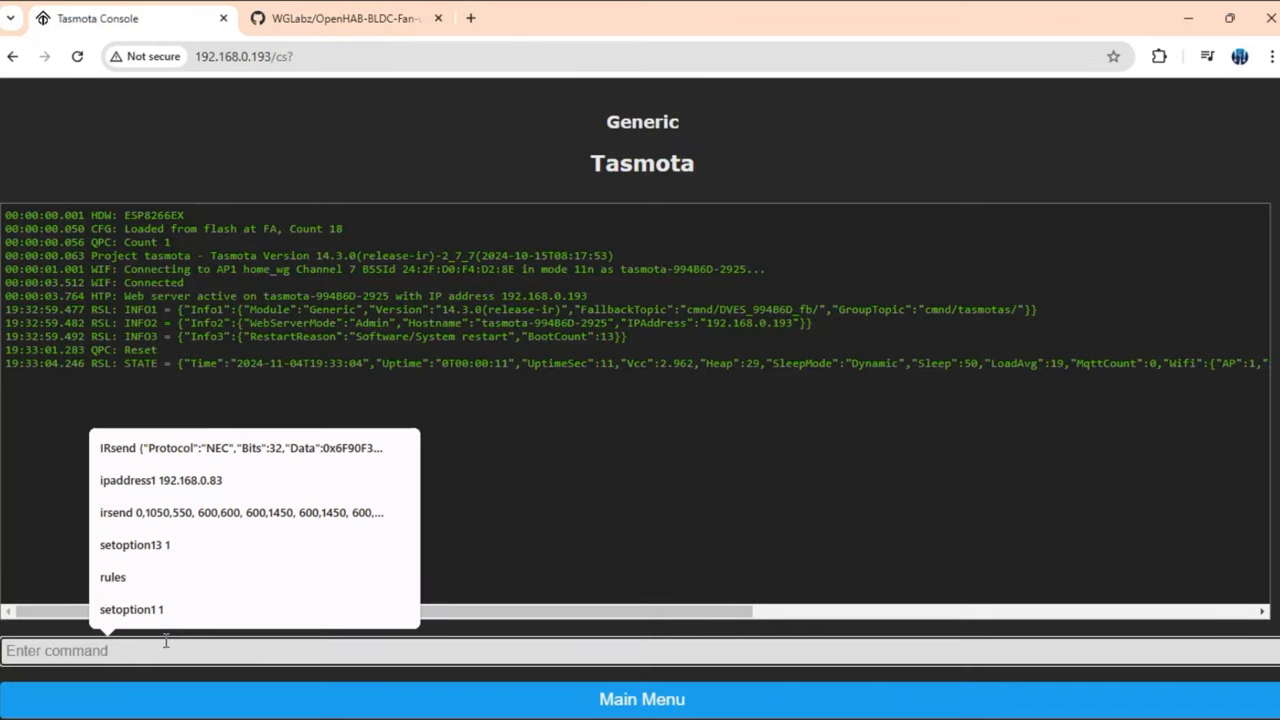
pyautogui.press('Enter')
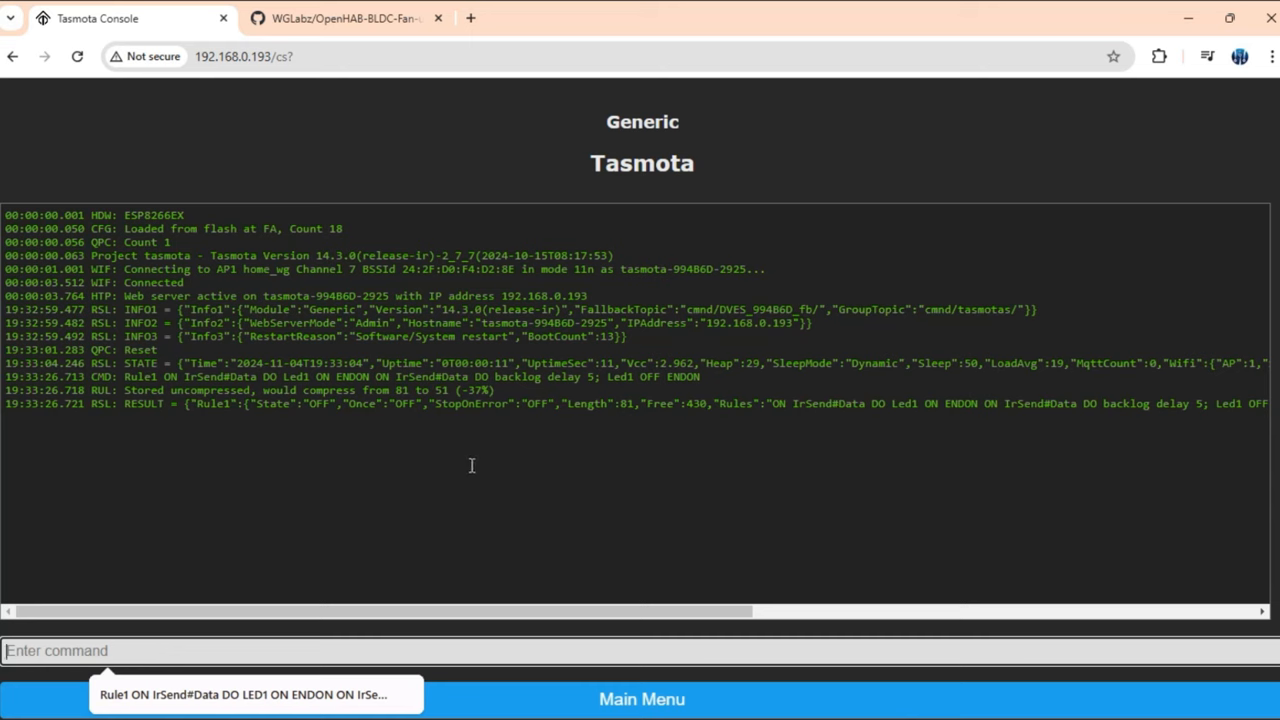
# Copy the Rule1 1 enable command from the GitHub setup notes
pyautogui.click(344, 18)
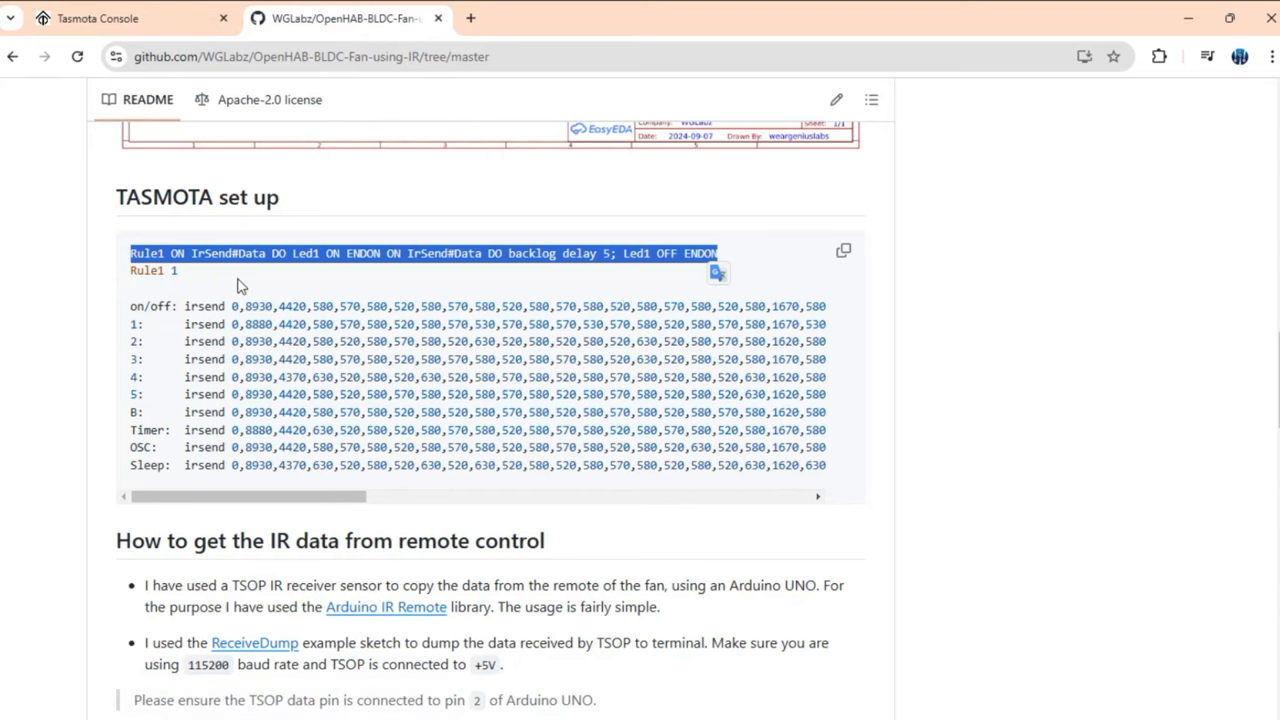
pyautogui.doubleClick(212, 252)
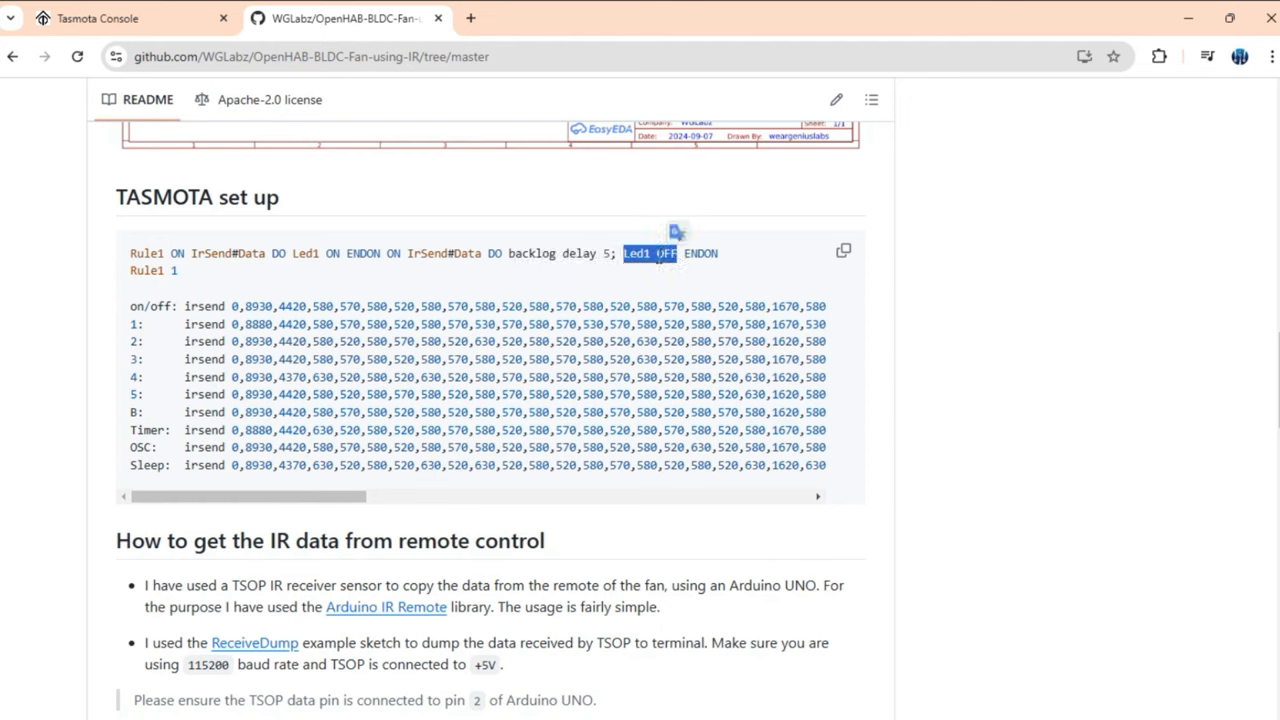
pyautogui.moveTo(184, 276)
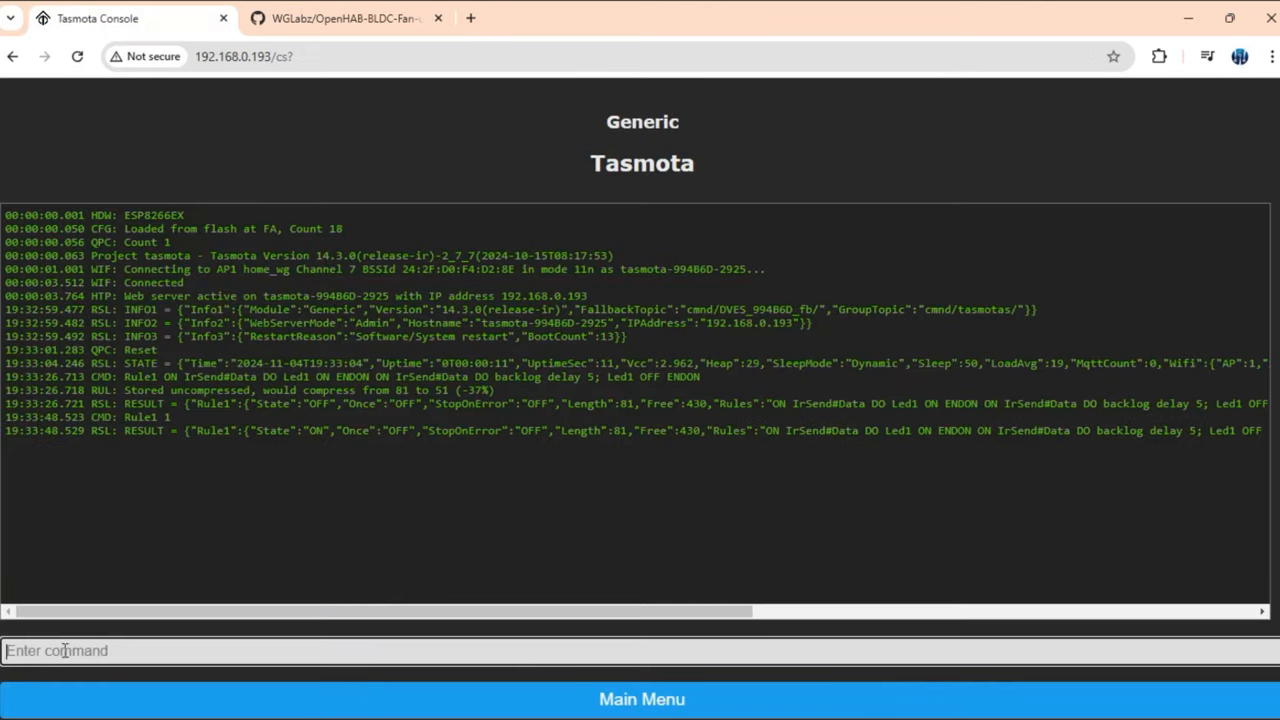
pyautogui.moveTo(332, 18)
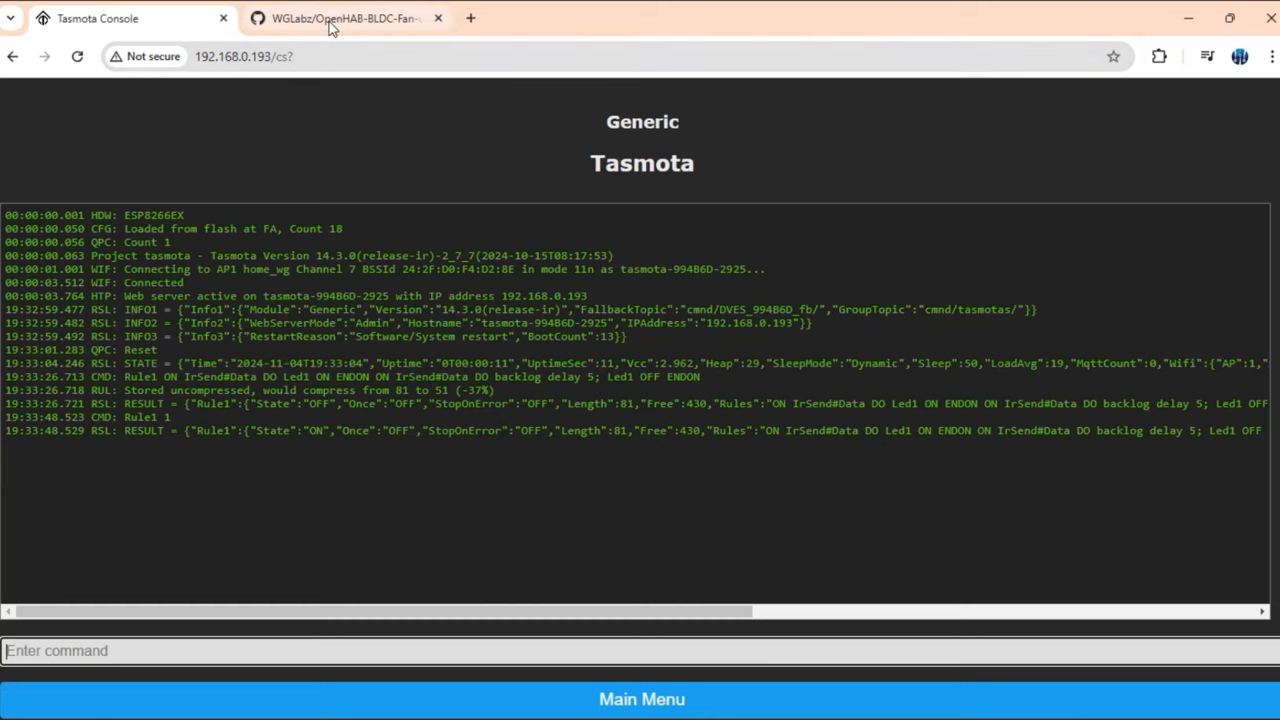
# Run the first fan irsend lines from the README in the console, checking IRsend Done and Led1 log lines
pyautogui.click(344, 18)
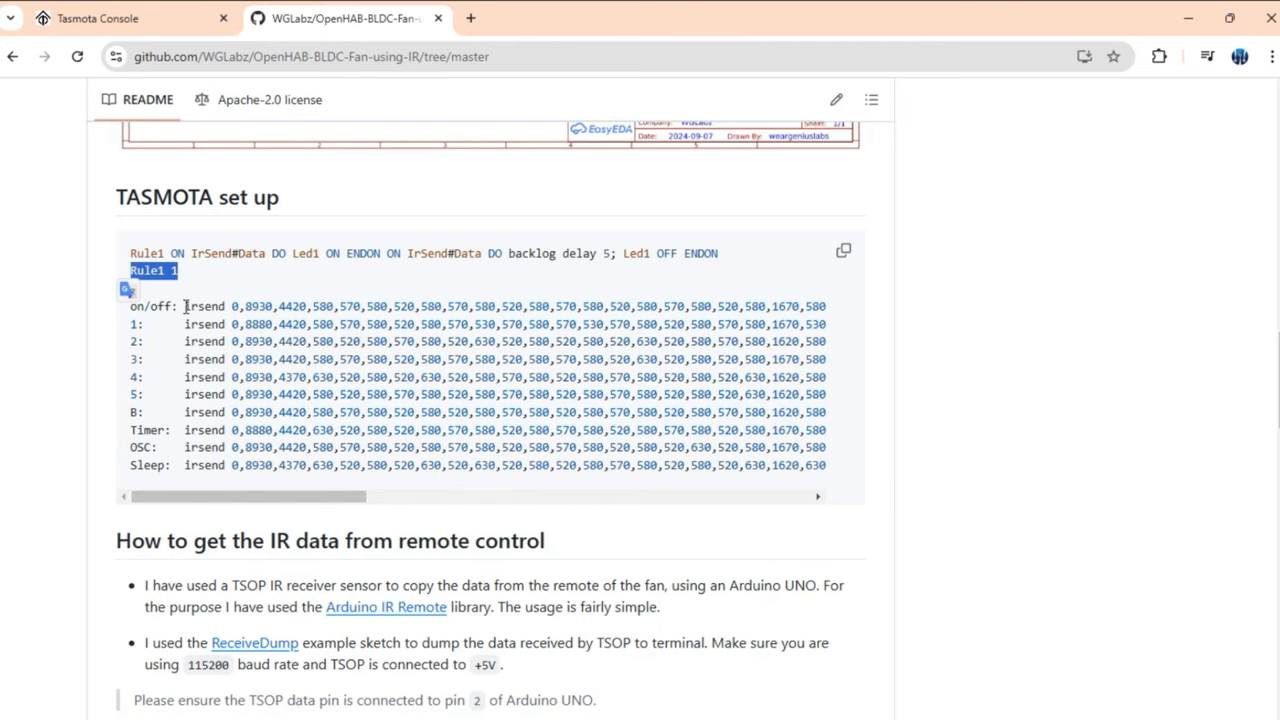
pyautogui.hscroll(3)
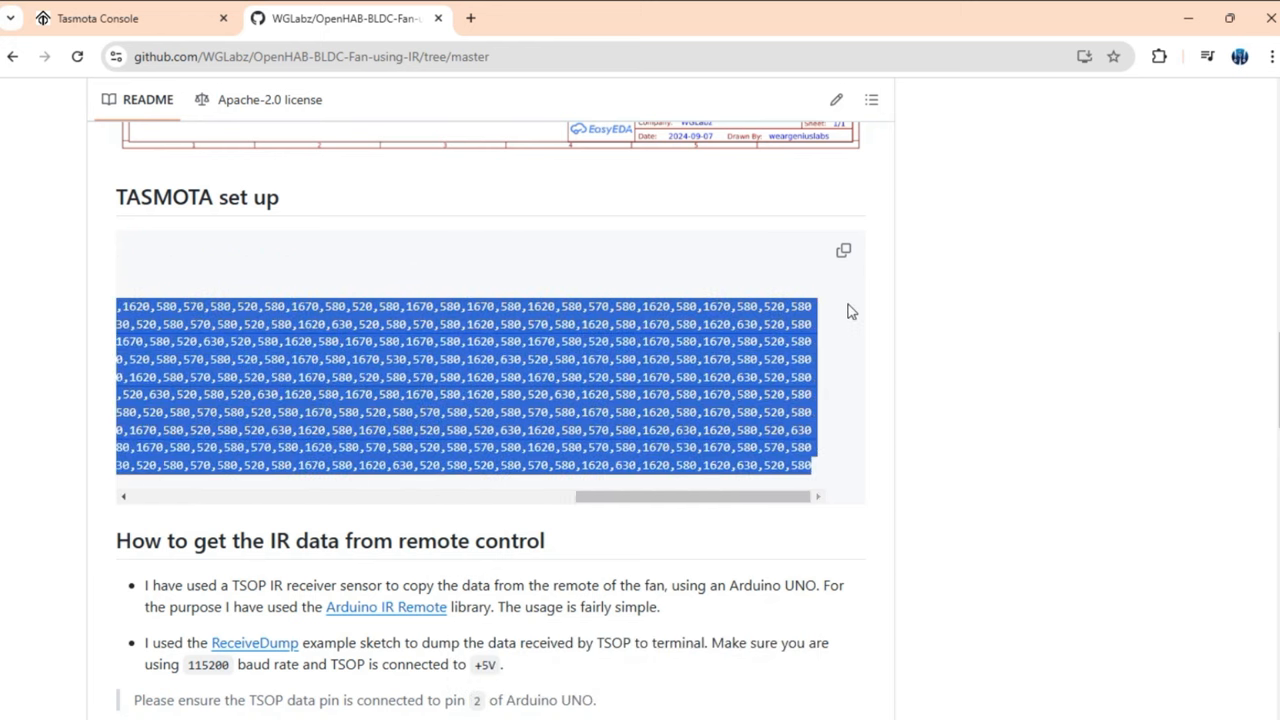
pyautogui.click(96, 18)
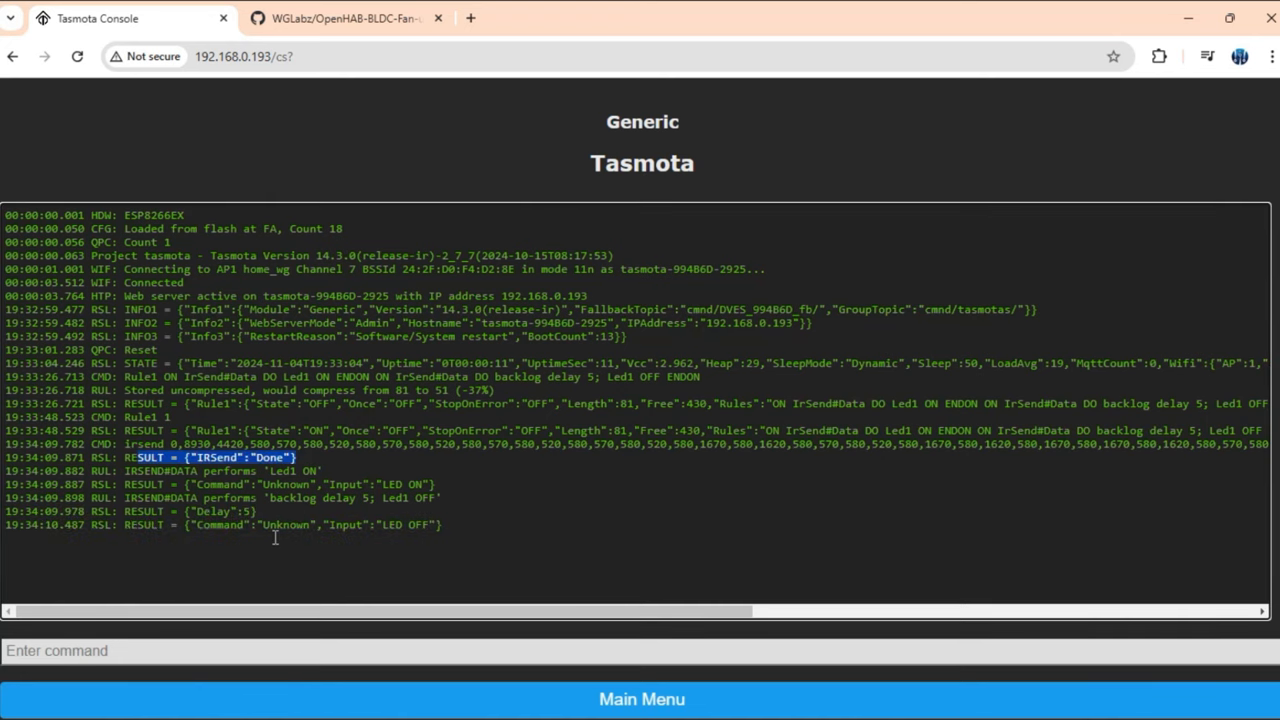
pyautogui.moveTo(320, 586)
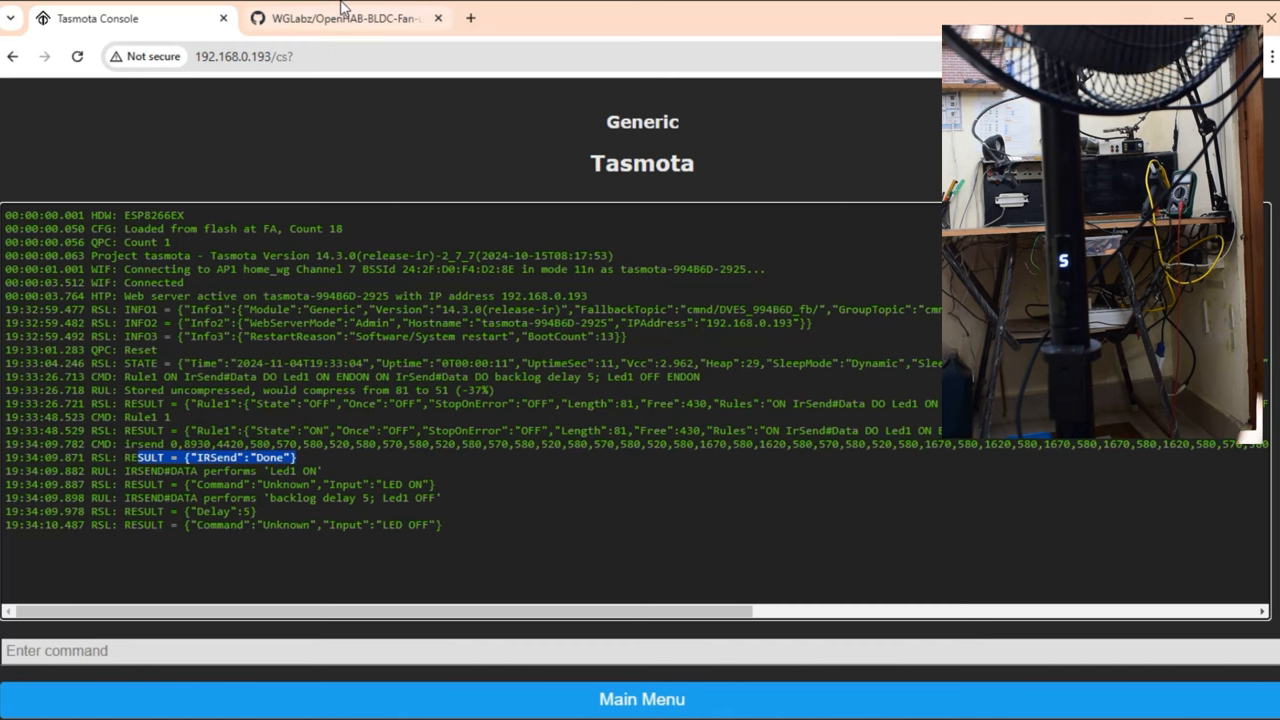
pyautogui.click(344, 18)
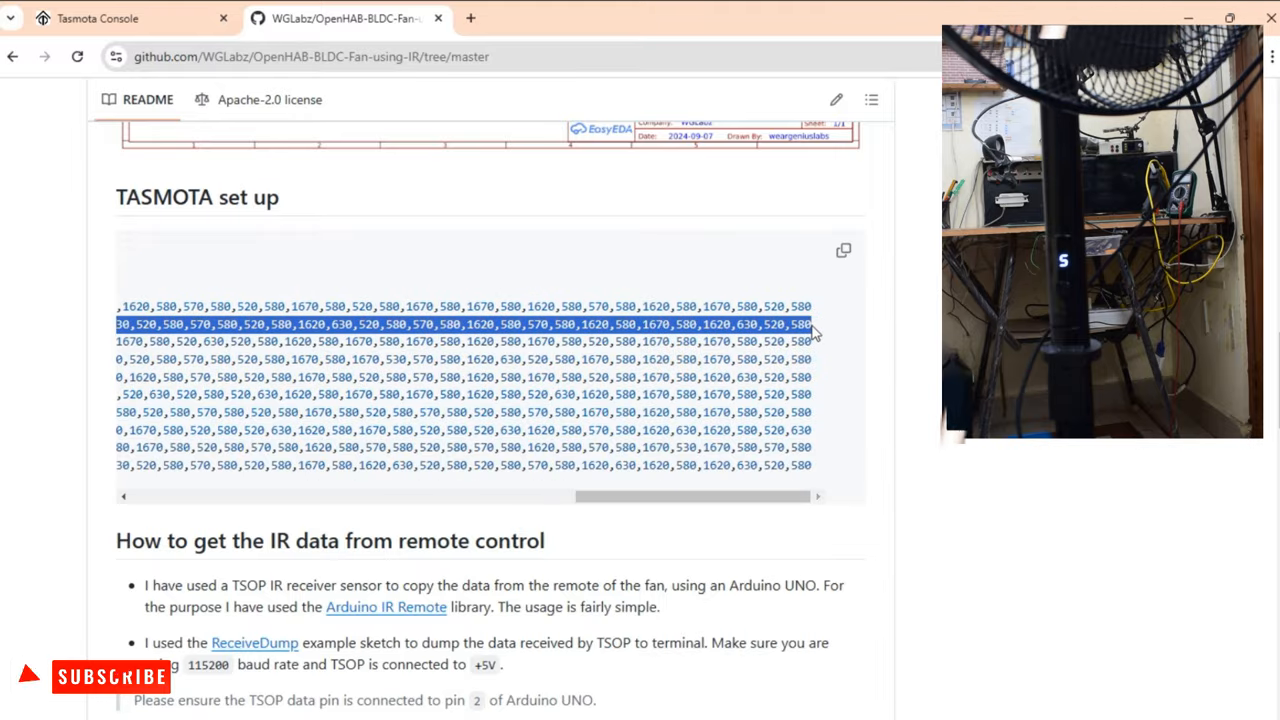
pyautogui.click(96, 18)
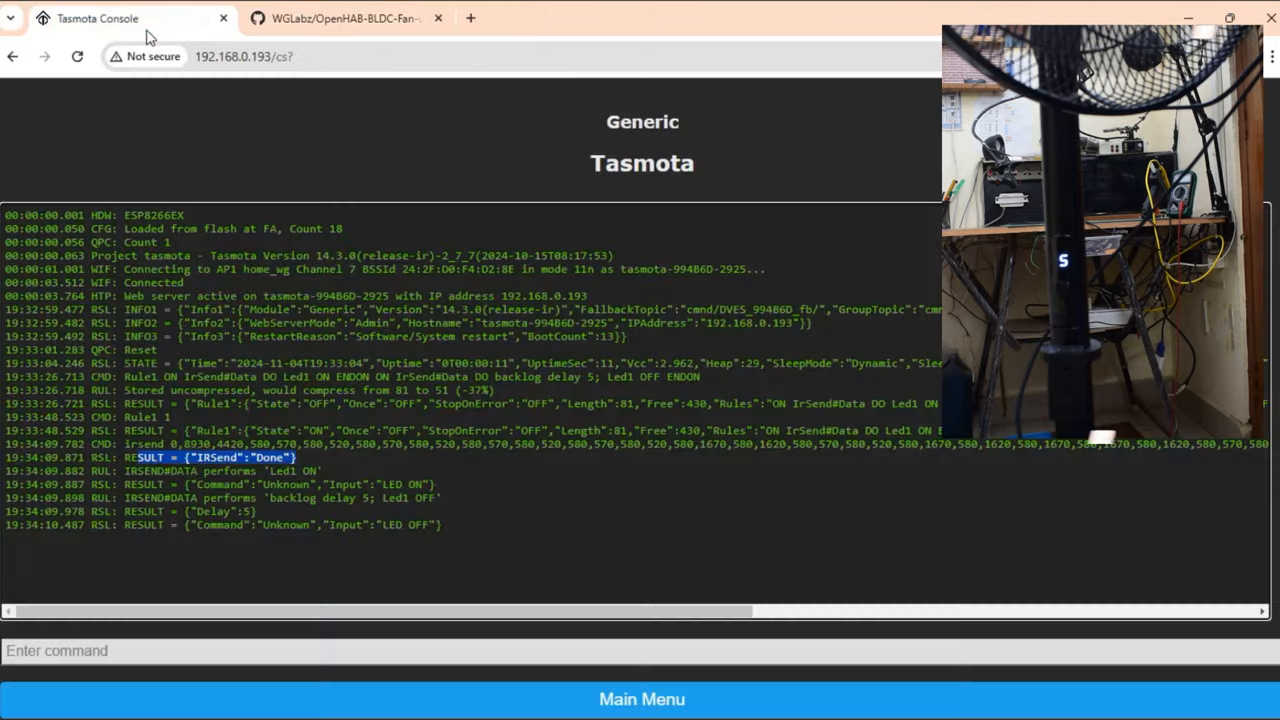
# Send the remaining fan IR codes from the README through the console
pyautogui.click(344, 18)
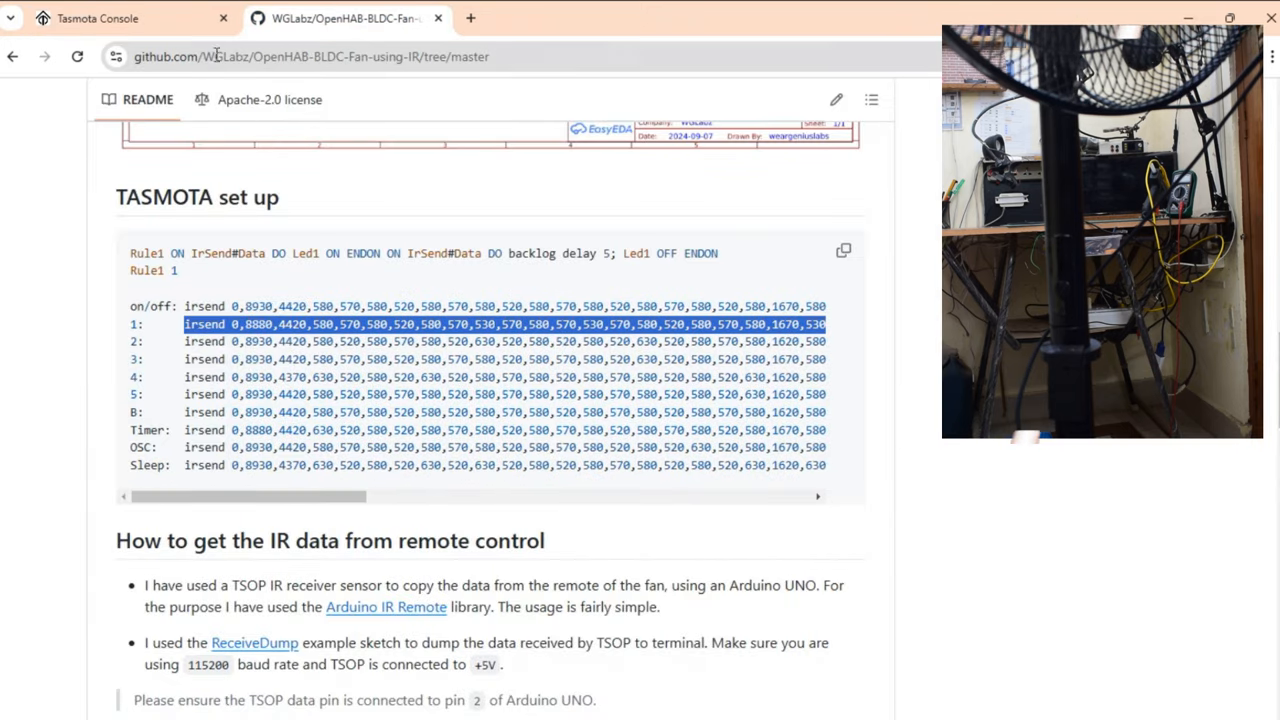
pyautogui.click(96, 18)
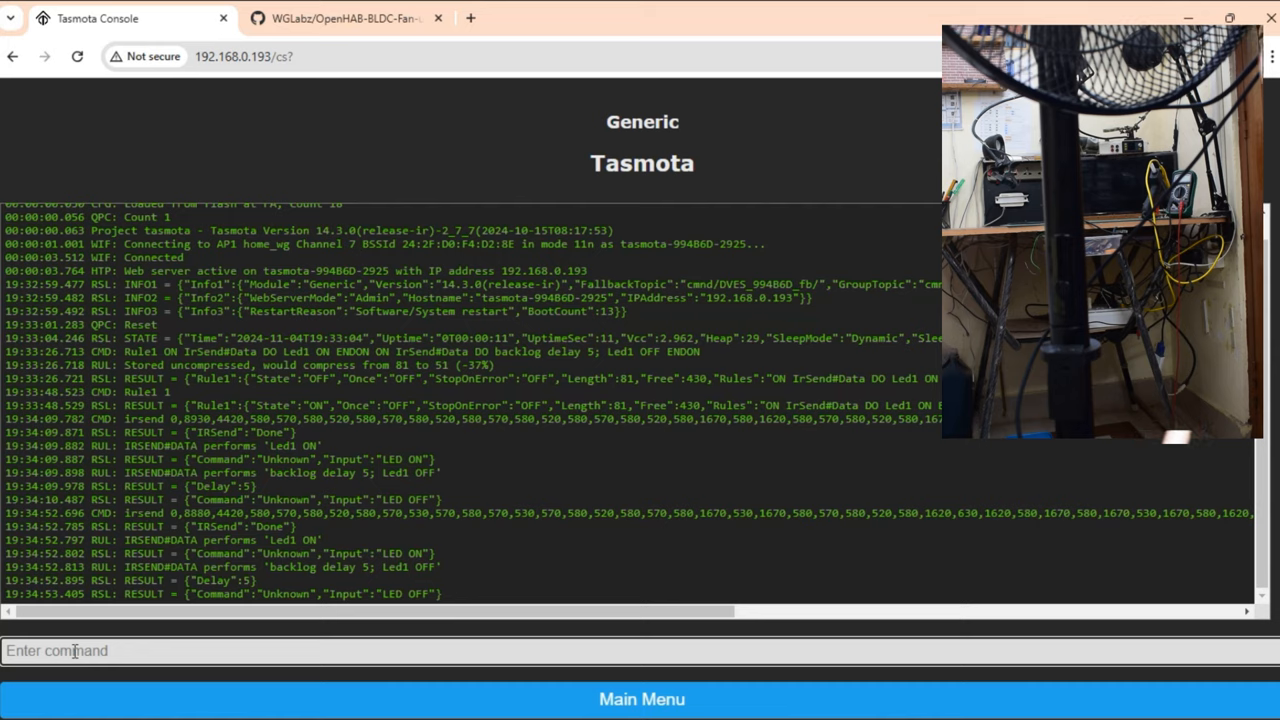
pyautogui.click(344, 18)
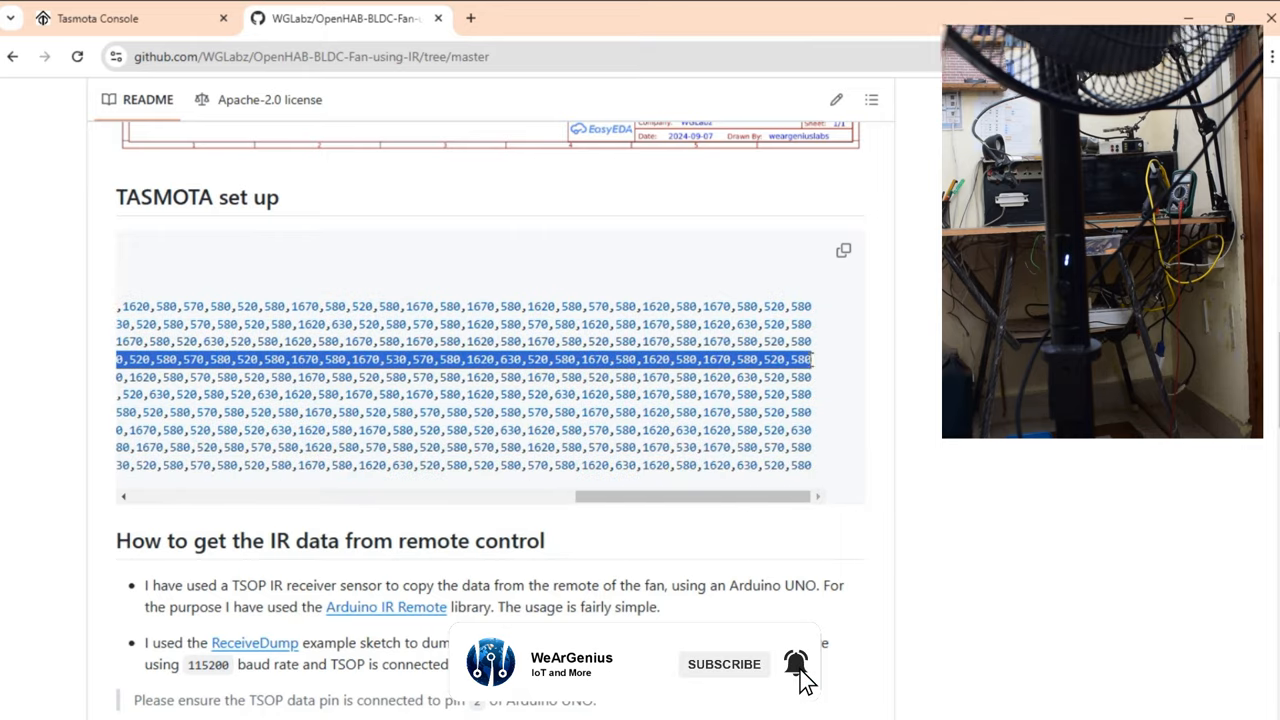
pyautogui.click(96, 18)
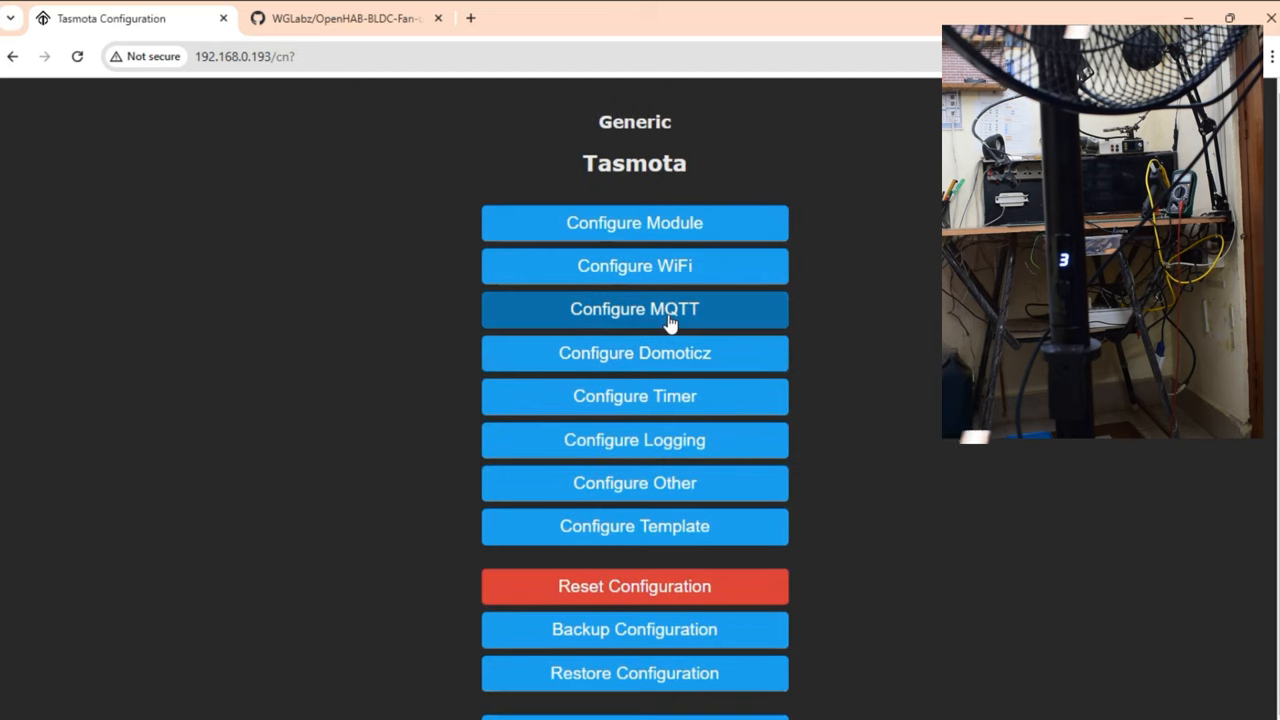
# Set MQTT host 192.168.0.7, user openhabiannew and password, save and return to the main menu
pyautogui.click(634, 308)
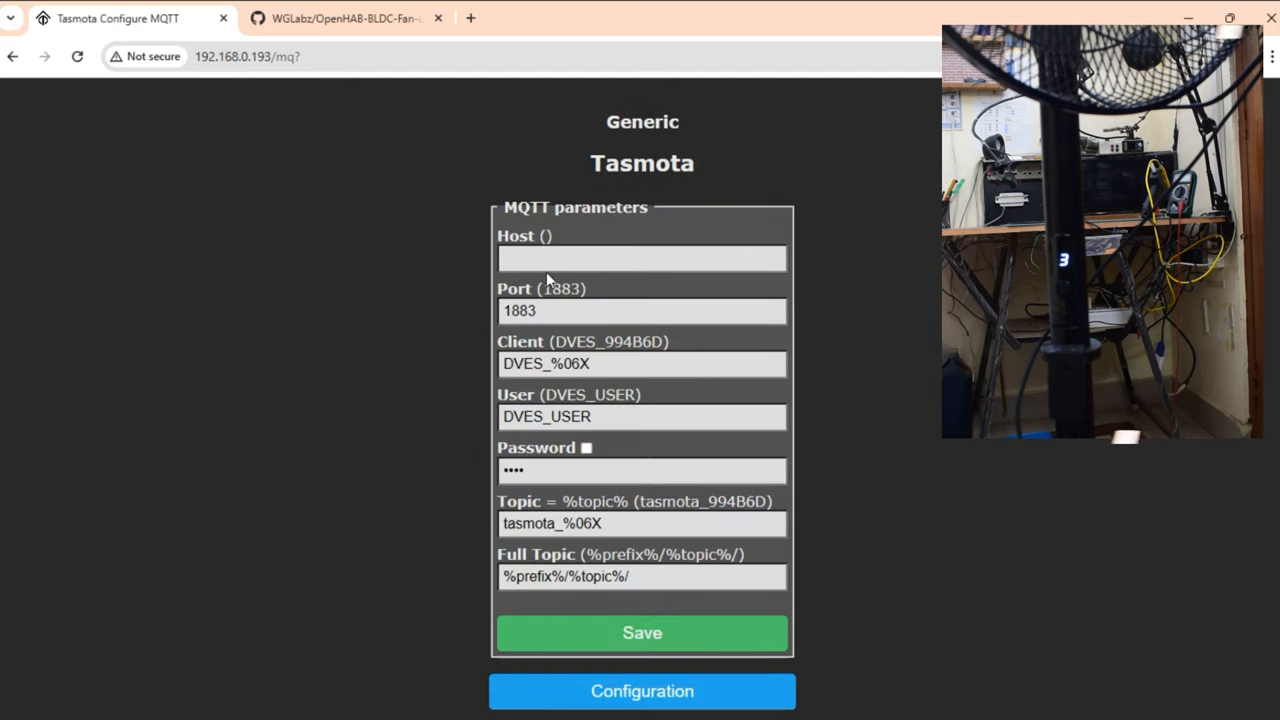
pyautogui.write('192.168.0.7')
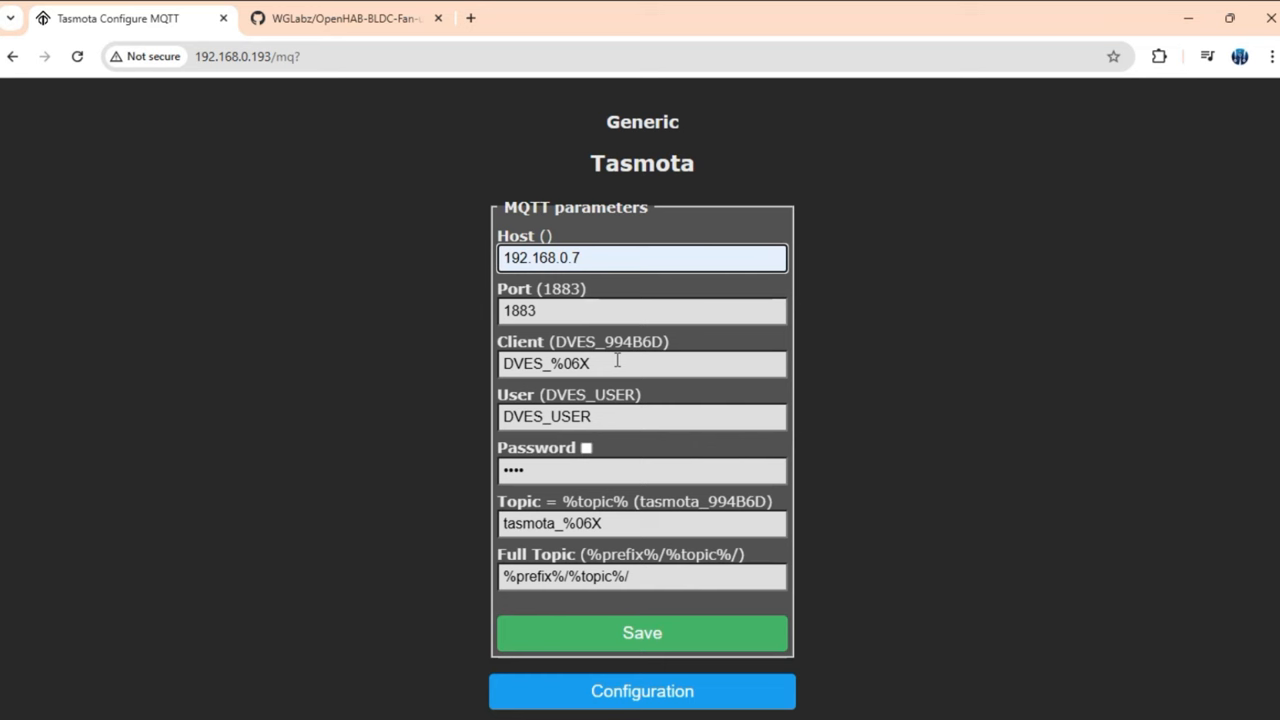
pyautogui.click(640, 416)
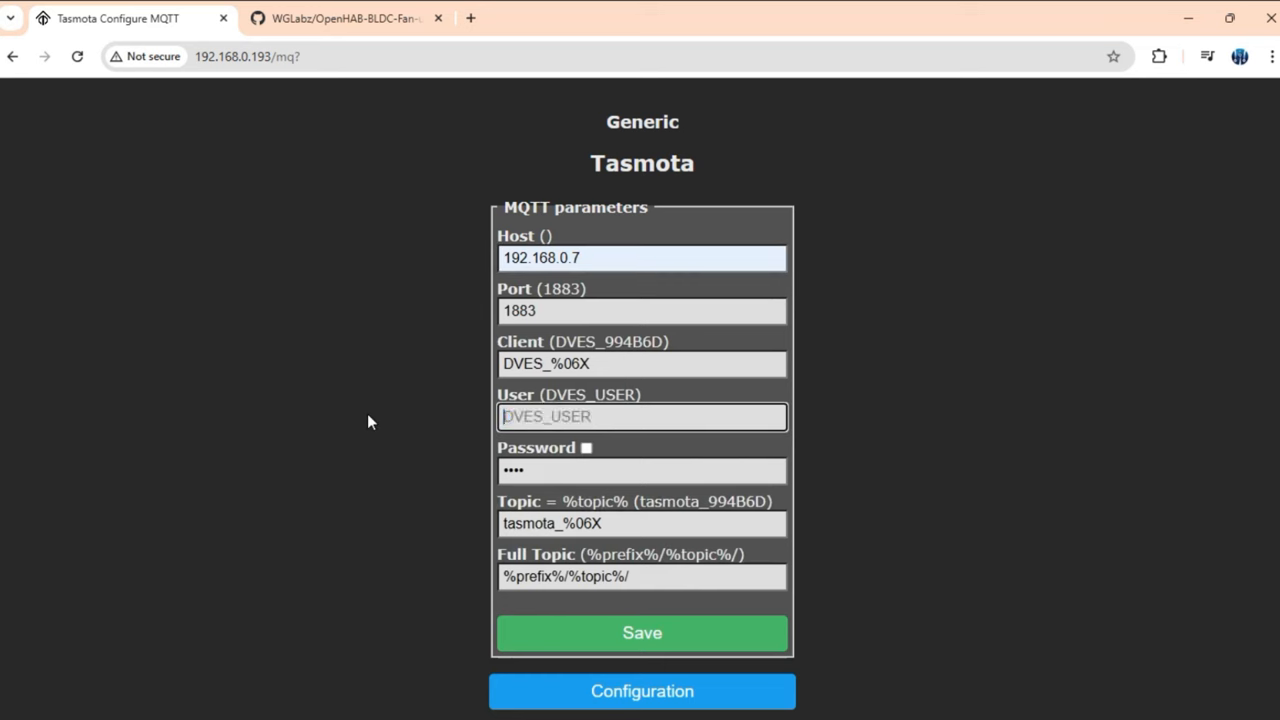
pyautogui.write('openhabiannew')
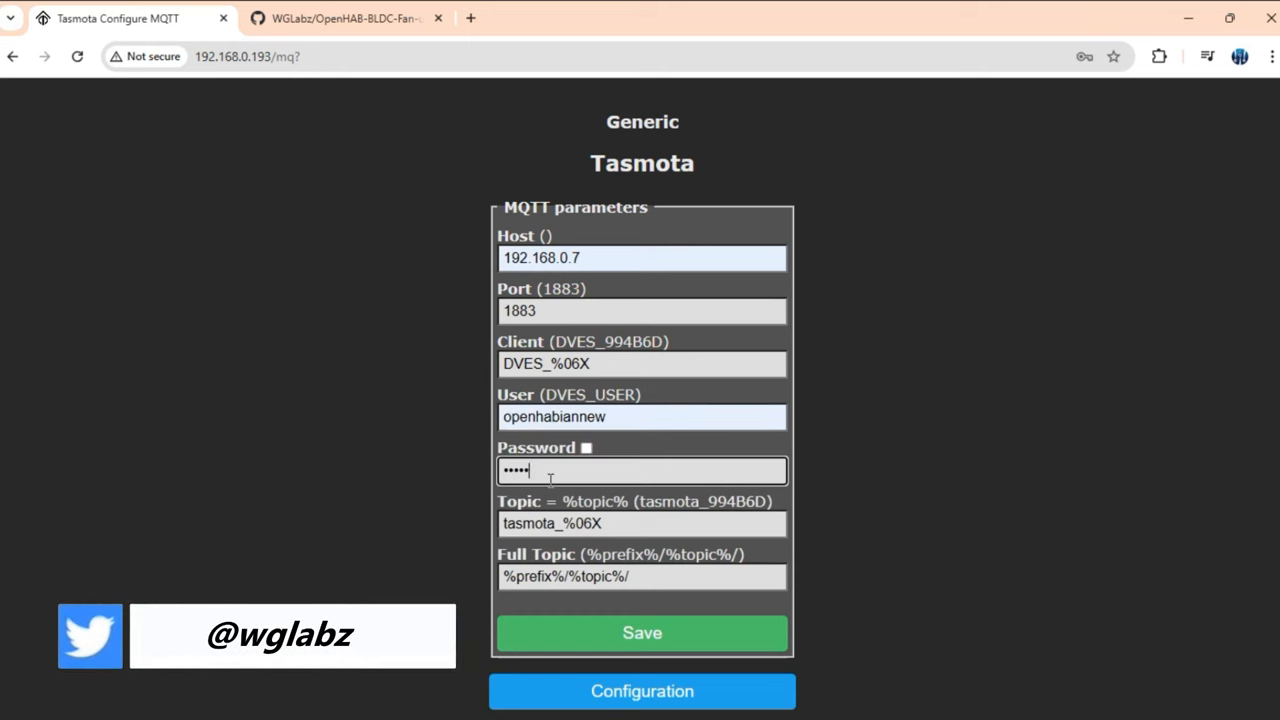
pyautogui.click(642, 632)
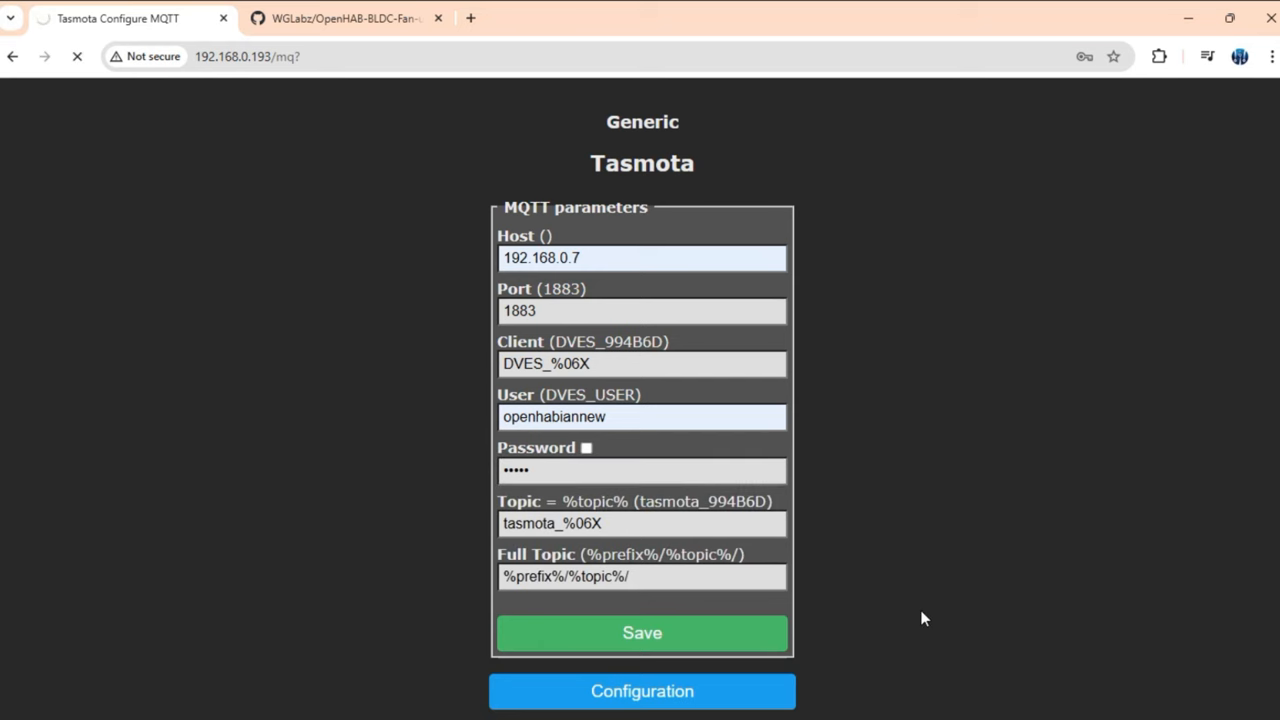
pyautogui.click(642, 632)
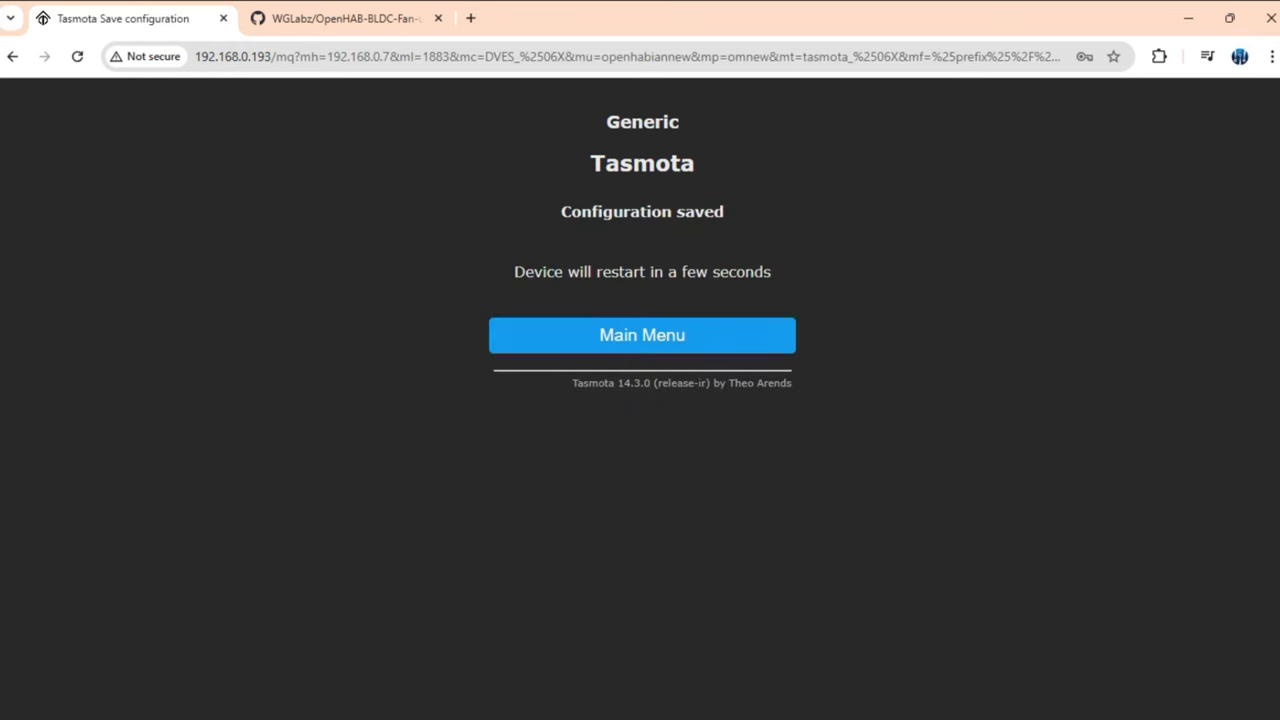
pyautogui.click(640, 336)
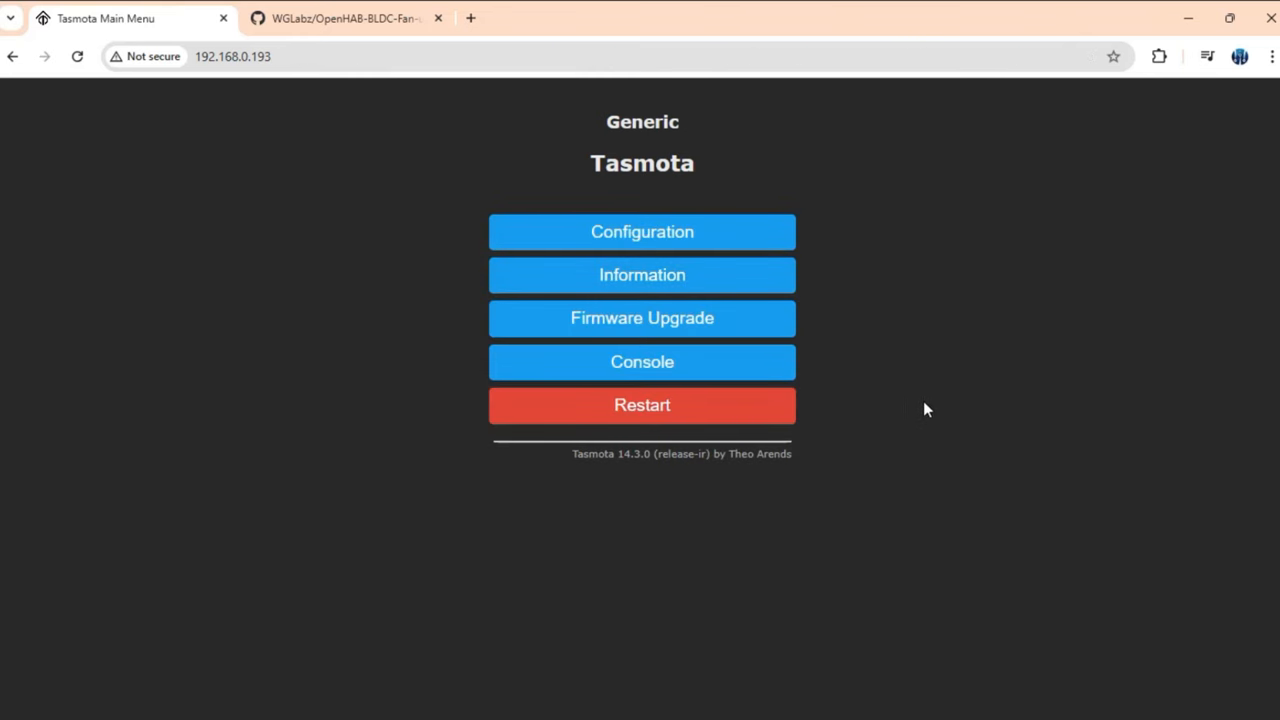
pyautogui.moveTo(642, 362)
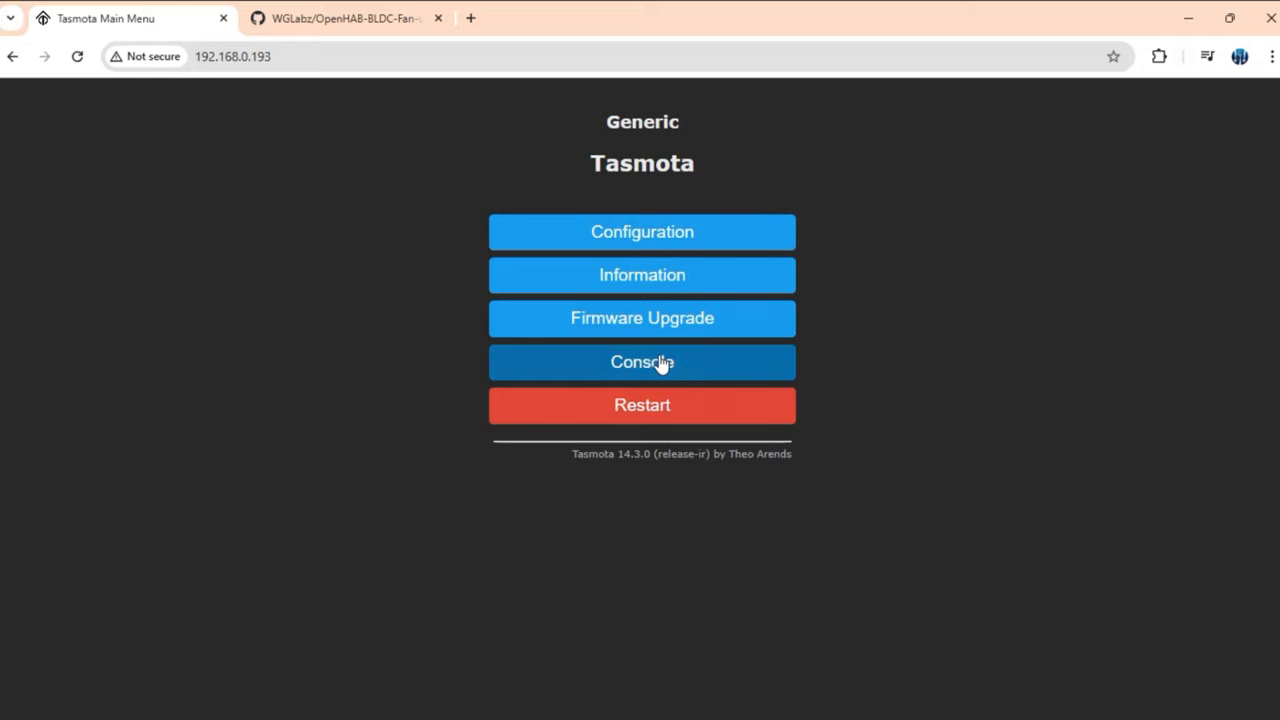
# View the console's MQT: Connected and tele/tasmota publish lines
pyautogui.click(642, 362)
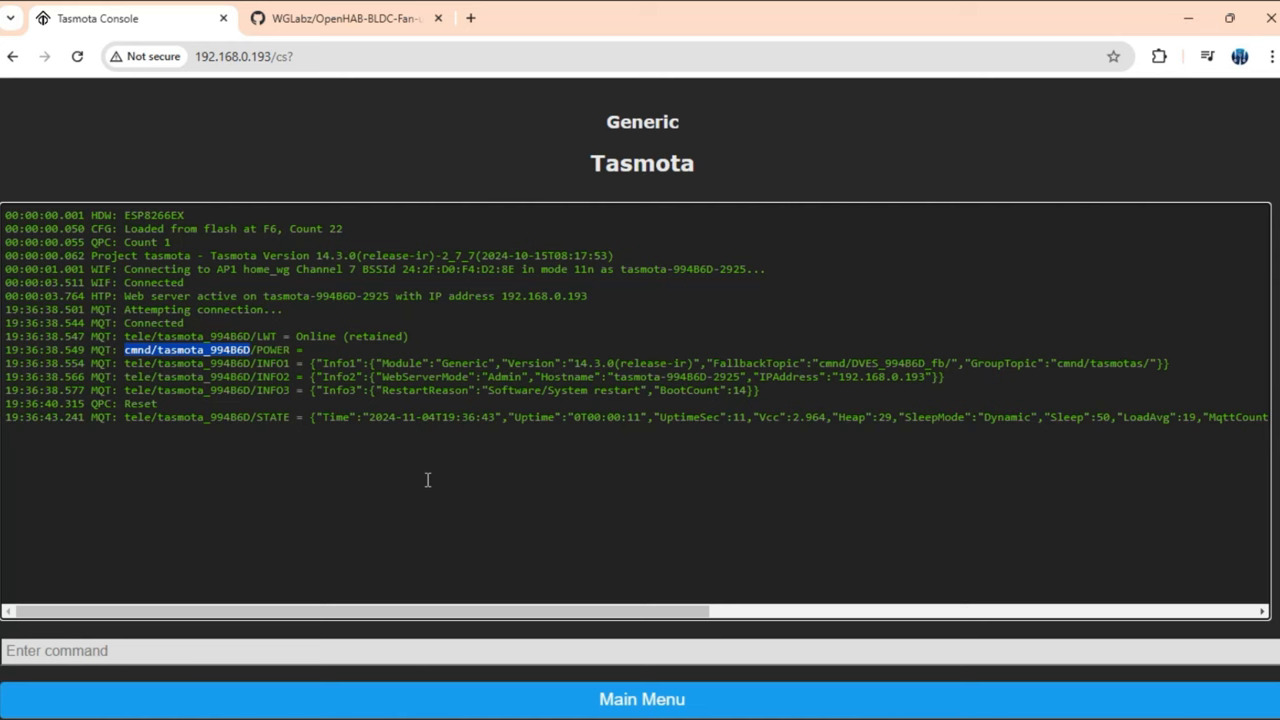
pyautogui.moveTo(870, 544)
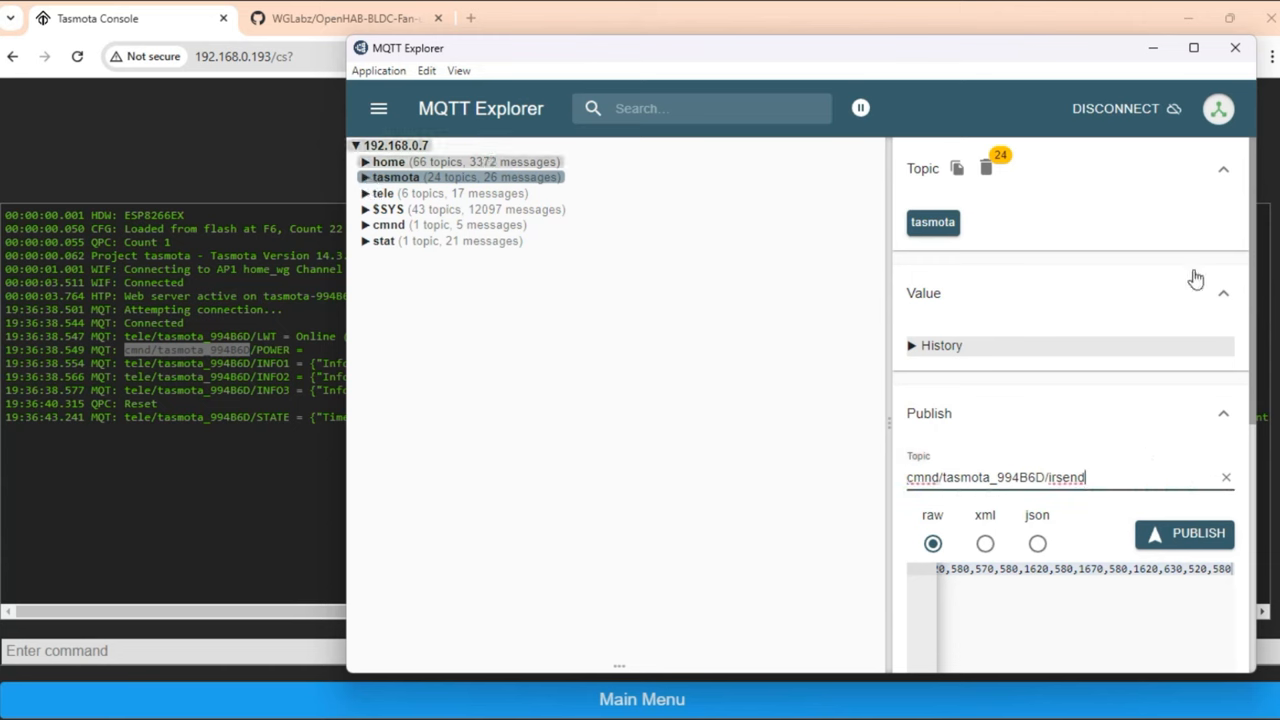
# Set the publish topic to cmnd/tasmota_994B6D/irsend and copy the speed-4 IR code from GitHub as raw payload
pyautogui.moveTo(408, 48); pyautogui.dragTo(364, 12)
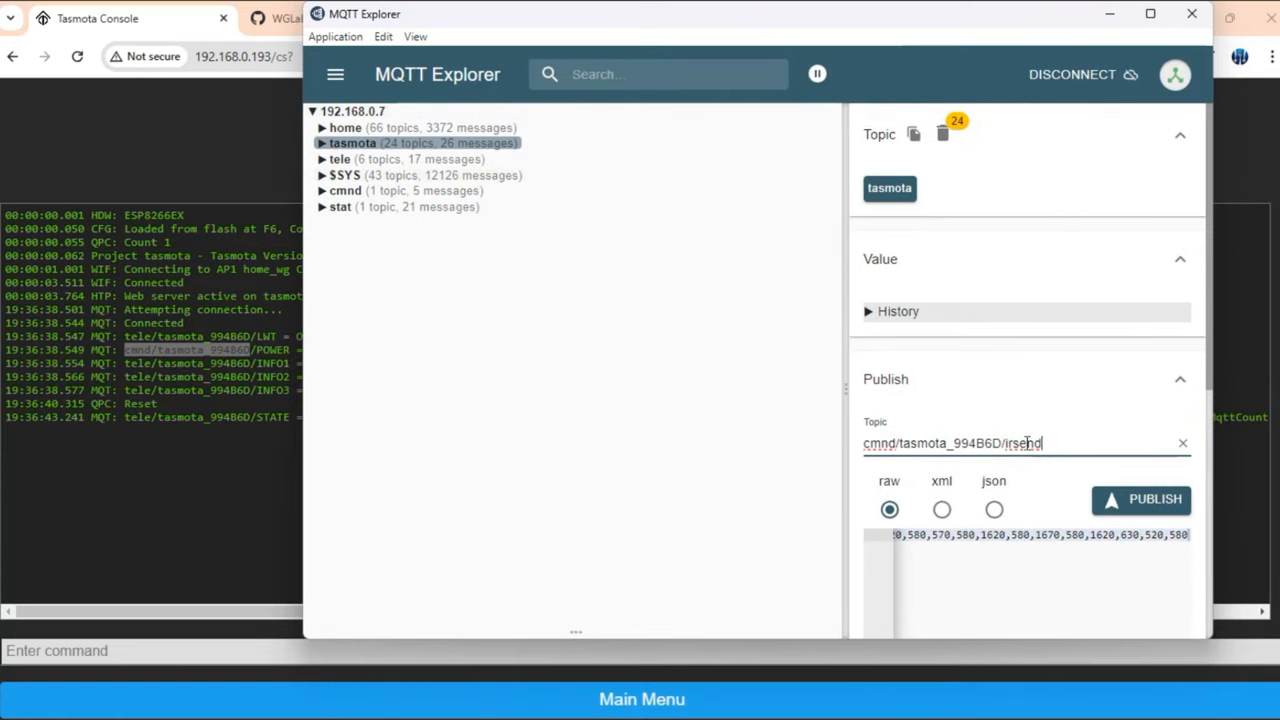
pyautogui.doubleClick(1020, 444)
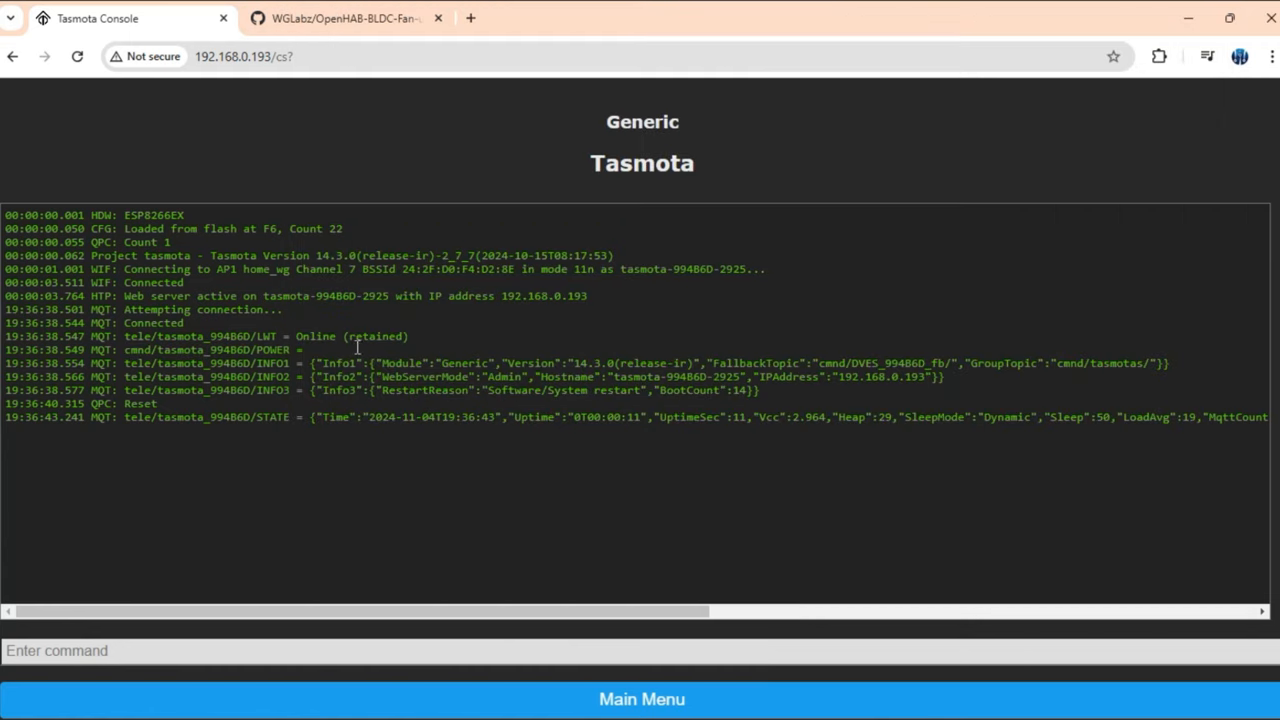
pyautogui.click(344, 18)
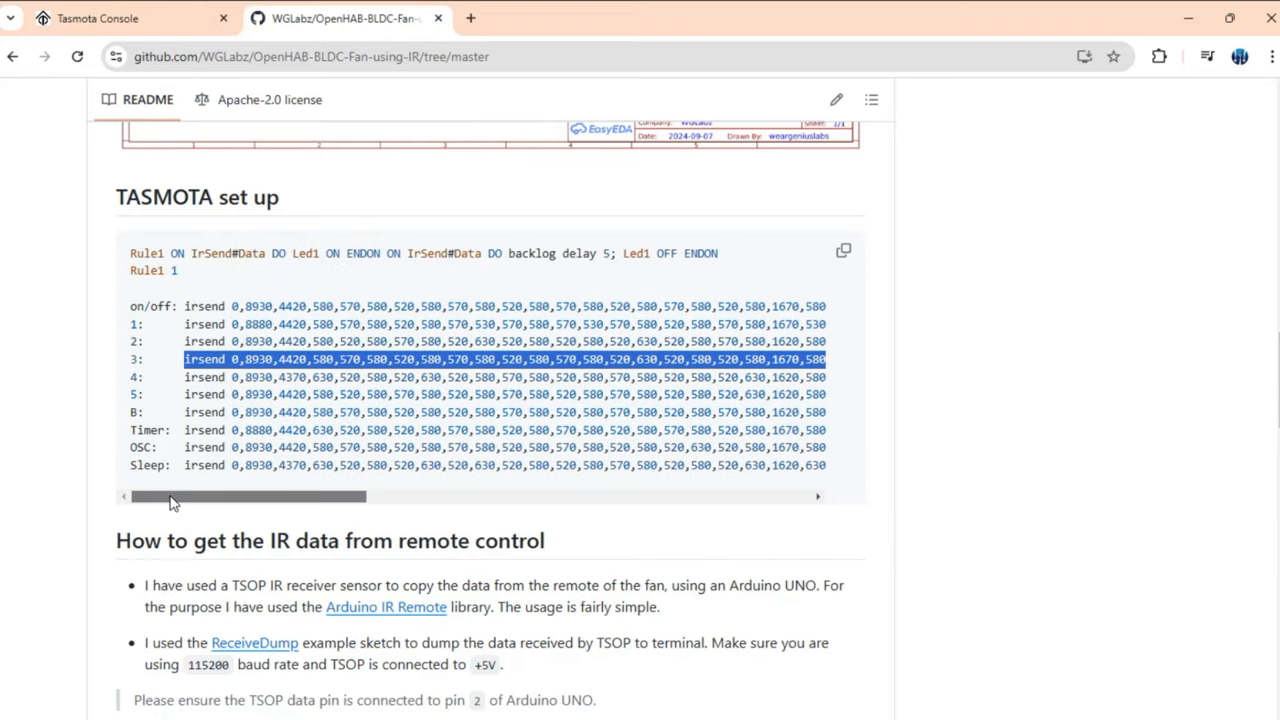
pyautogui.click(234, 360)
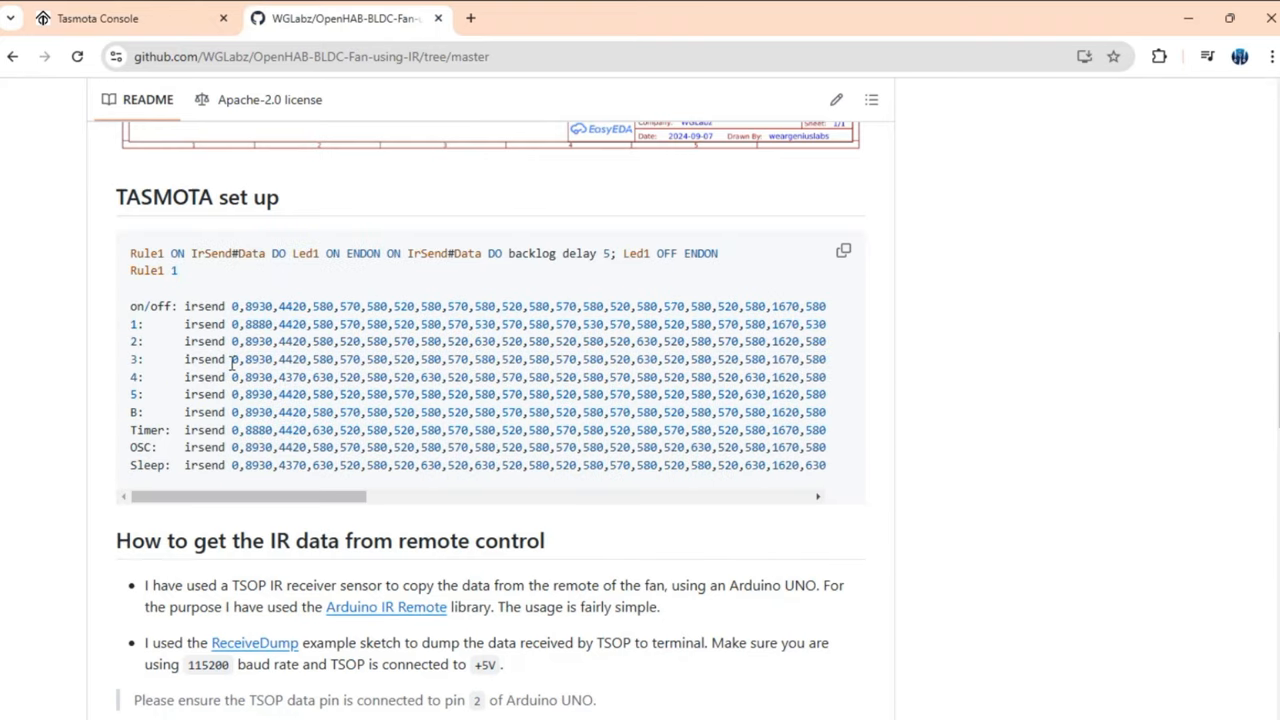
pyautogui.doubleClick(256, 376)
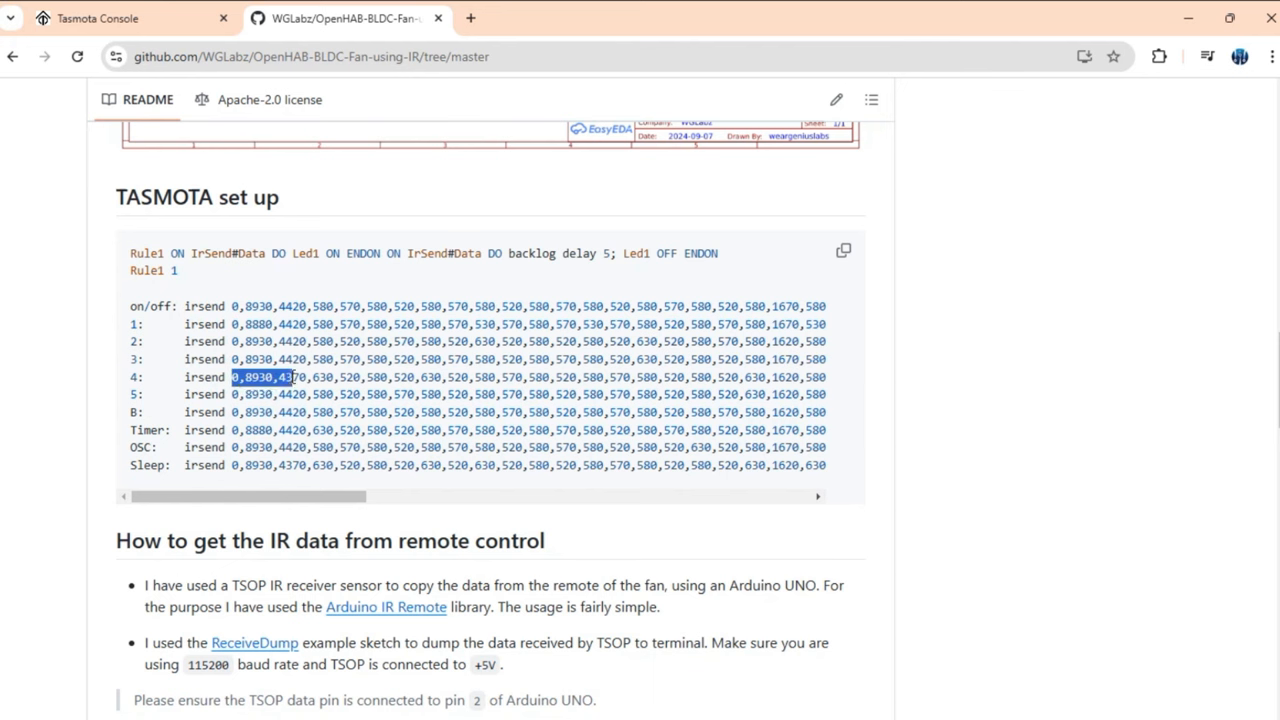
pyautogui.hscroll(3)
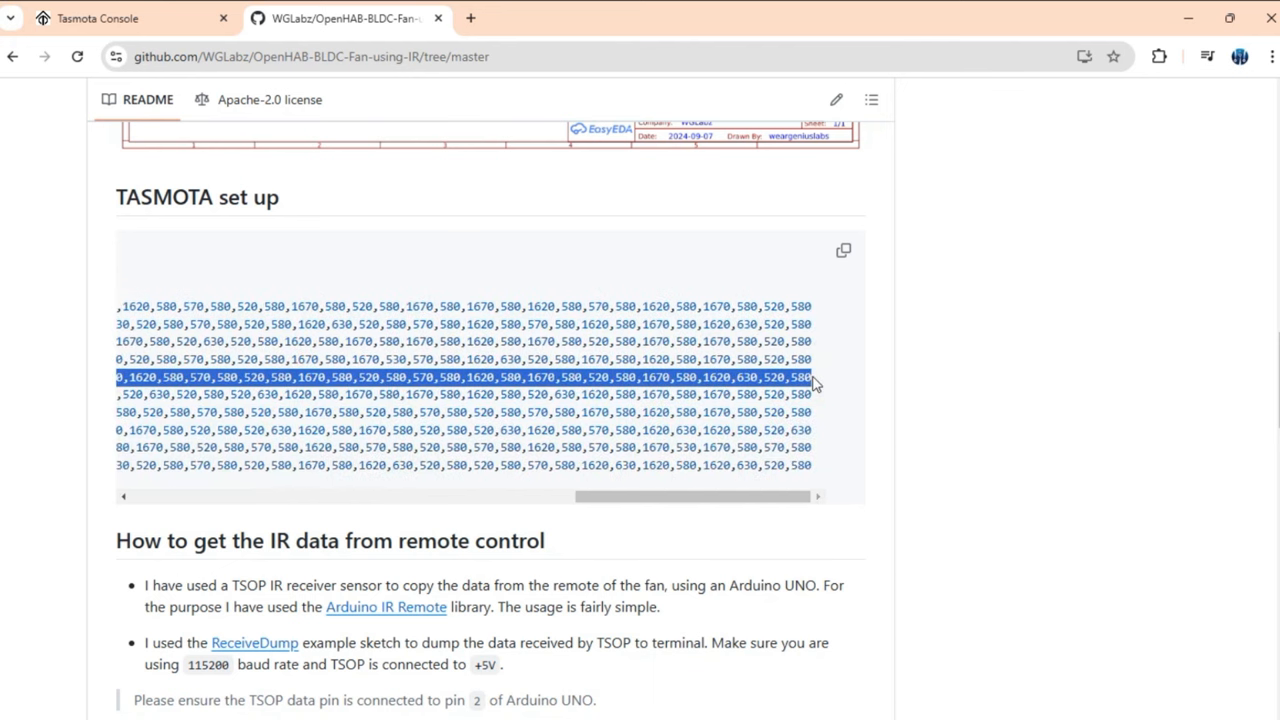
pyautogui.click(96, 18)
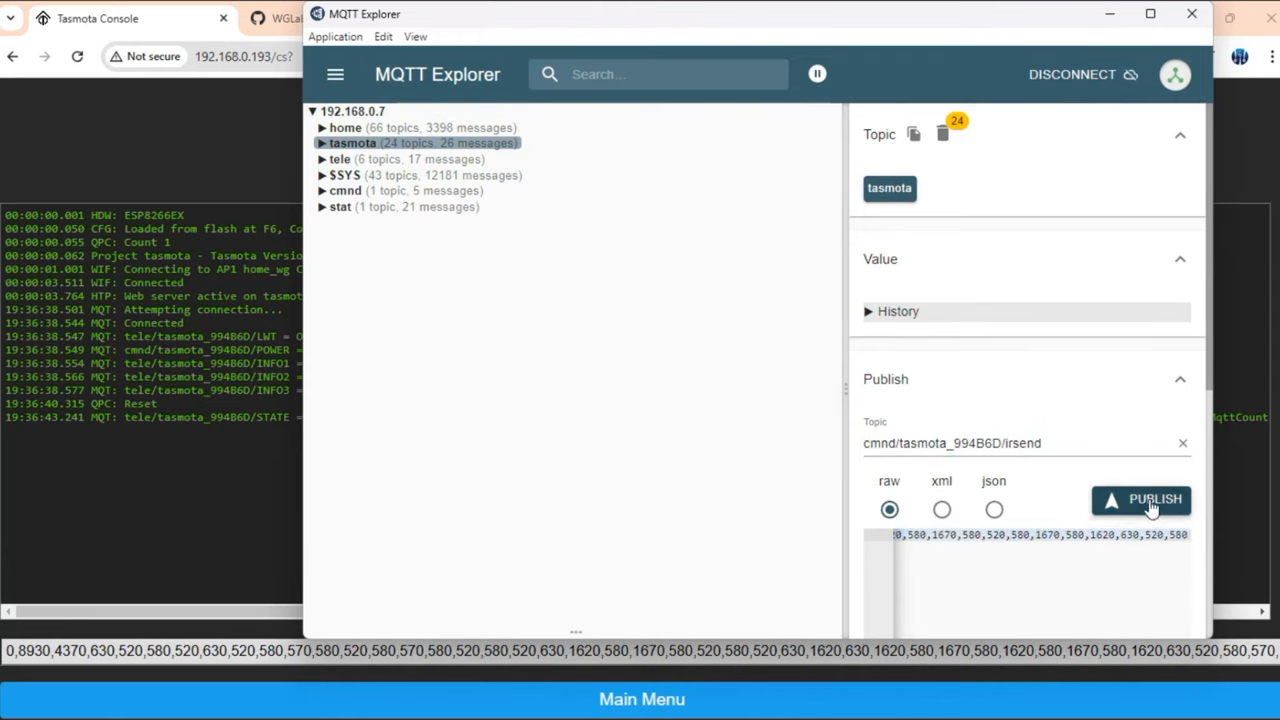
# Publish the IR code and confirm the Tasmota console logs IRSend Done and the LED rule firing
pyautogui.click(1140, 500)
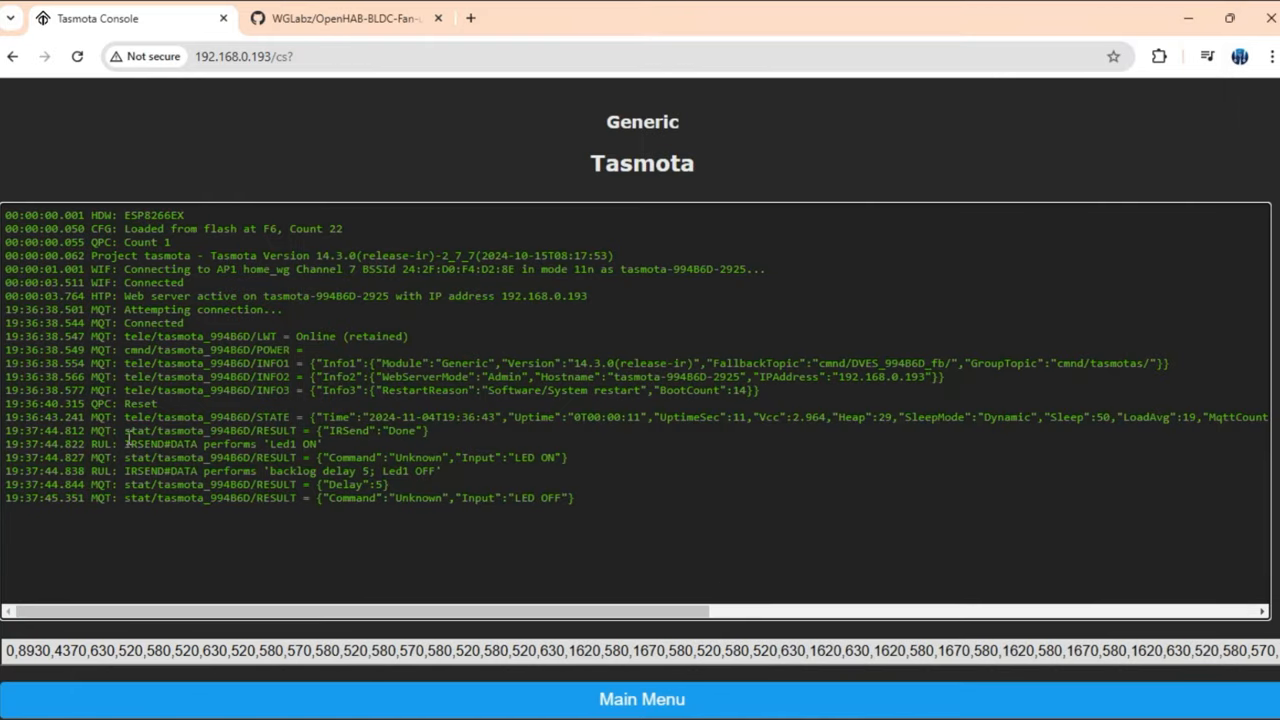
pyautogui.moveTo(128, 444); pyautogui.dragTo(570, 498)
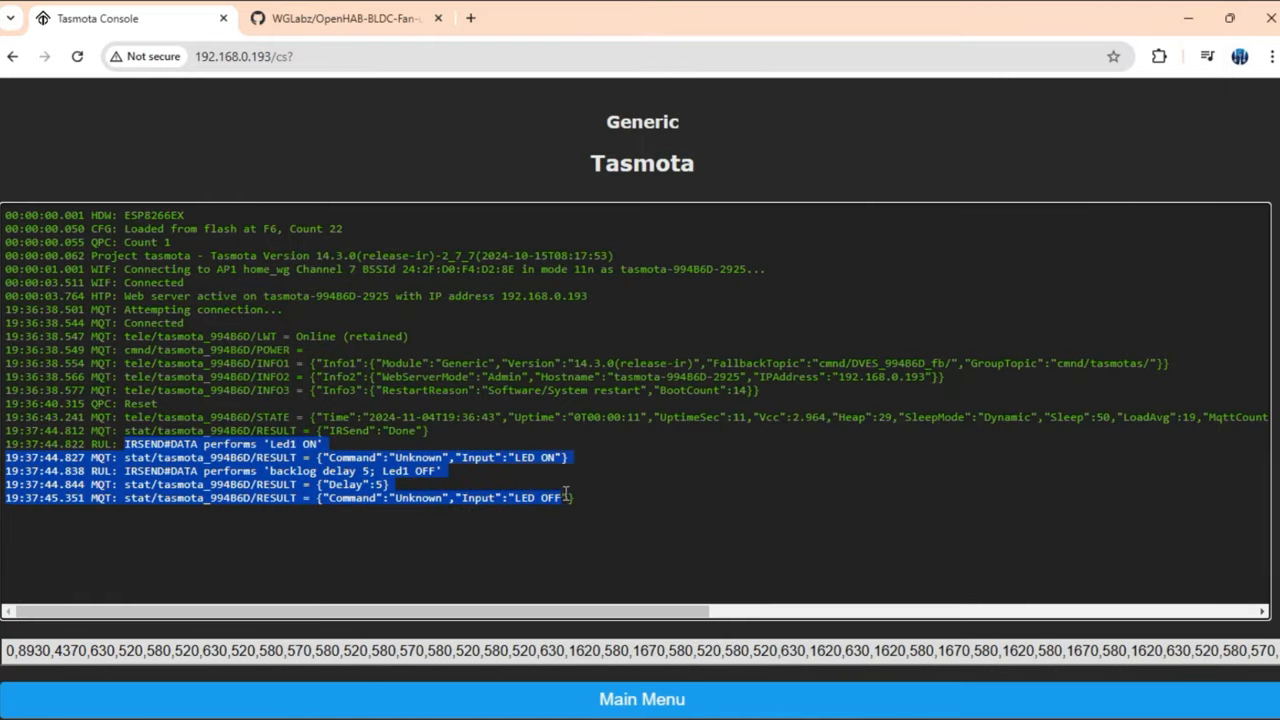